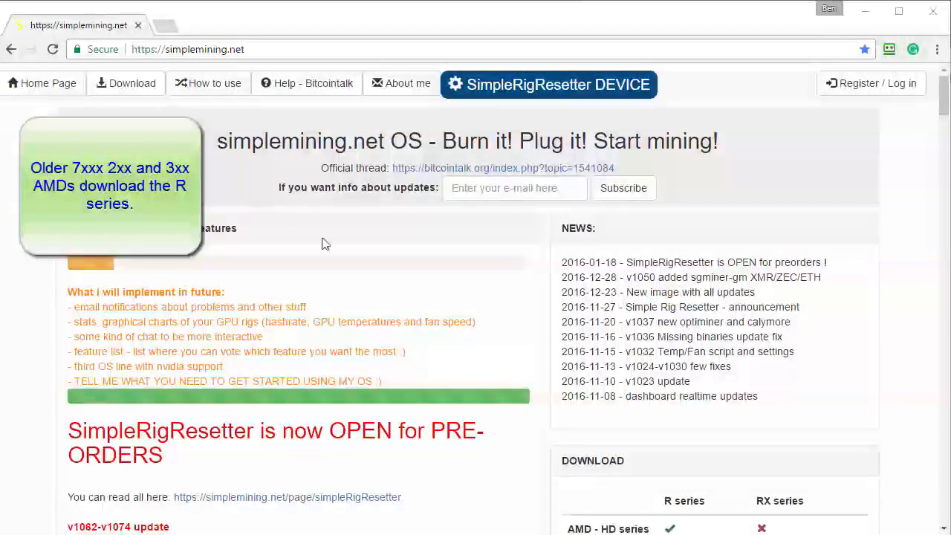
# Step: Scroll the home page down to the DOWNLOAD table of R series and RX series builds
pyautogui.scroll(-3)
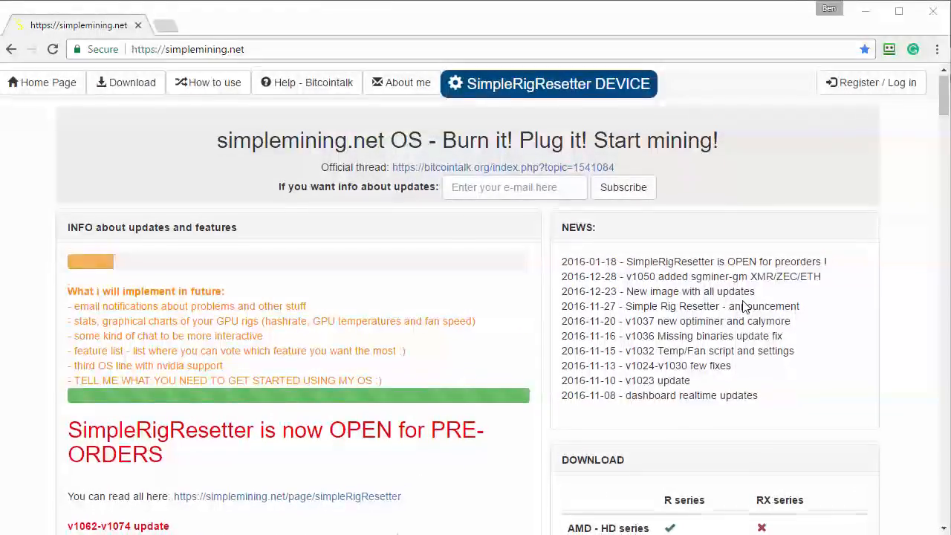
pyautogui.scroll(-3)
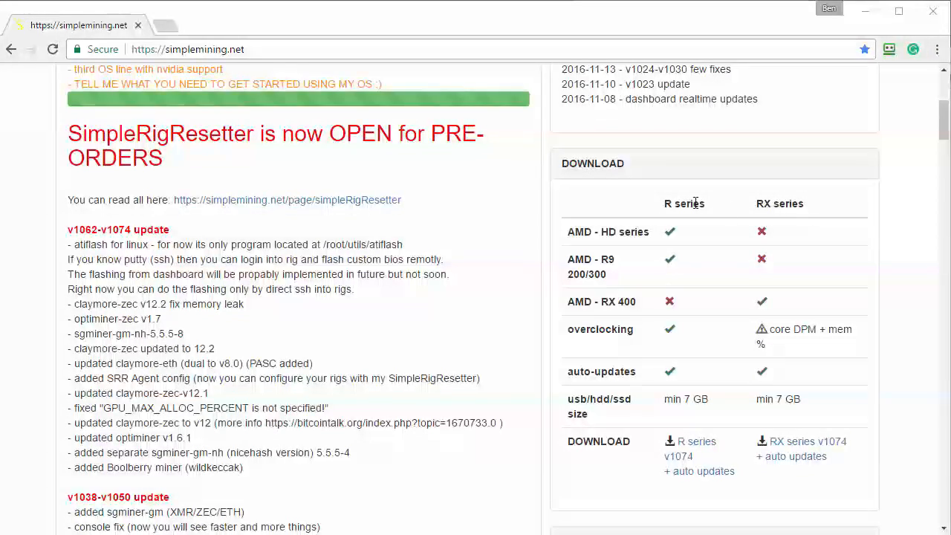
pyautogui.moveTo(760, 208)
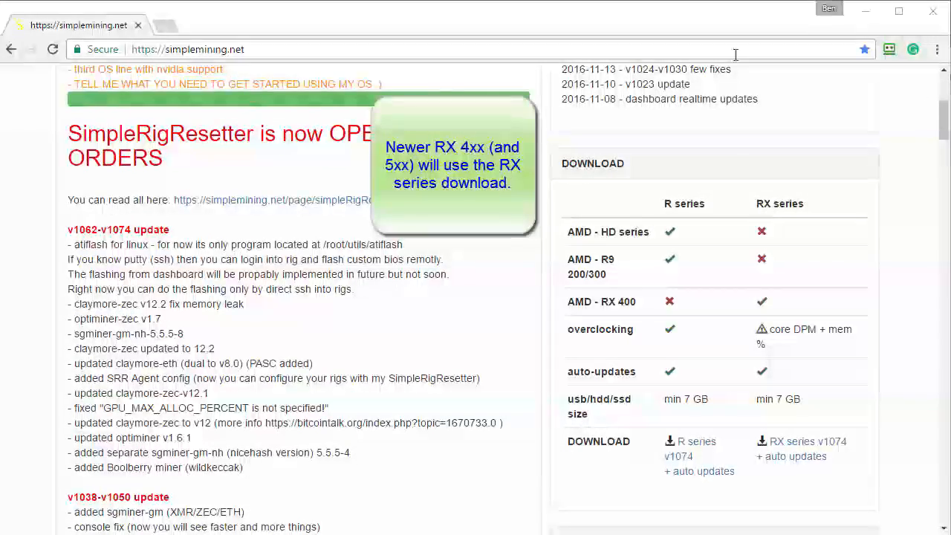
pyautogui.moveTo(702, 464)
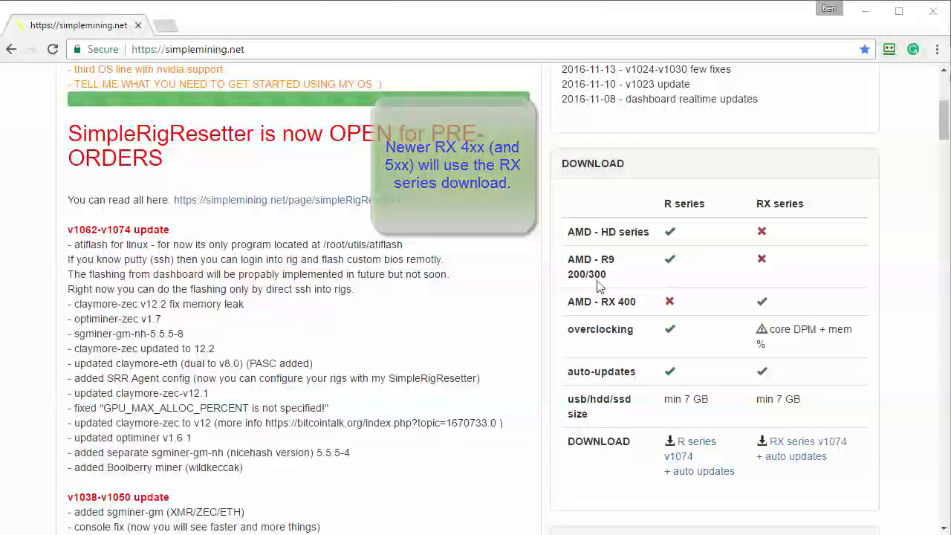
pyautogui.moveTo(761, 312)
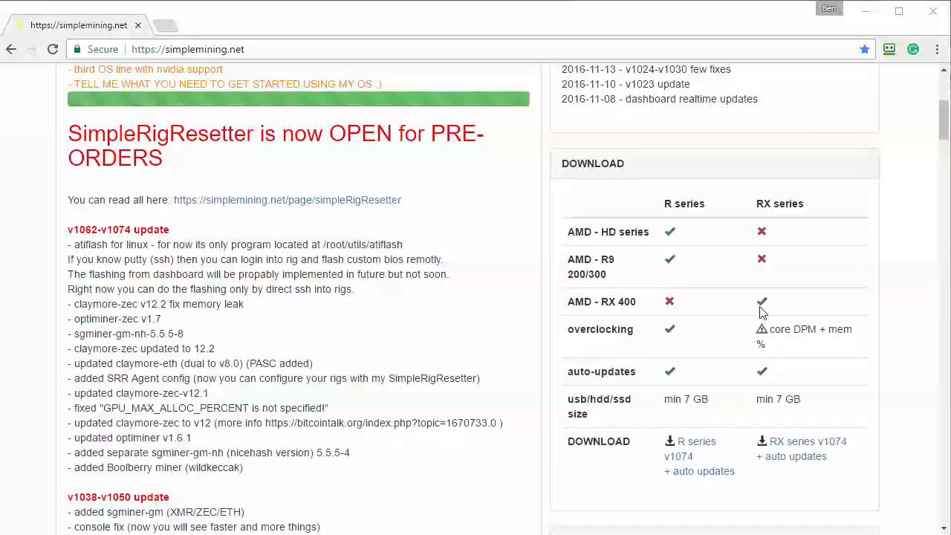
pyautogui.moveTo(761, 312)
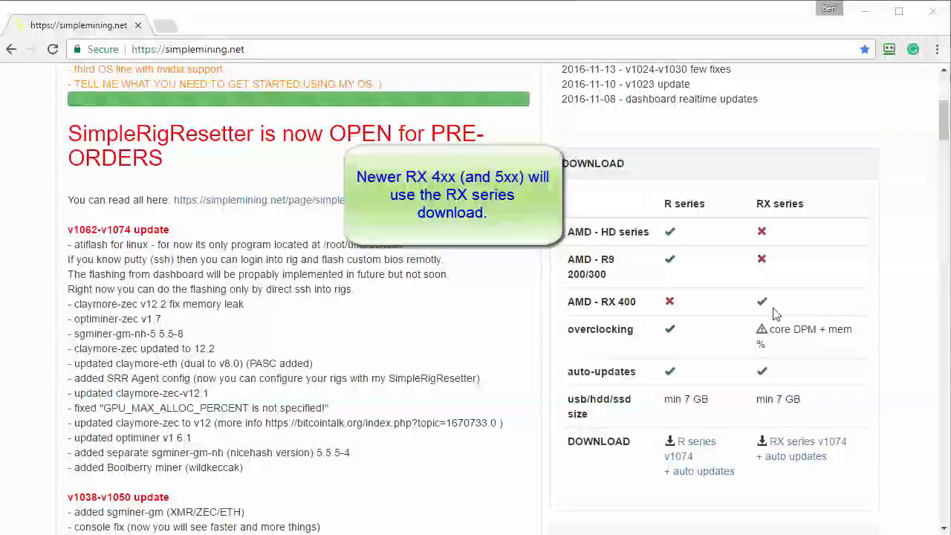
pyautogui.moveTo(788, 438)
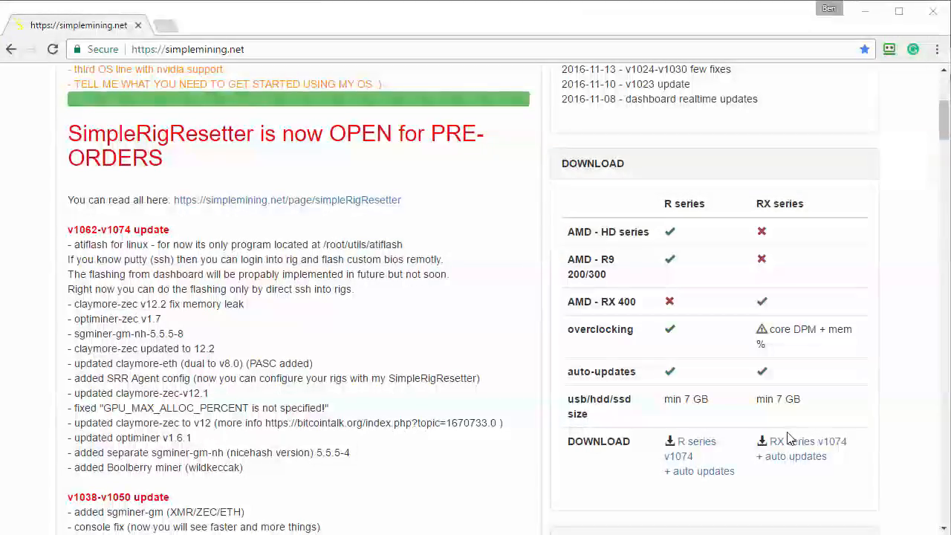
pyautogui.moveTo(794, 449)
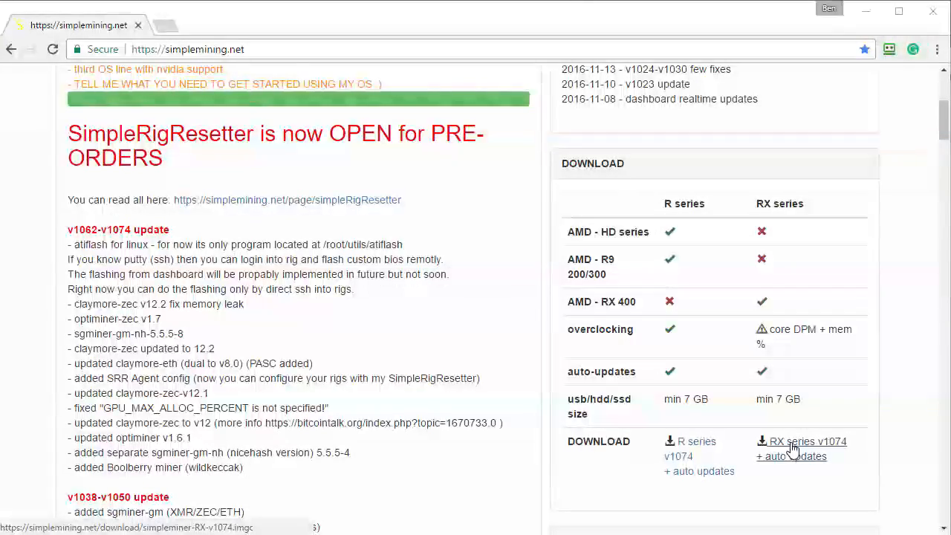
# Step: Download the RX series v1074 image and review the HOWTO flashing steps below it
pyautogui.click(808, 441)
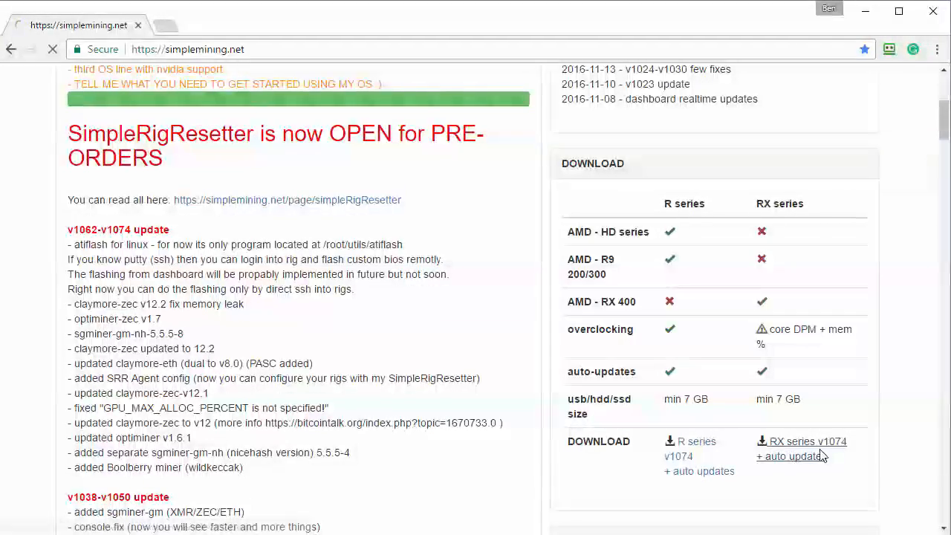
pyautogui.click(807, 442)
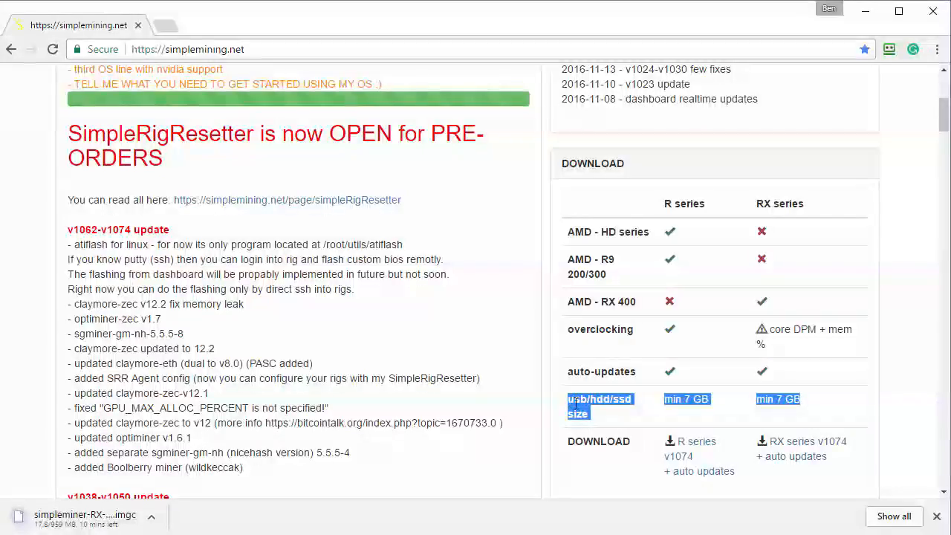
pyautogui.click(628, 404)
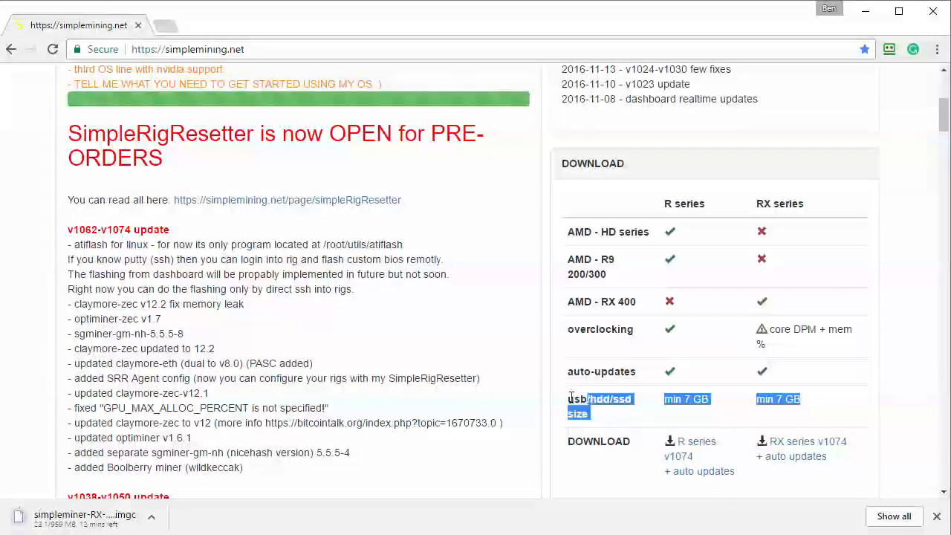
pyautogui.scroll(-3)
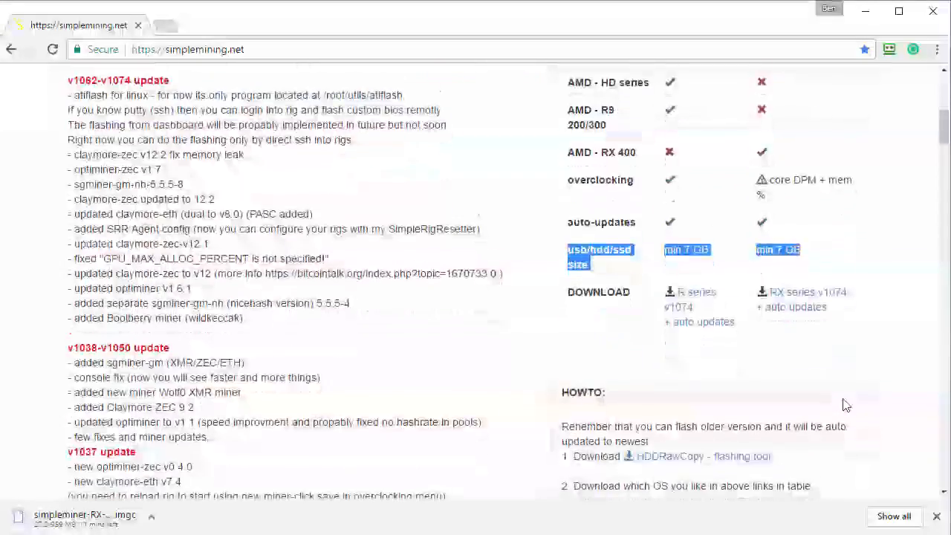
pyautogui.scroll(-3)
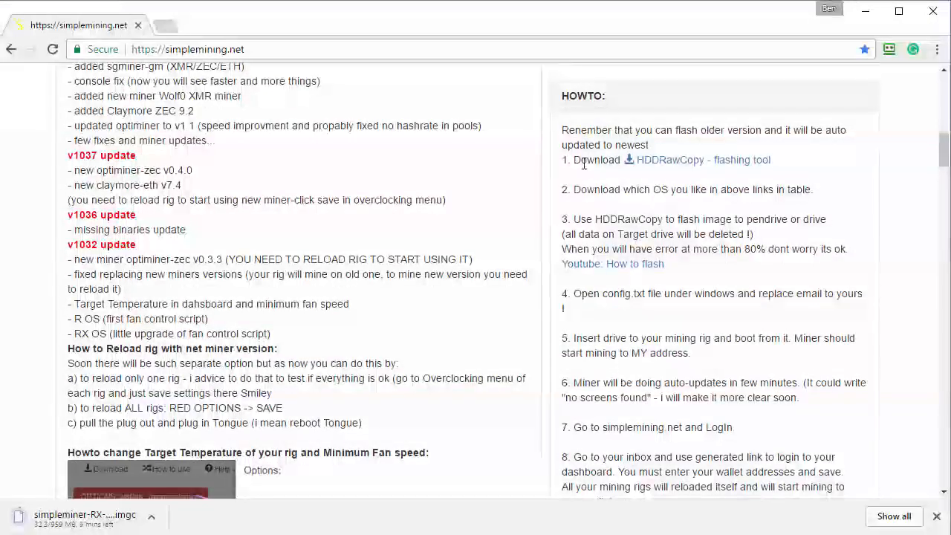
pyautogui.moveTo(662, 234)
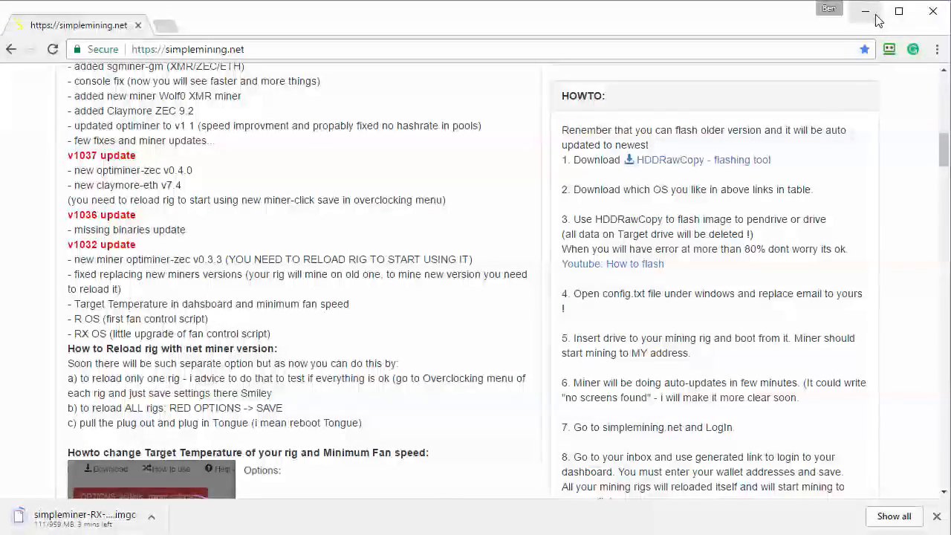
pyautogui.scroll(3)
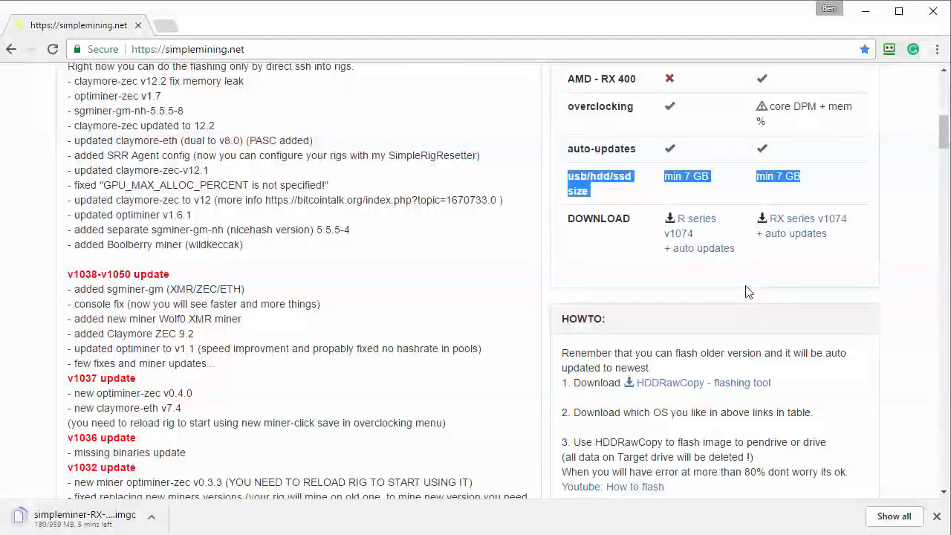
pyautogui.moveTo(810, 354)
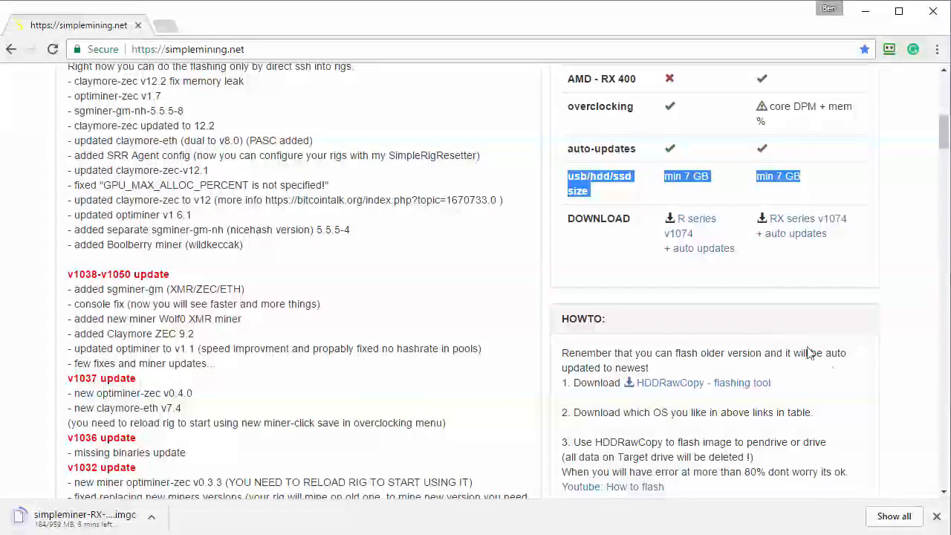
pyautogui.scroll(3)
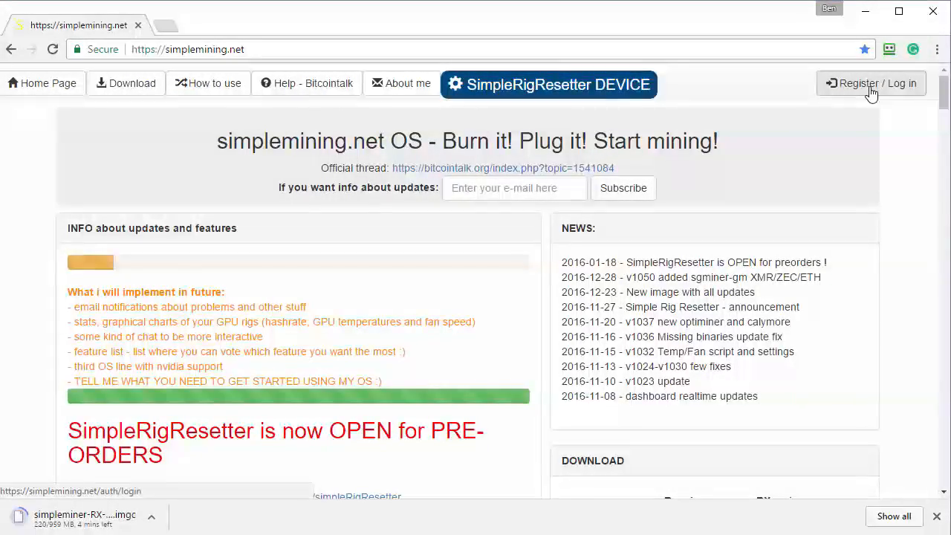
pyautogui.moveTo(901, 91)
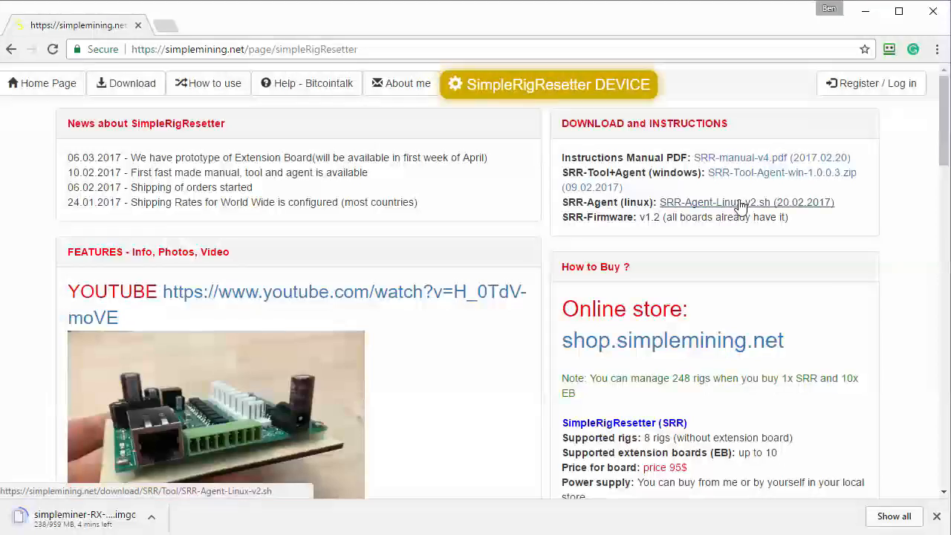
# Step: Scroll through the SimpleRigResetter features, board photos and pricing details
pyautogui.scroll(-3)
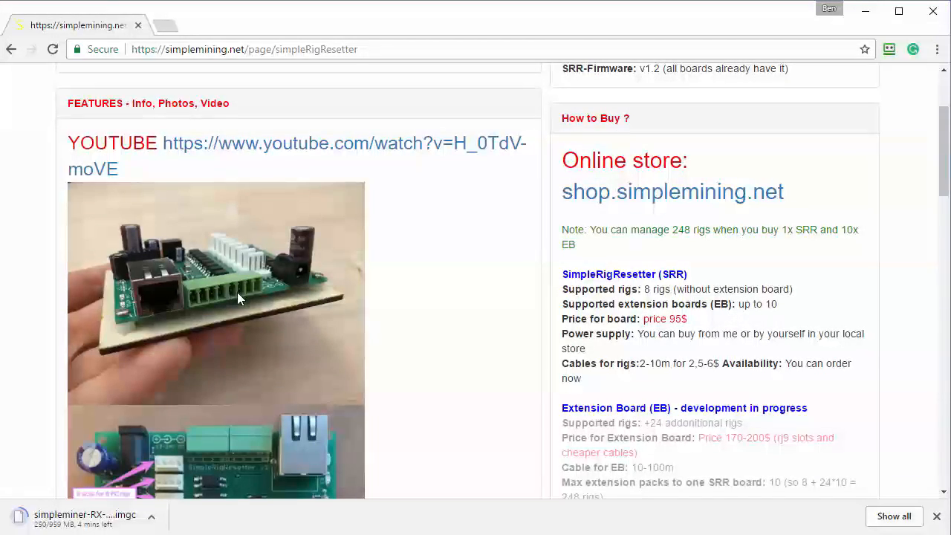
pyautogui.scroll(-3)
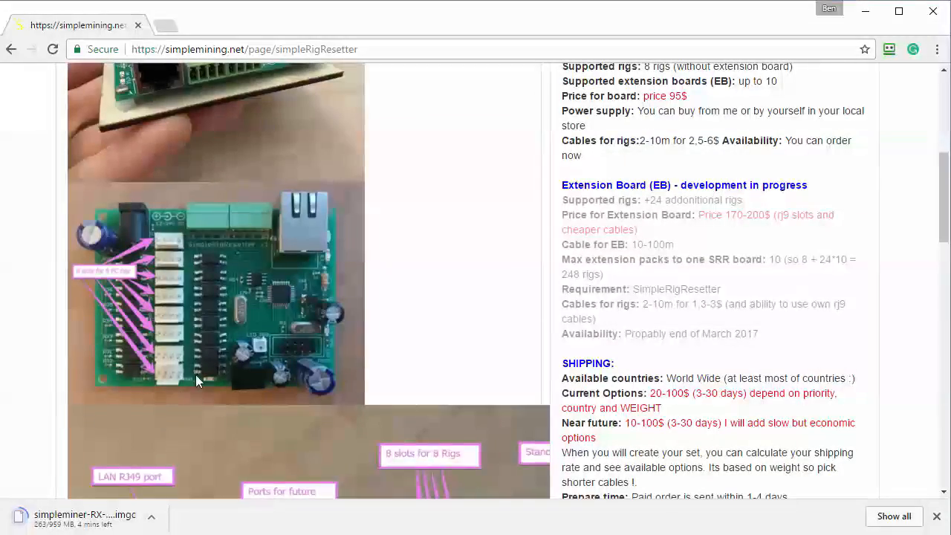
pyautogui.scroll(-3)
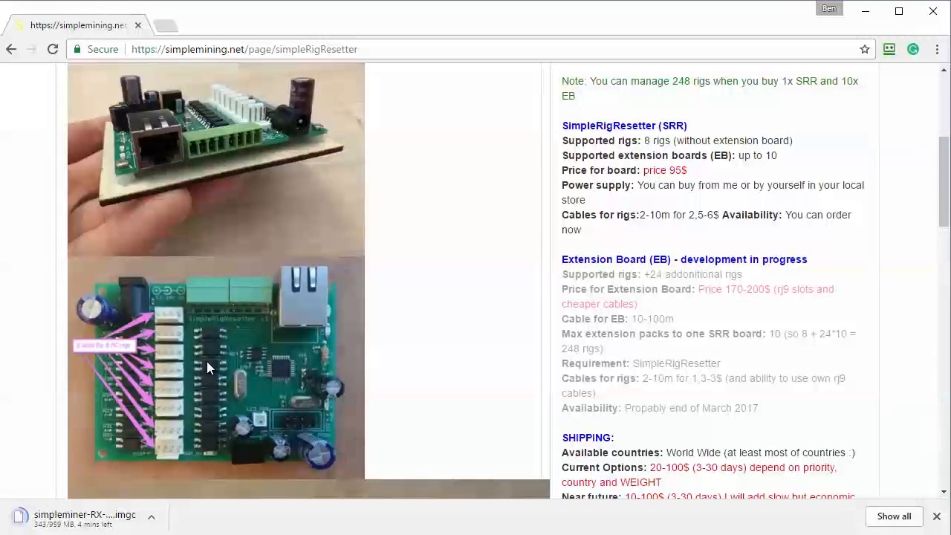
pyautogui.moveTo(196, 350)
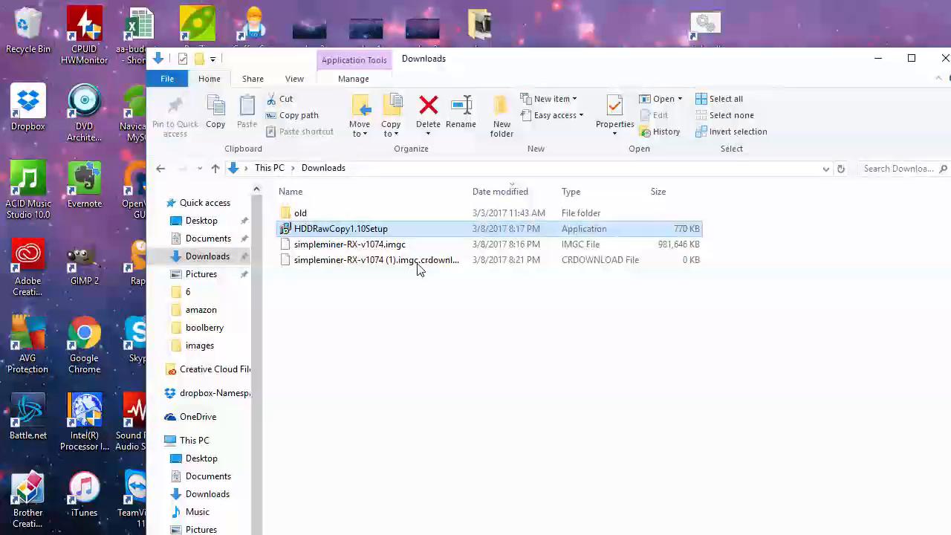
# Step: Run HDDRawCopy1.10Setup from Downloads, accept all defaults and launch HDD Raw Copy Tool
pyautogui.doubleClick(341, 229)
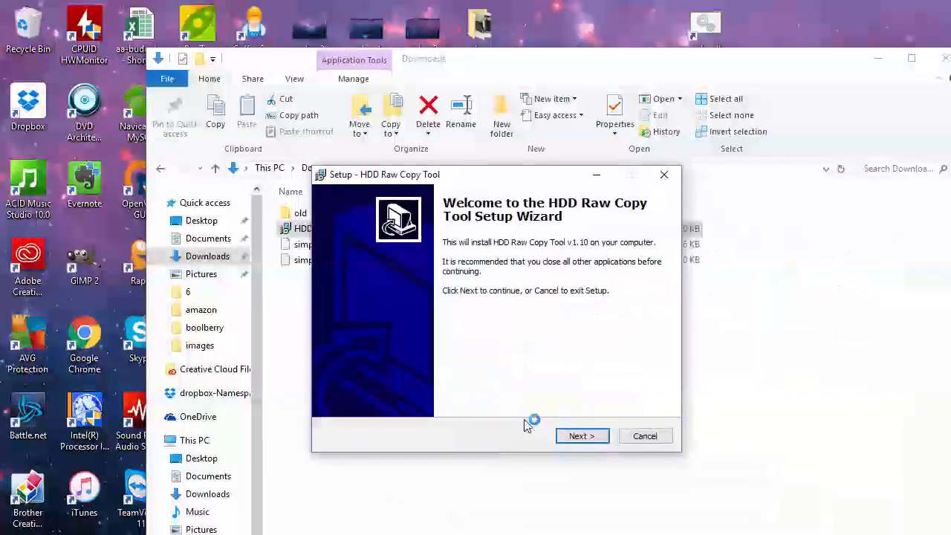
pyautogui.click(583, 436)
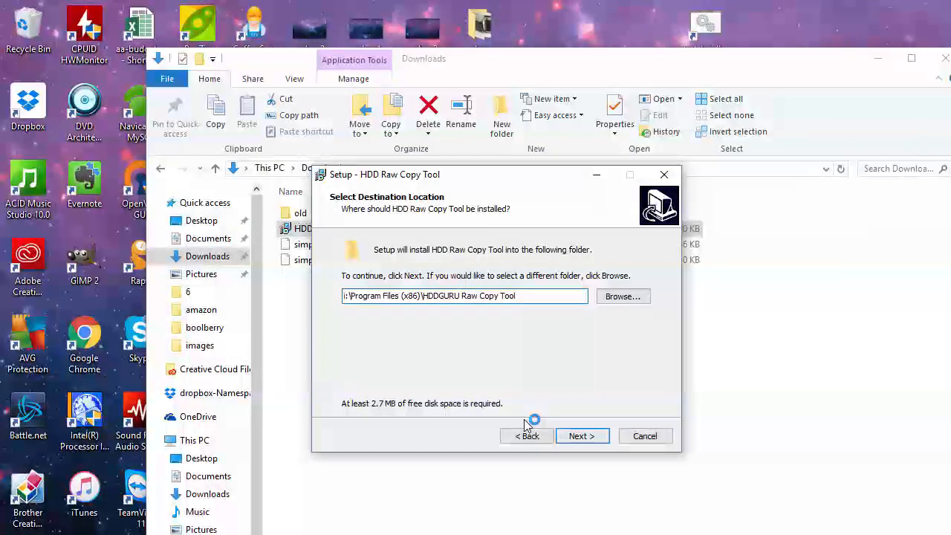
pyautogui.click(583, 435)
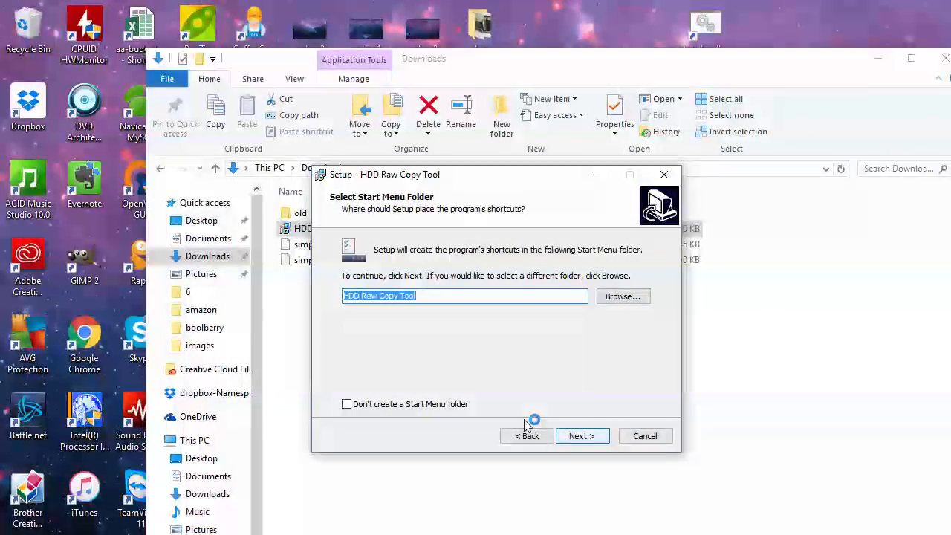
pyautogui.click(583, 436)
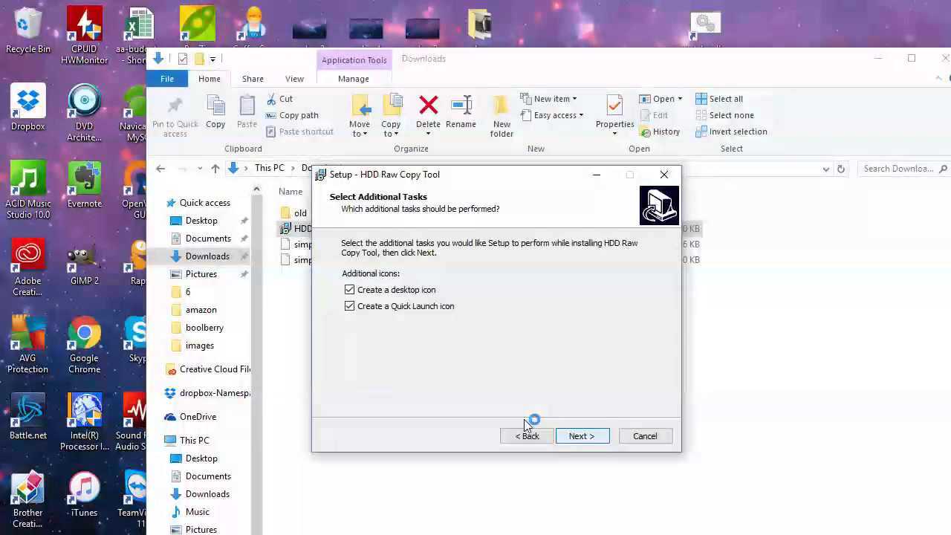
pyautogui.click(582, 436)
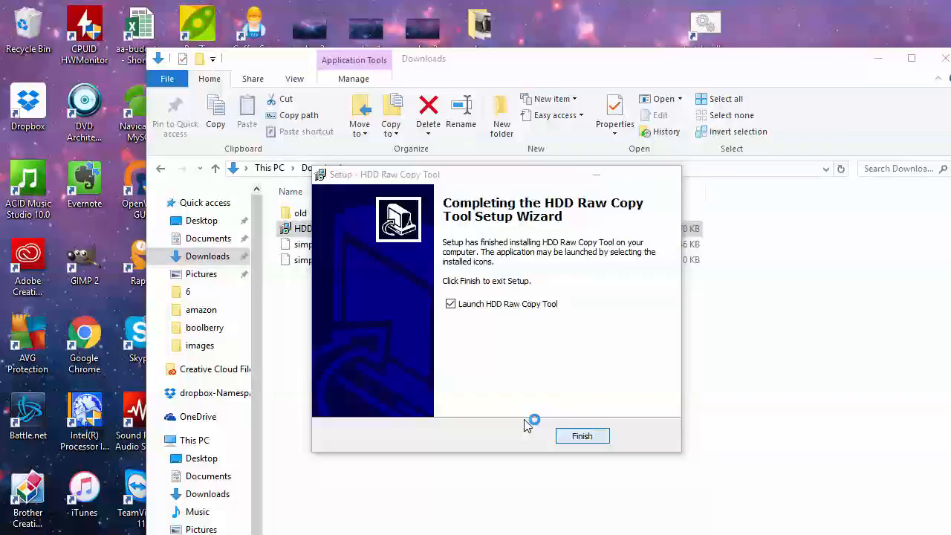
pyautogui.click(583, 435)
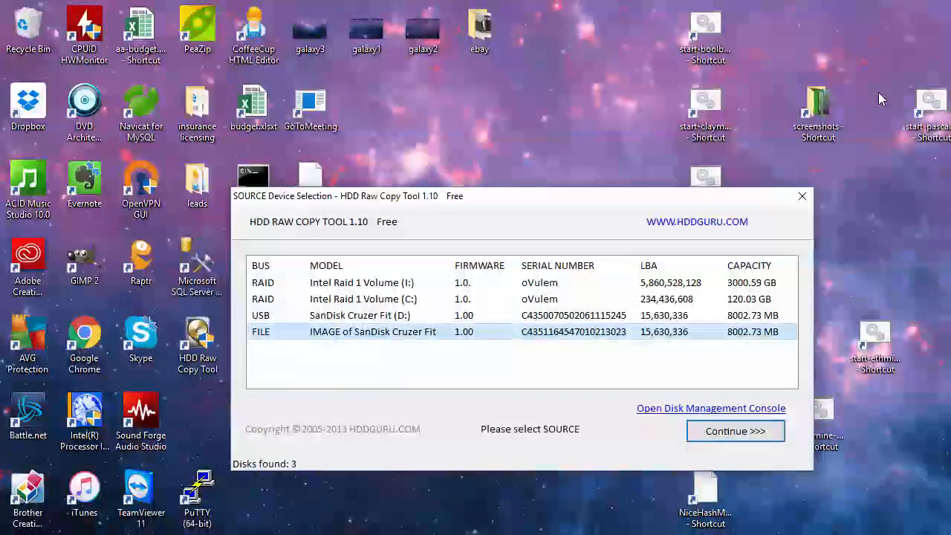
# Step: Set simpleminer-RX-v1074.imgc from Downloads as the FILE source and continue to target selection
pyautogui.click(359, 316)
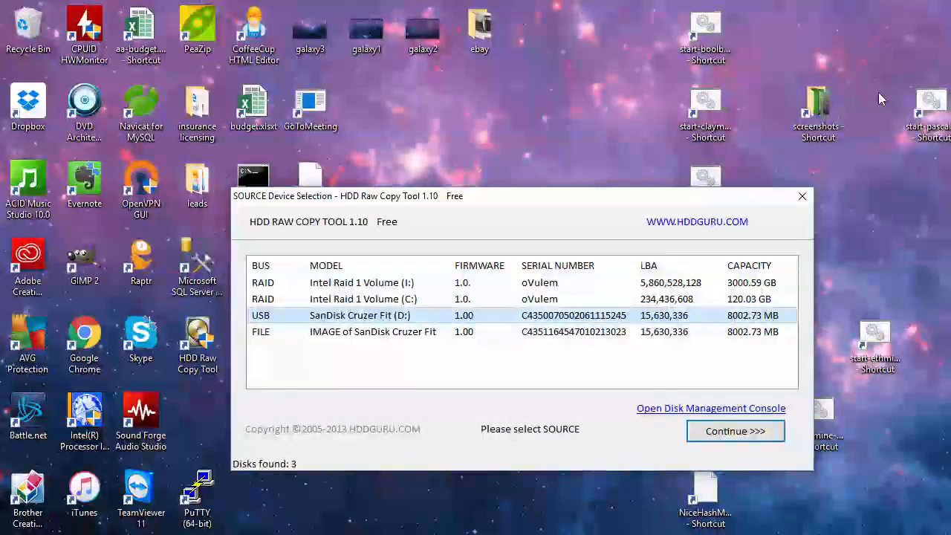
pyautogui.click(374, 331)
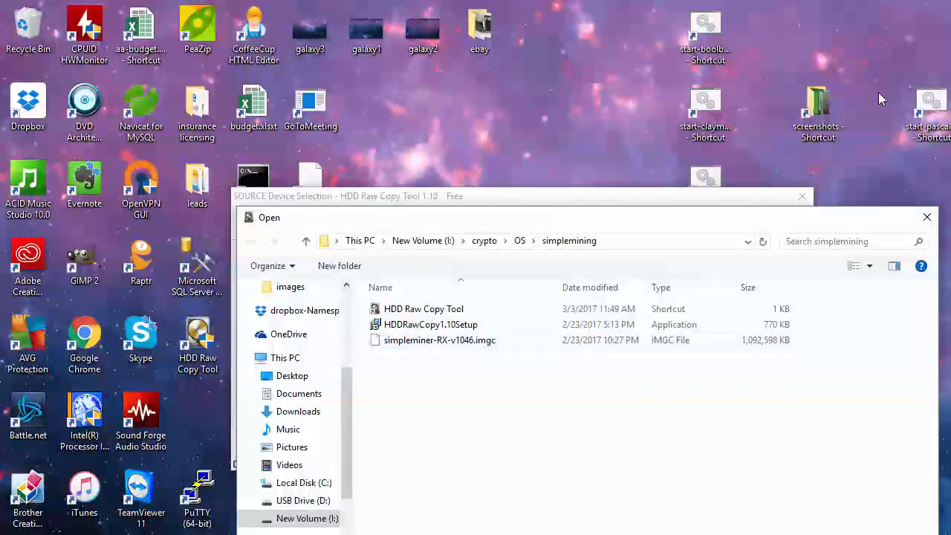
pyautogui.click(298, 410)
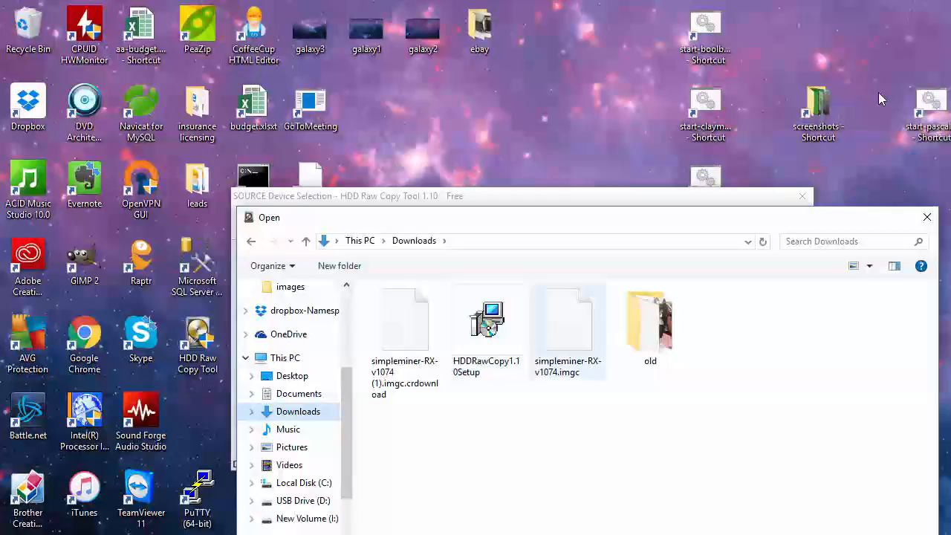
pyautogui.click(568, 320)
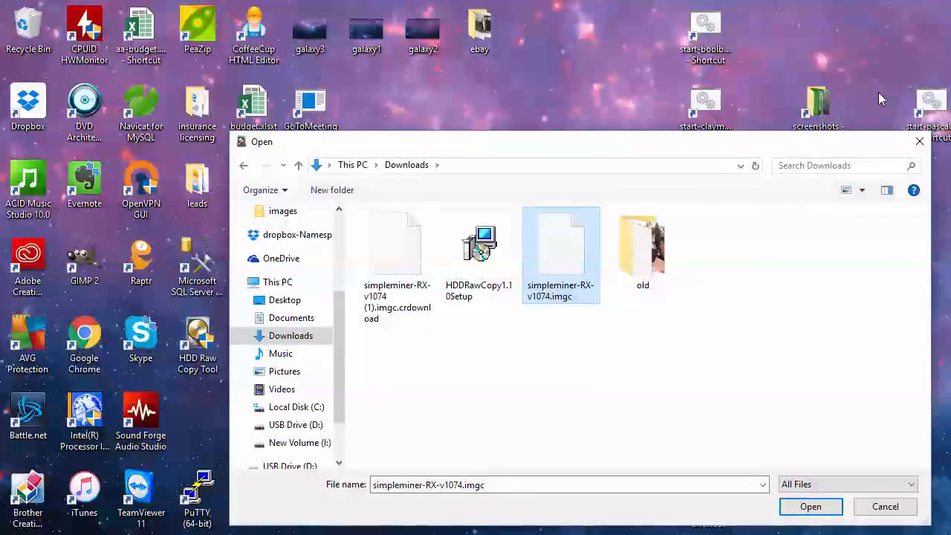
pyautogui.click(812, 506)
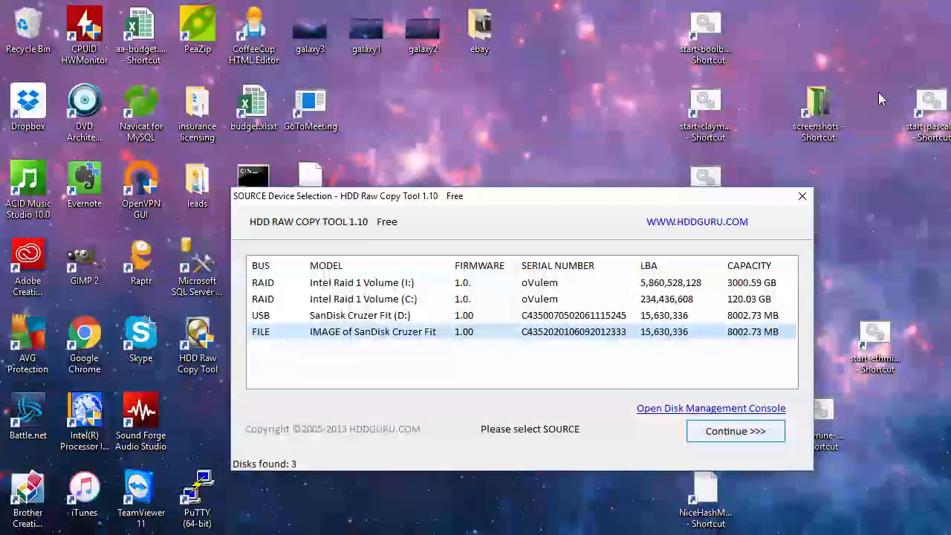
pyautogui.click(734, 431)
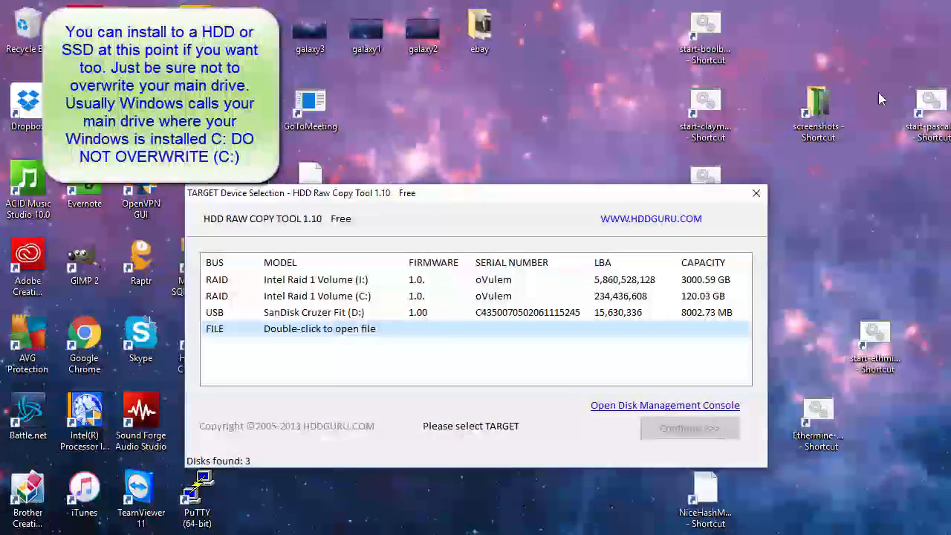
# Step: Choose USB SanDisk Cruzer Fit (D:) as target, continue and start the copy
pyautogui.click(314, 312)
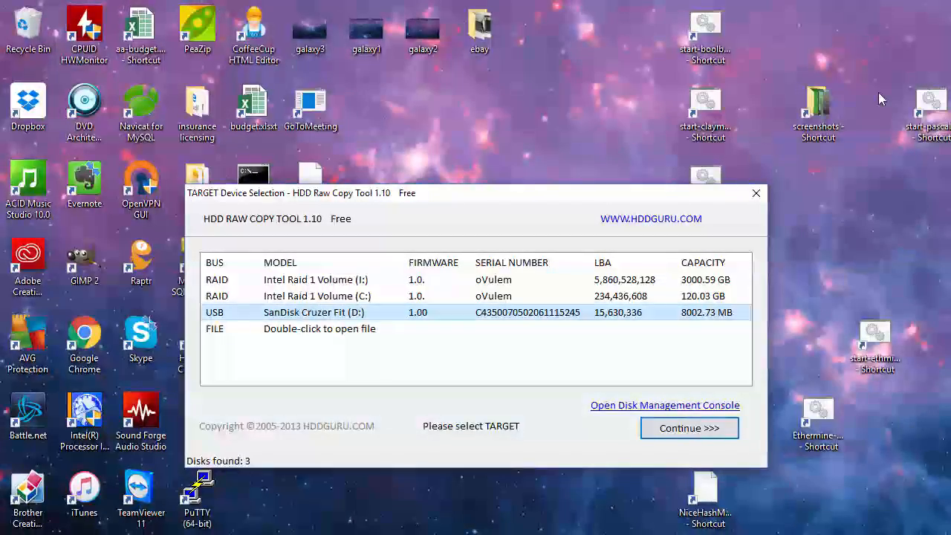
pyautogui.click(690, 428)
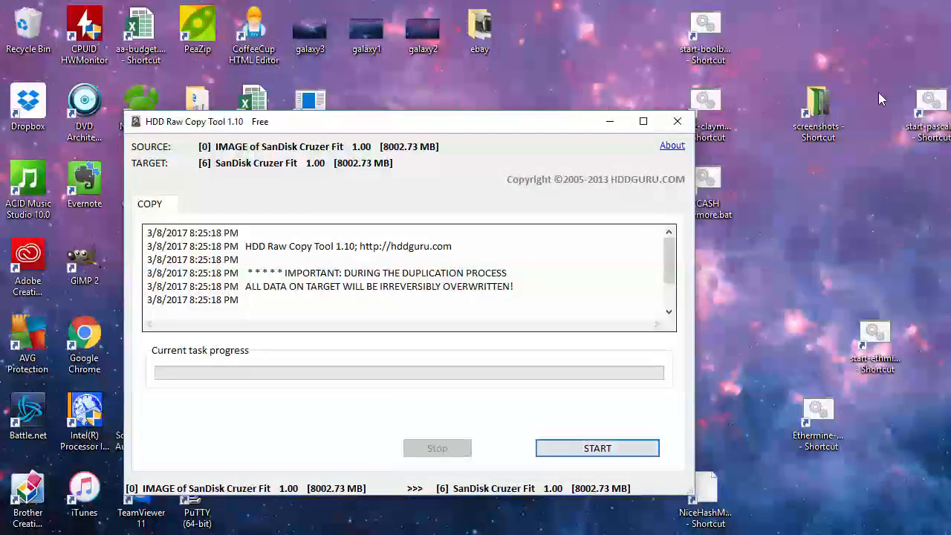
pyautogui.click(598, 448)
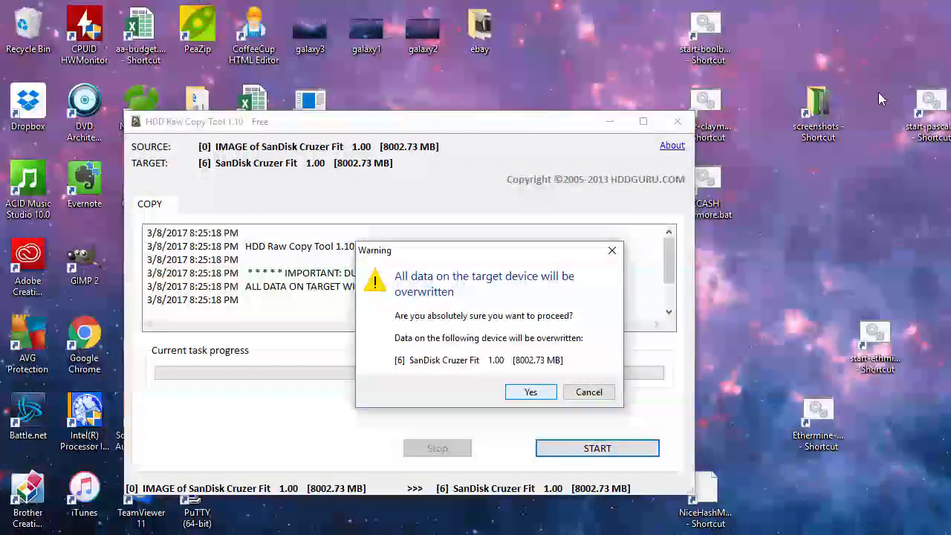
# Step: Confirm Yes to overwrite all data on the SanDisk USB drive
pyautogui.click(531, 392)
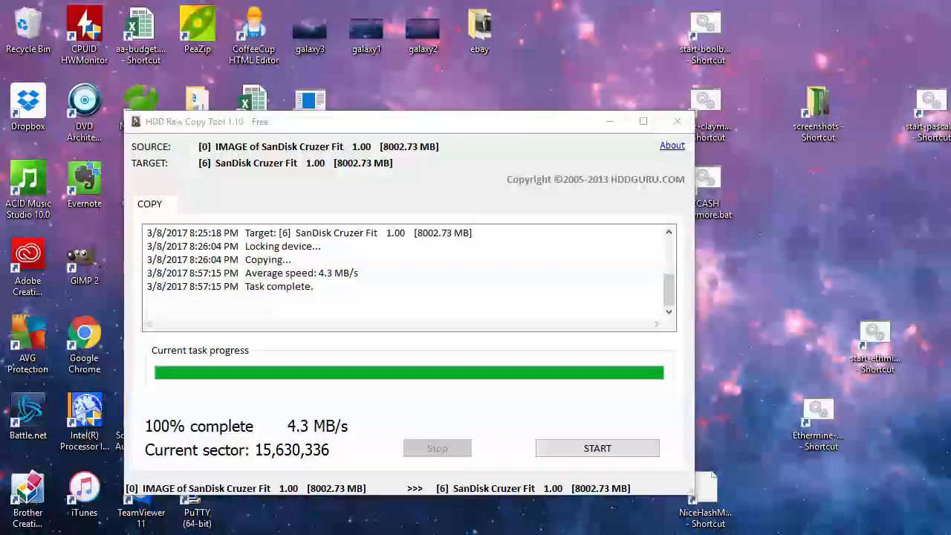
# Step: Open the flashed USB Drive (D:) in File Explorer once the write reaches 100%
pyautogui.doubleClick(275, 285)
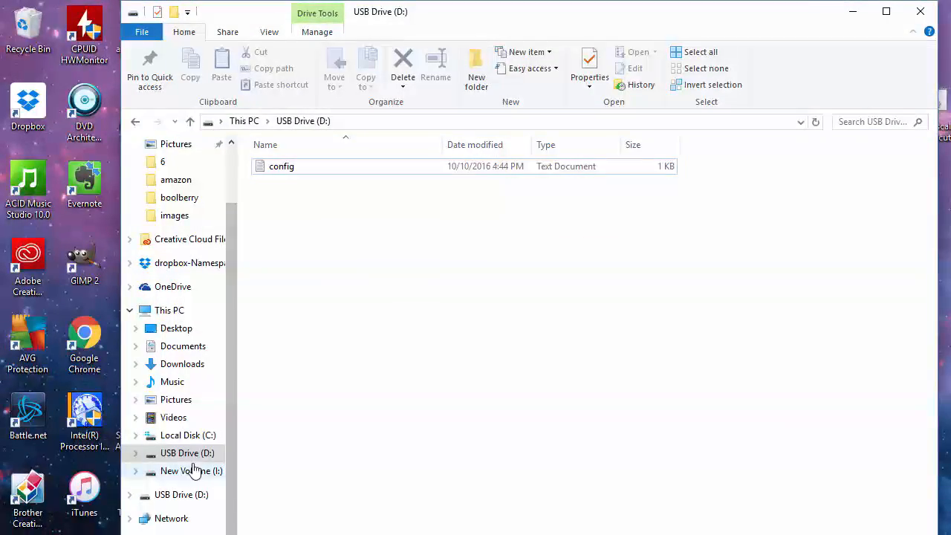
# Step: Show the contents of USB Drive (D:) with its single config text file
pyautogui.click(187, 453)
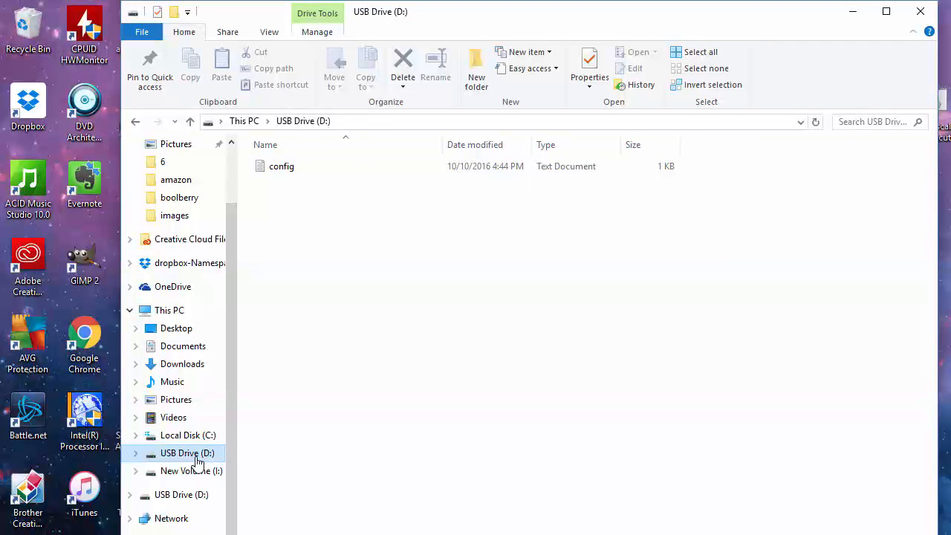
pyautogui.click(303, 122)
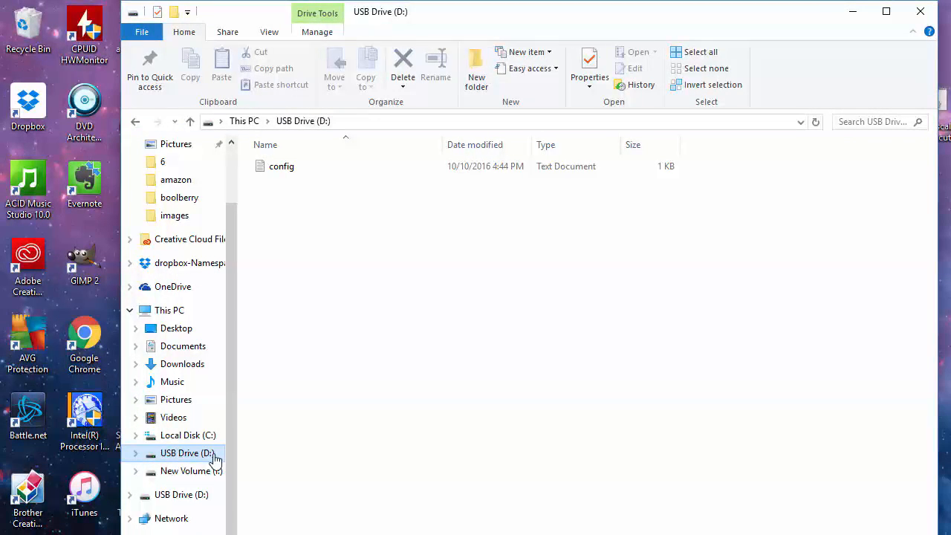
pyautogui.moveTo(207, 453)
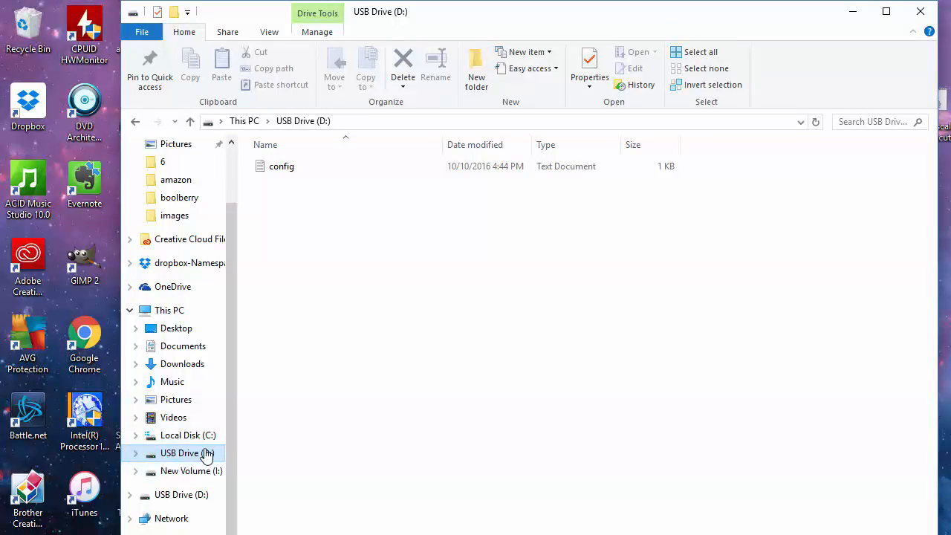
pyautogui.moveTo(208, 475)
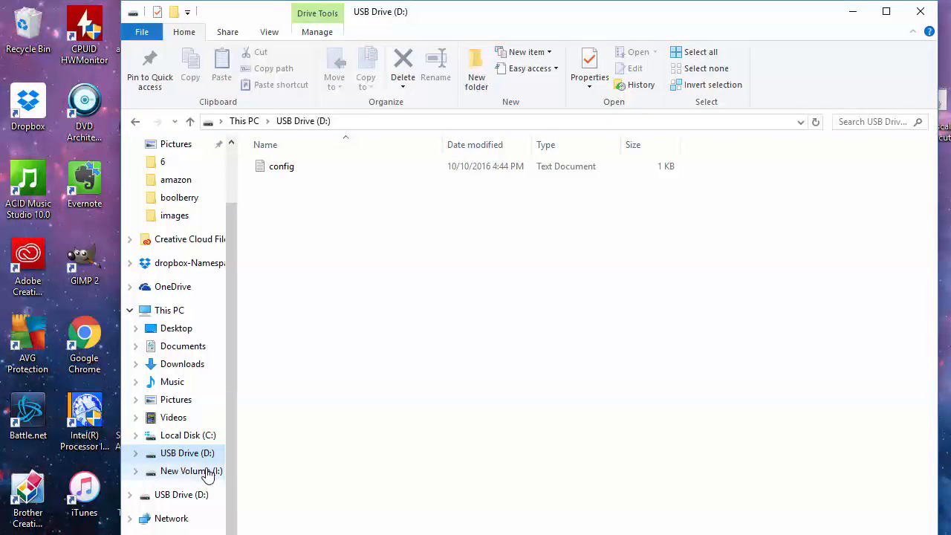
pyautogui.moveTo(203, 483)
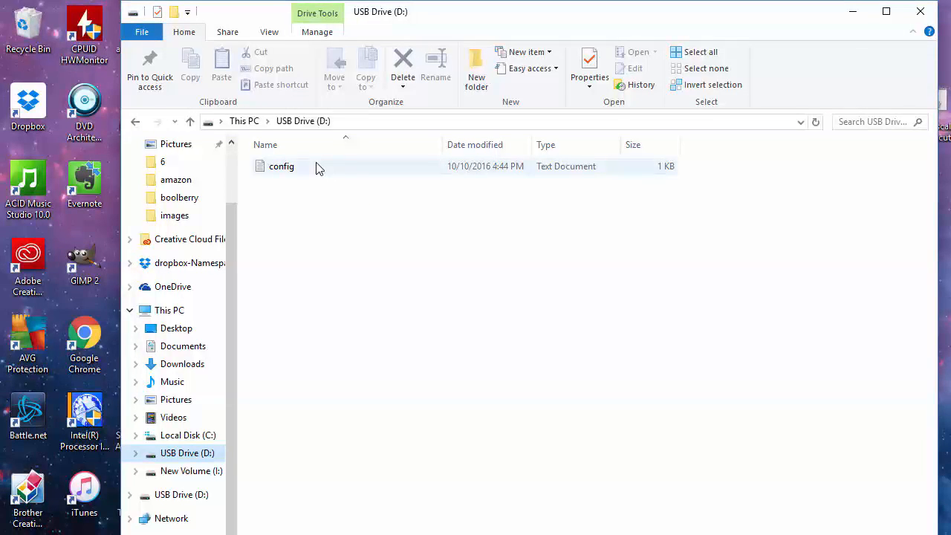
# Step: Open the config file from the USB drive for editing in Notepad via its context menu
pyautogui.click(282, 166)
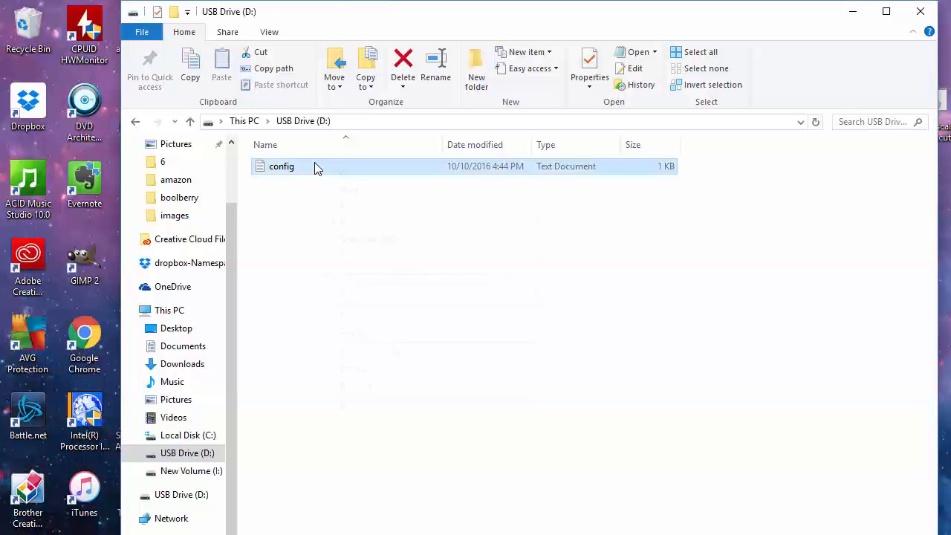
pyautogui.rightClick(279, 167)
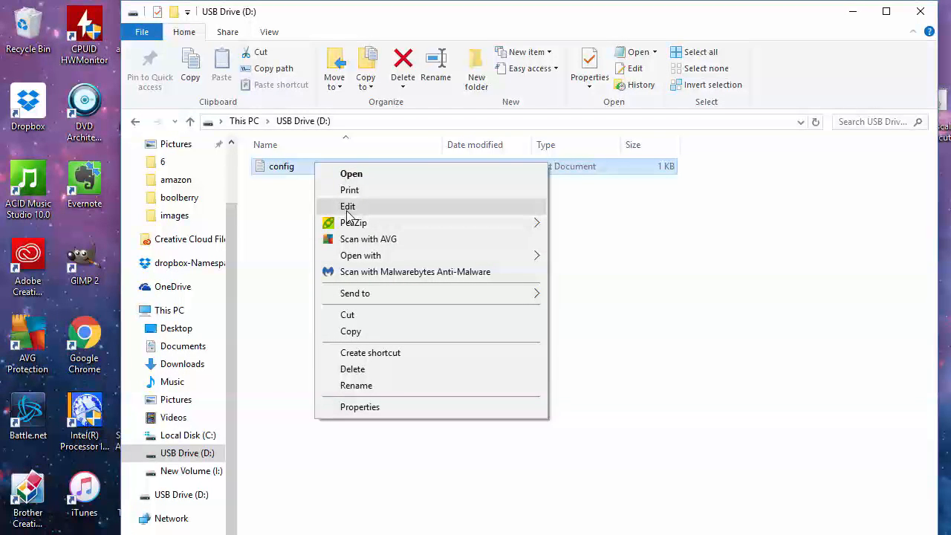
pyautogui.click(347, 205)
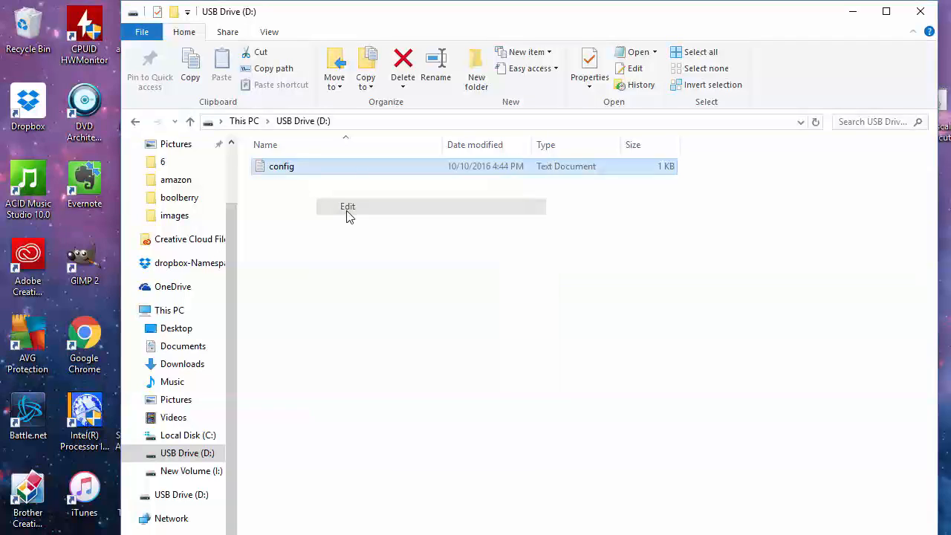
pyautogui.click(347, 207)
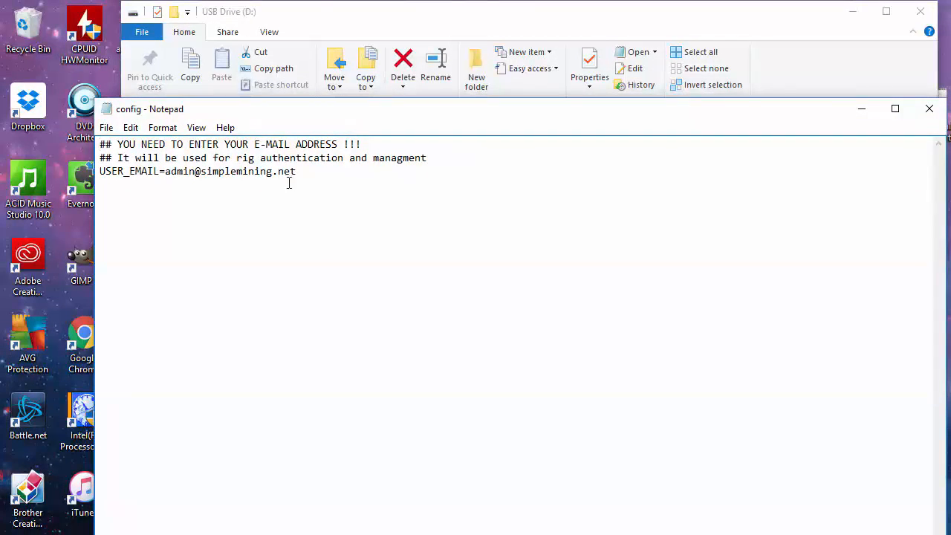
pyautogui.moveTo(169, 171); pyautogui.dragTo(294, 171)
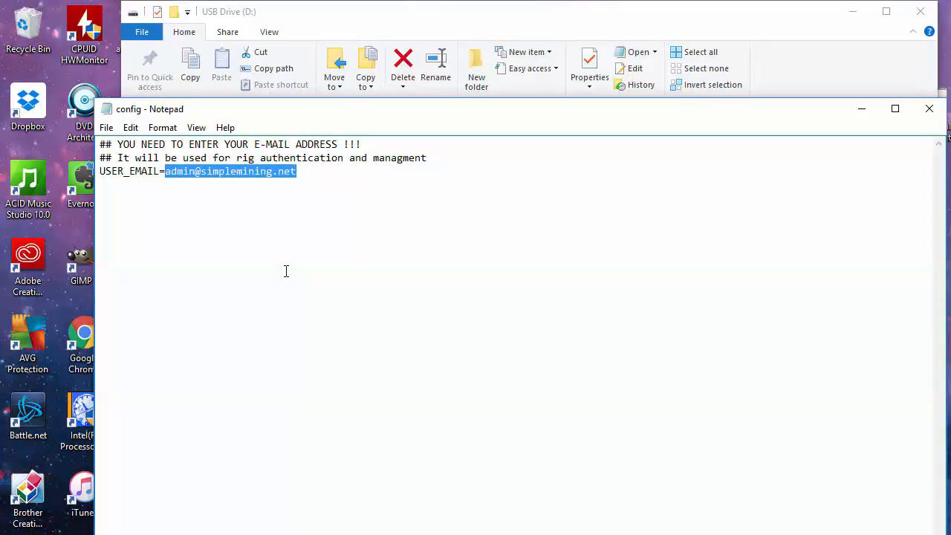
pyautogui.moveTo(321, 271)
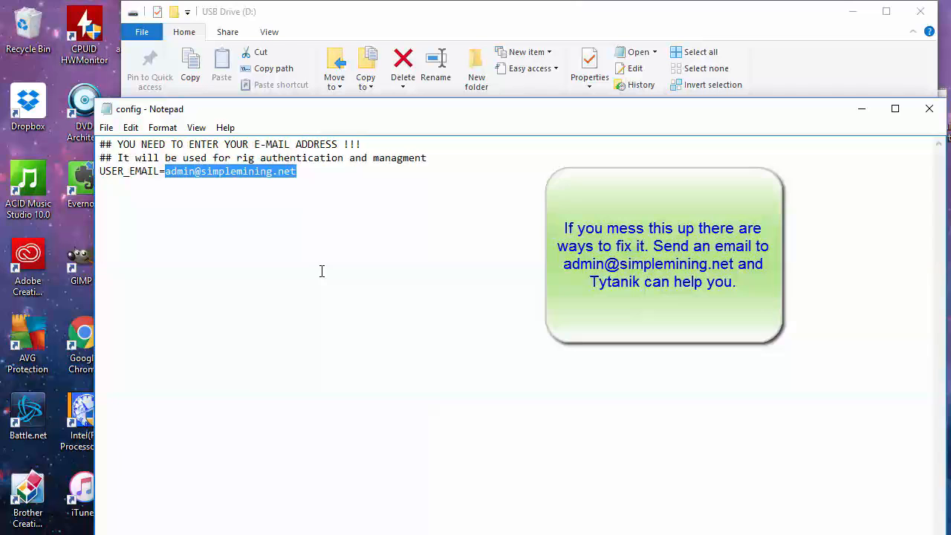
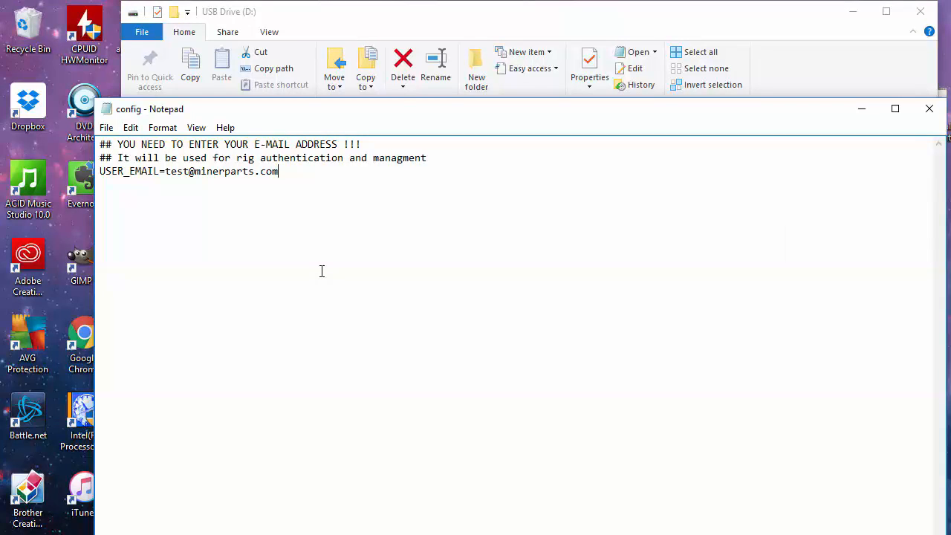
pyautogui.moveTo(145, 101)
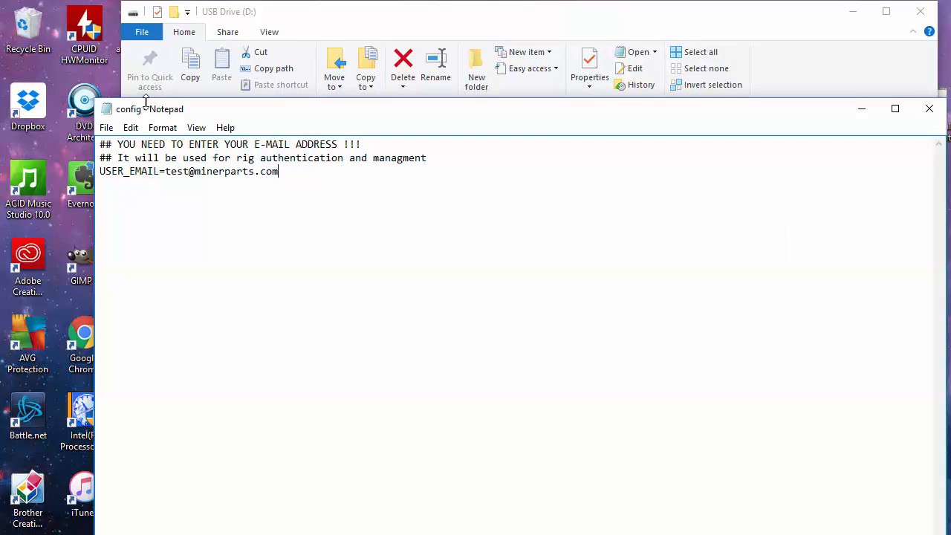
pyautogui.moveTo(165, 171); pyautogui.dragTo(280, 171)
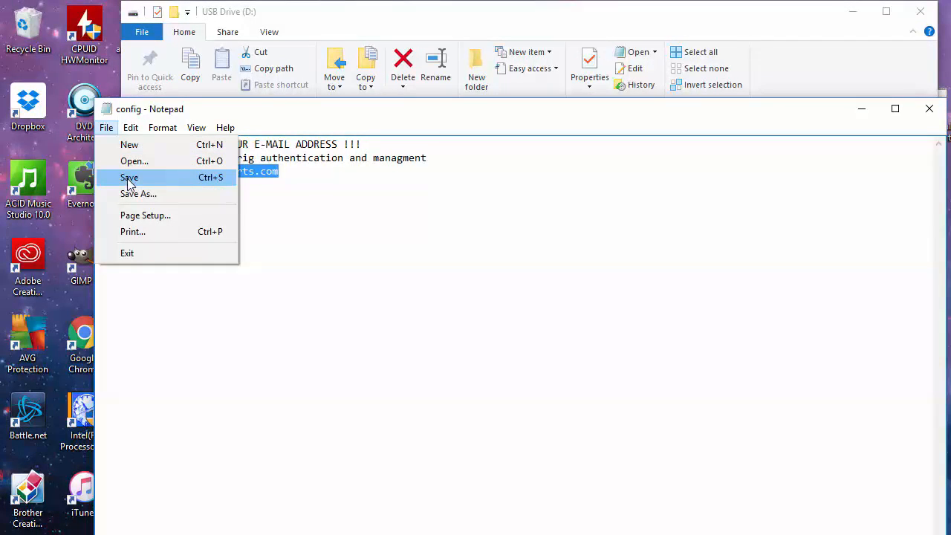
# Step: Save the edited config file via File > Save
pyautogui.click(130, 177)
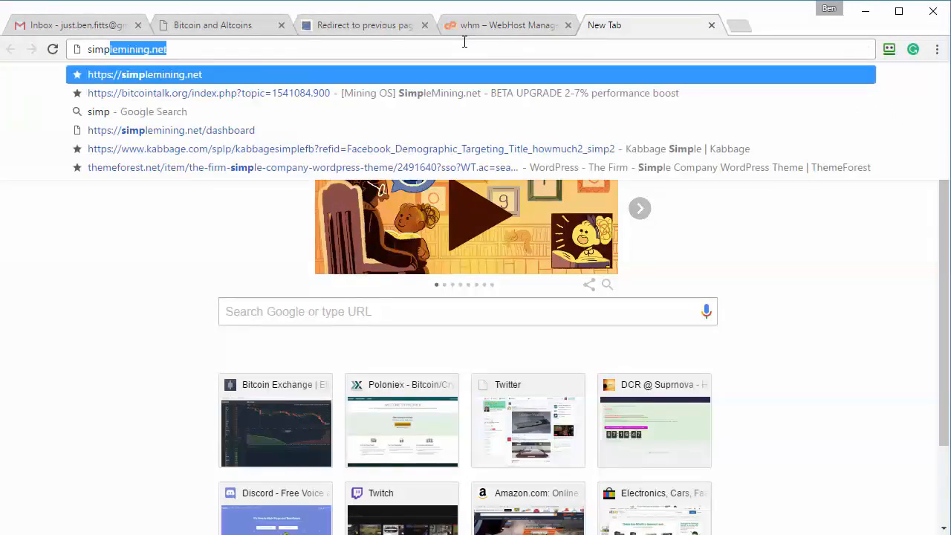
pyautogui.click(141, 74)
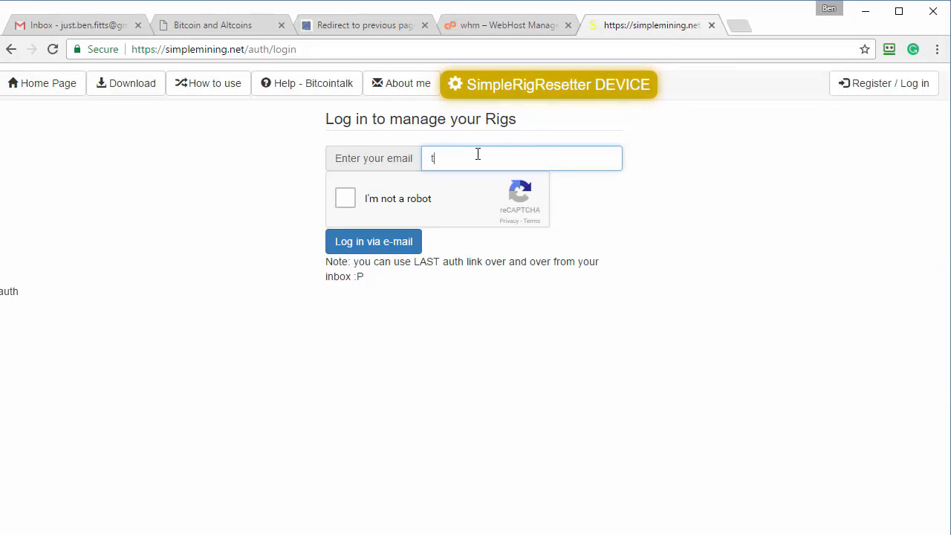
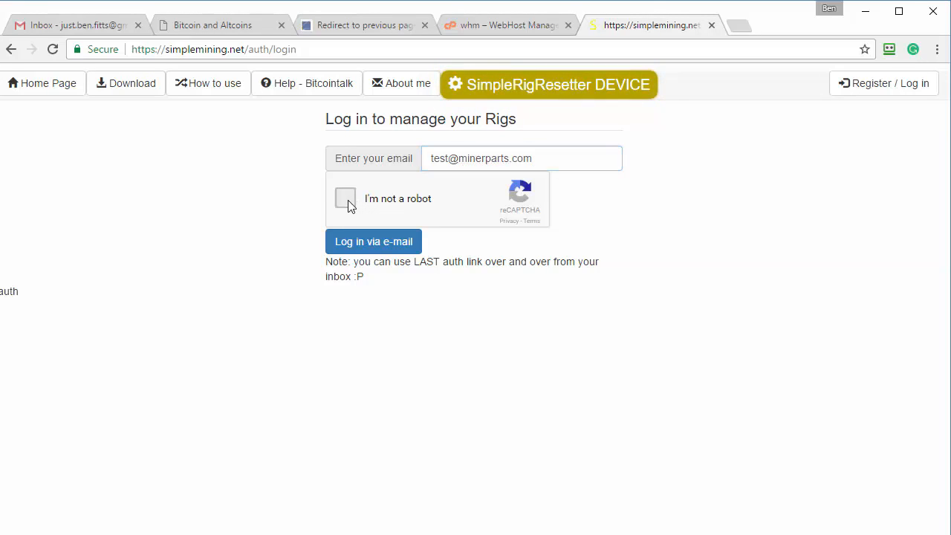
pyautogui.click(348, 199)
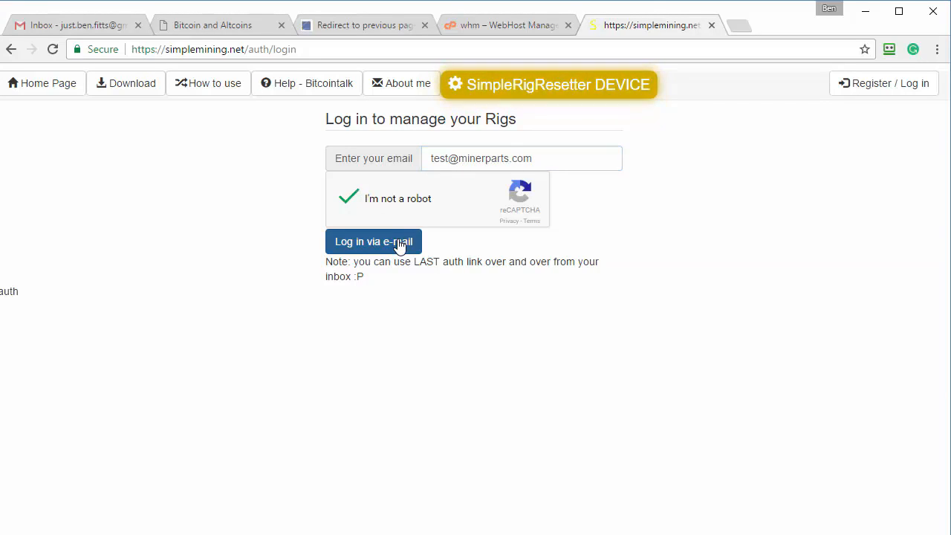
pyautogui.click(375, 241)
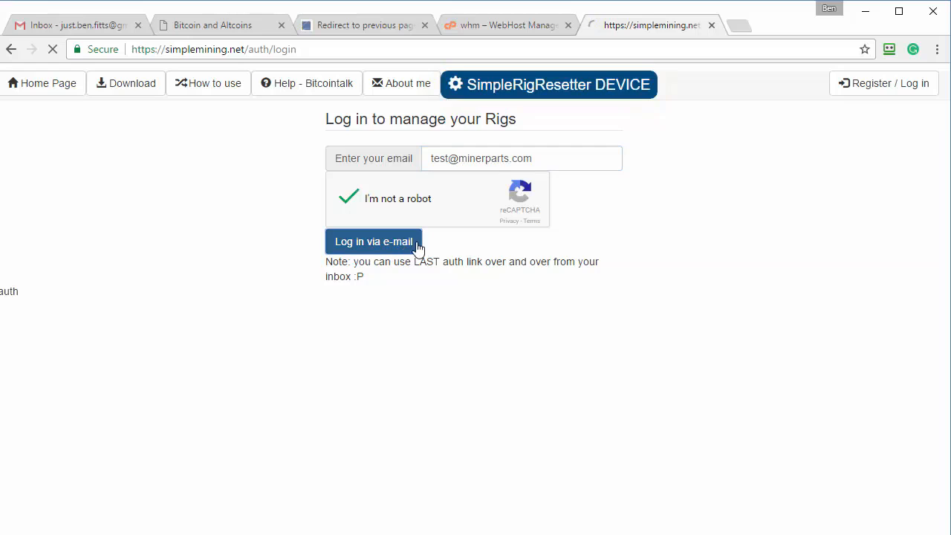
pyautogui.click(373, 241)
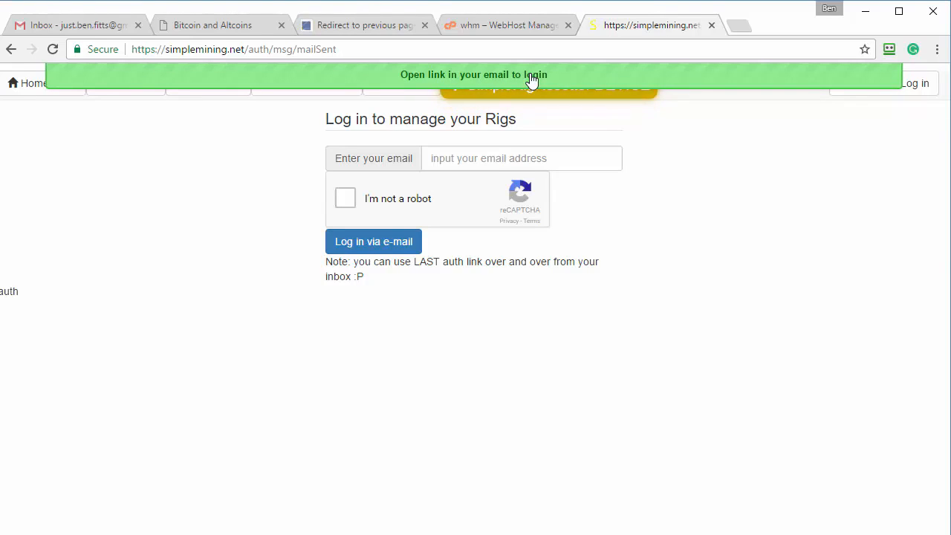
pyautogui.moveTo(642, 190)
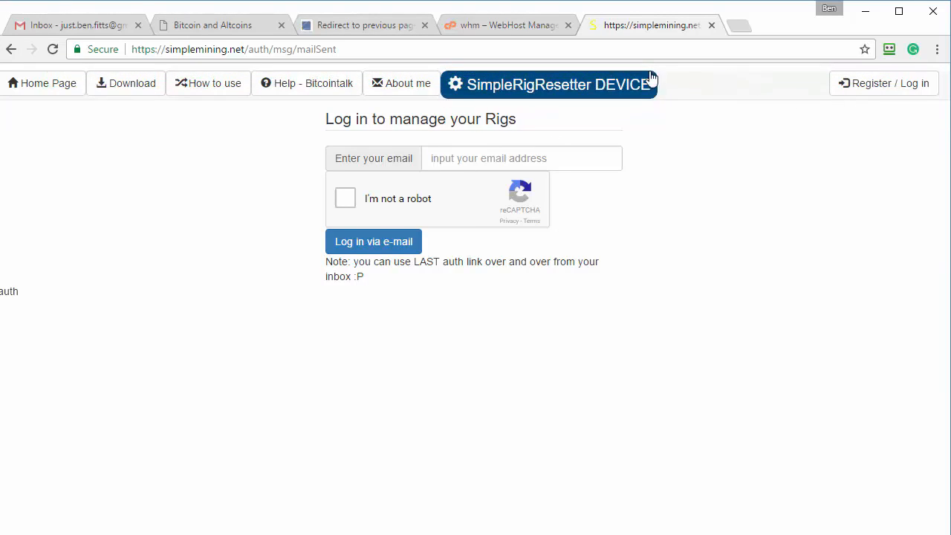
pyautogui.moveTo(651, 256)
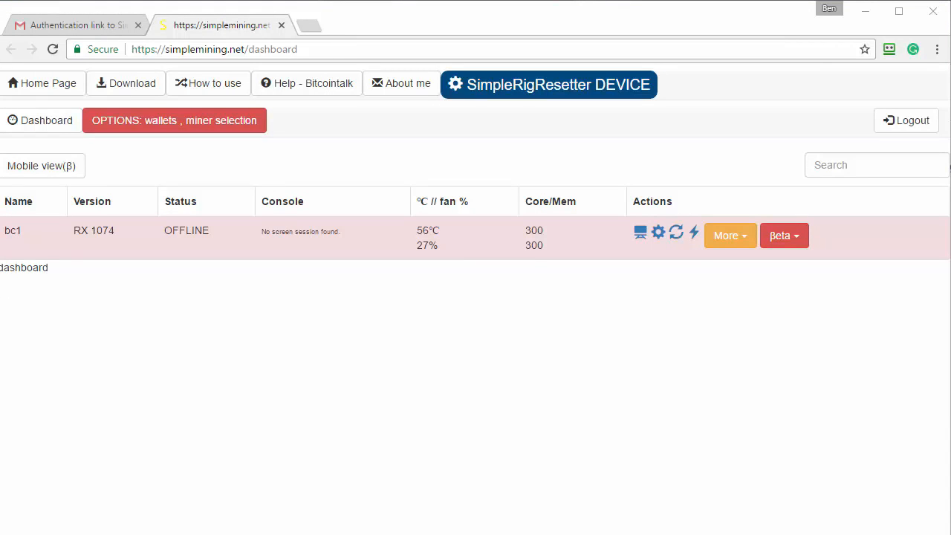
pyautogui.moveTo(354, 404)
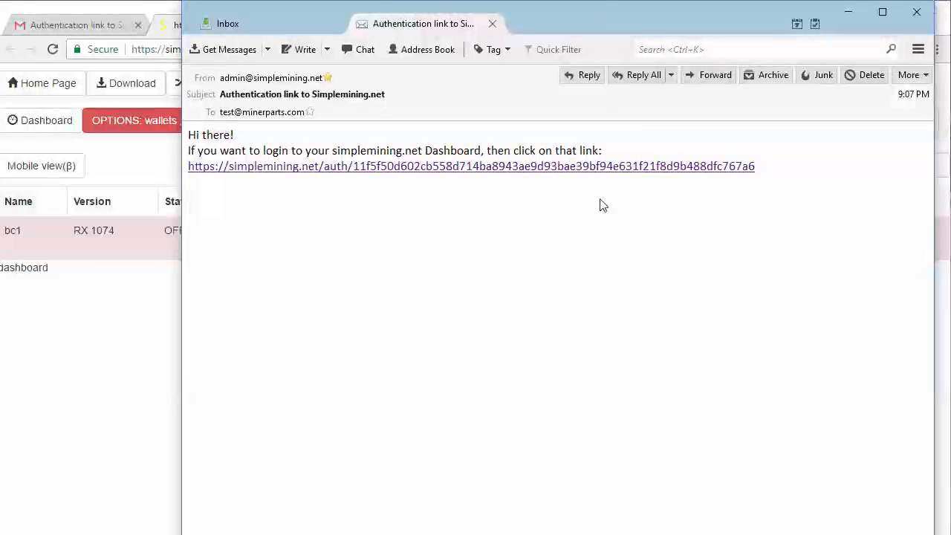
pyautogui.moveTo(559, 281)
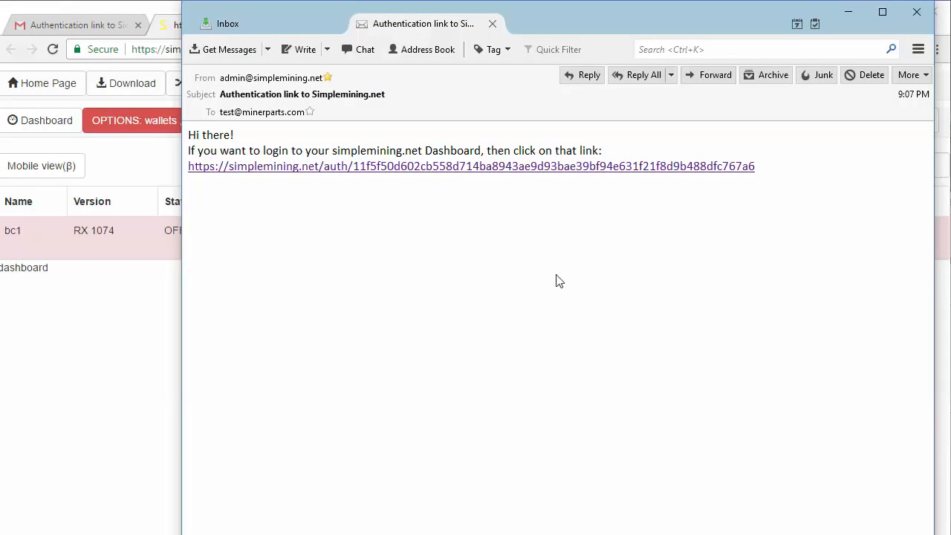
pyautogui.moveTo(196, 150)
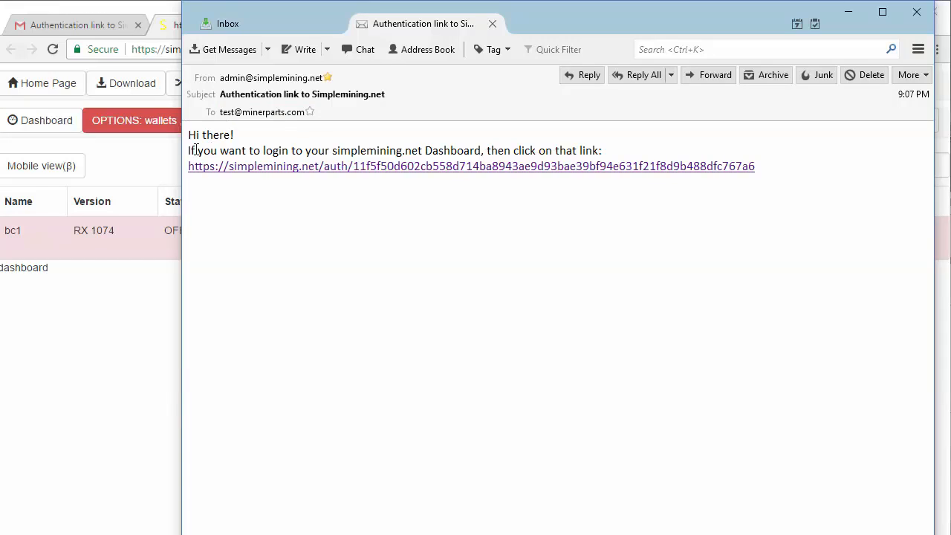
pyautogui.moveTo(517, 182)
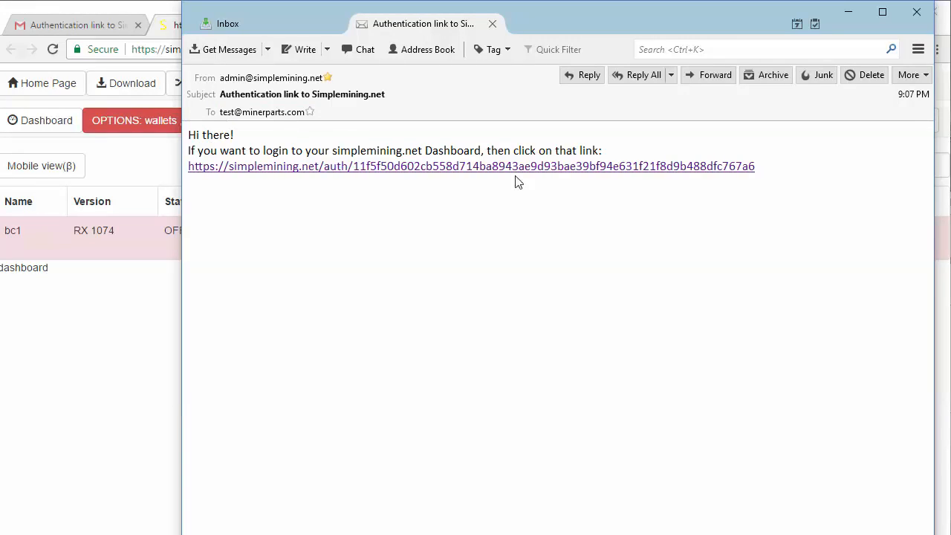
pyautogui.moveTo(518, 178)
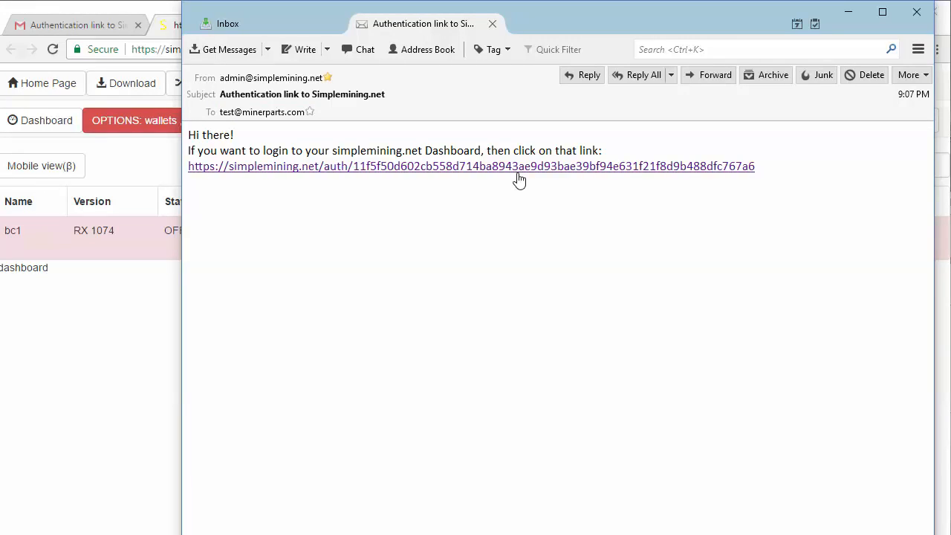
pyautogui.click(469, 166)
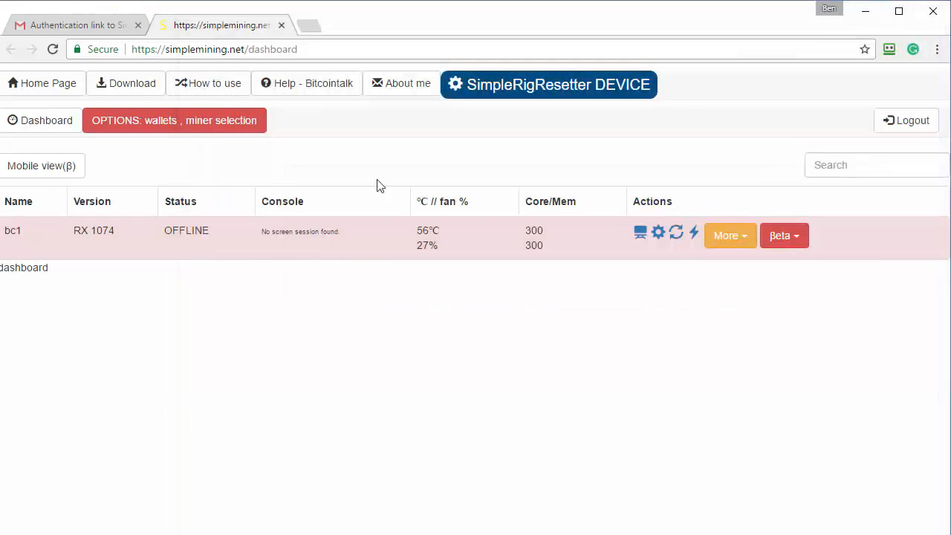
pyautogui.moveTo(460, 336)
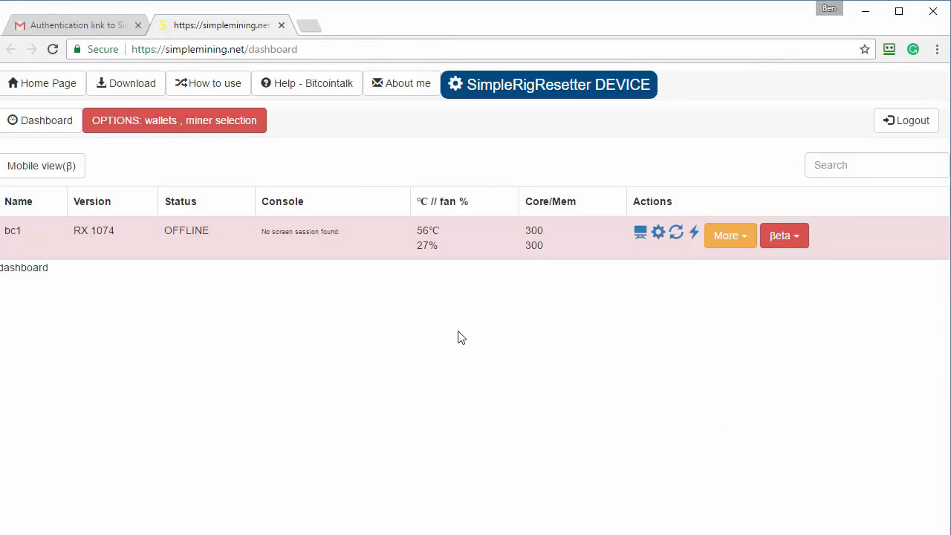
pyautogui.moveTo(615, 340)
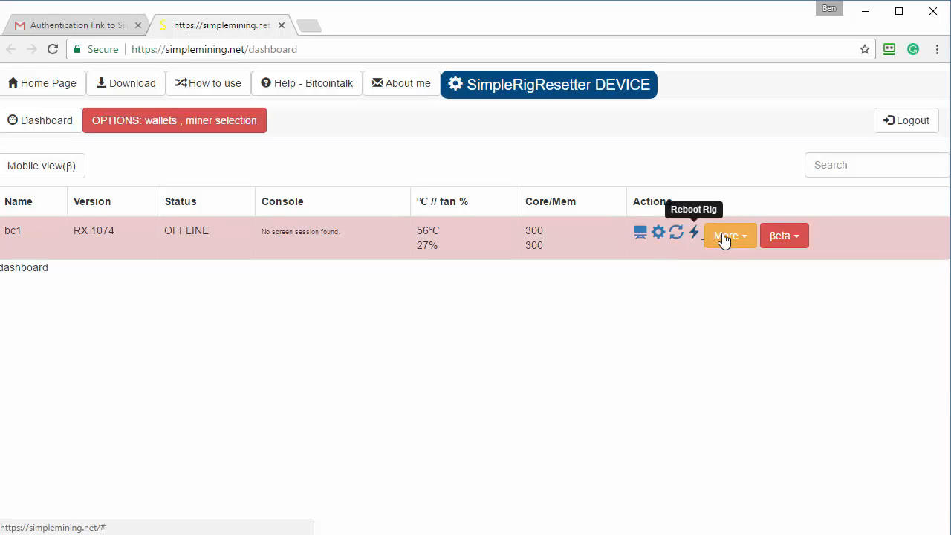
pyautogui.click(725, 235)
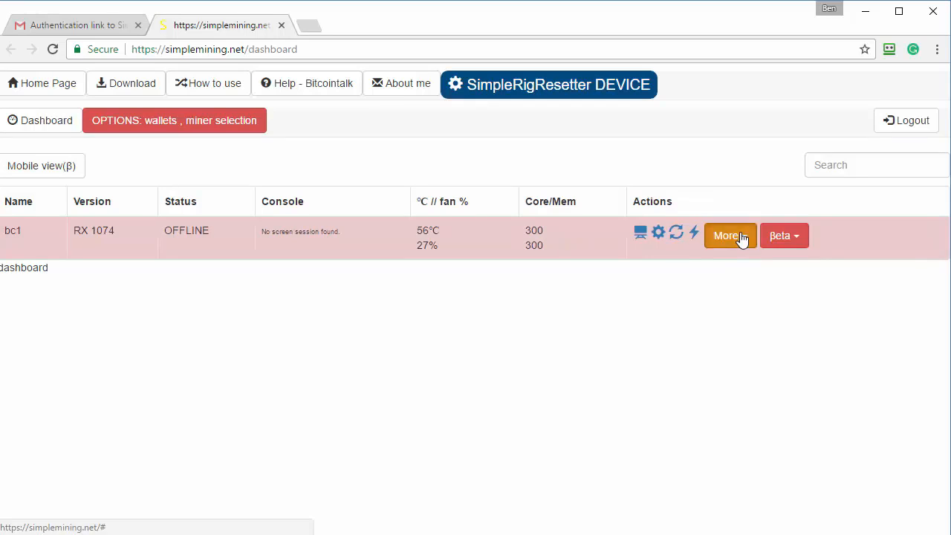
pyautogui.click(729, 235)
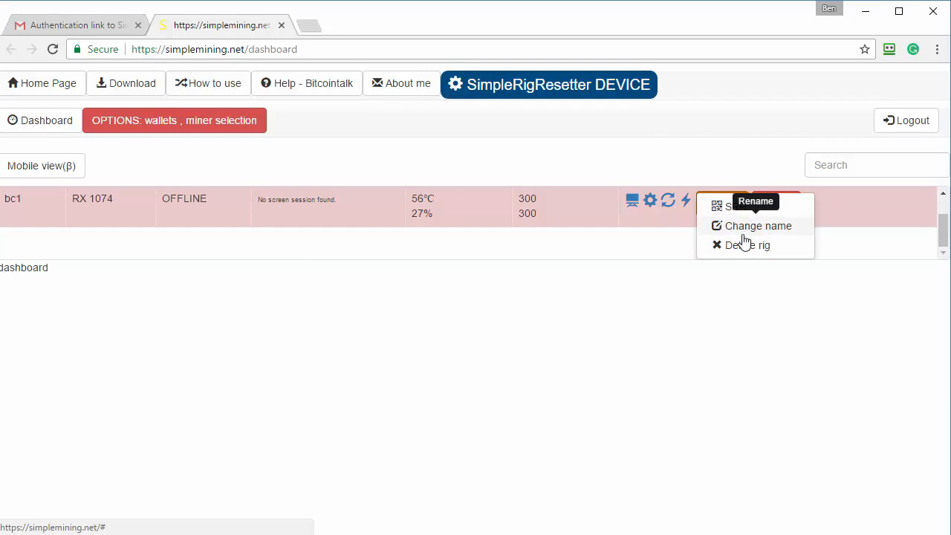
pyautogui.moveTo(736, 214)
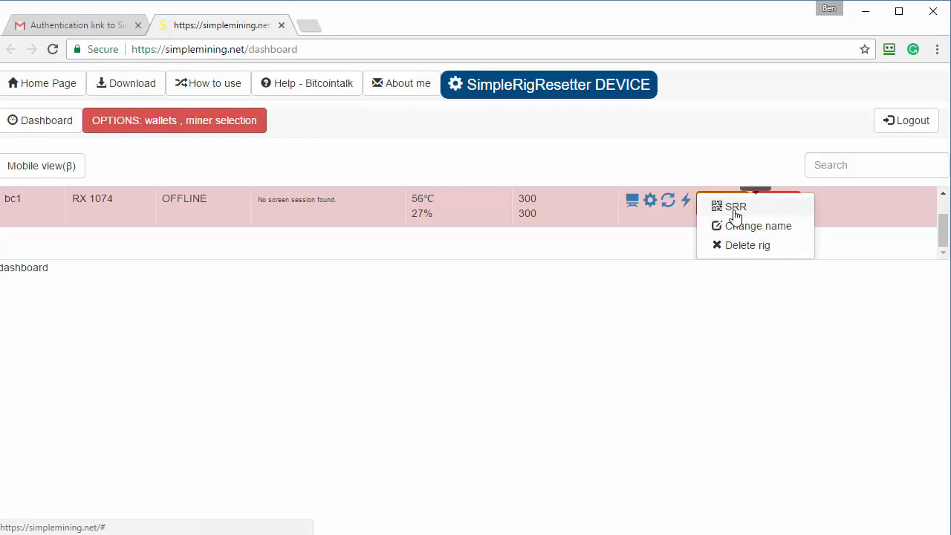
pyautogui.click(730, 234)
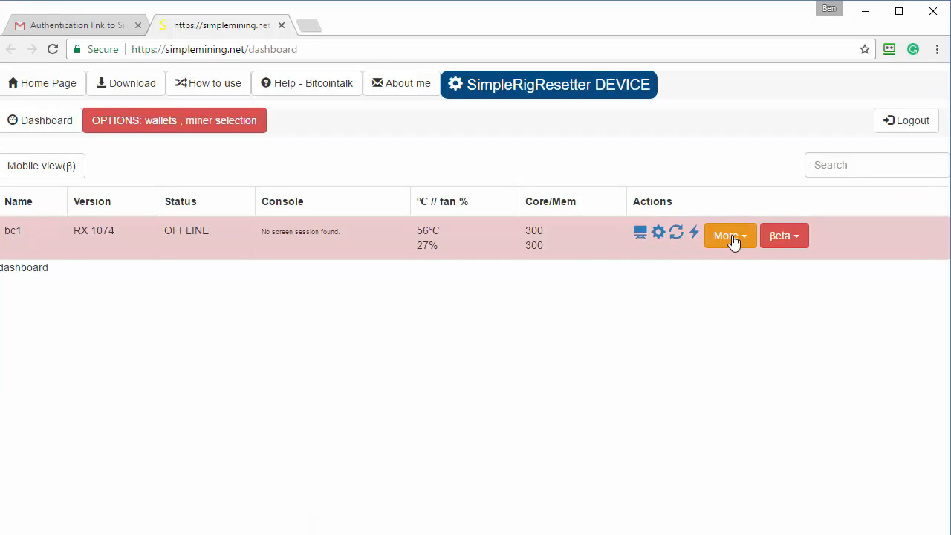
pyautogui.moveTo(730, 250)
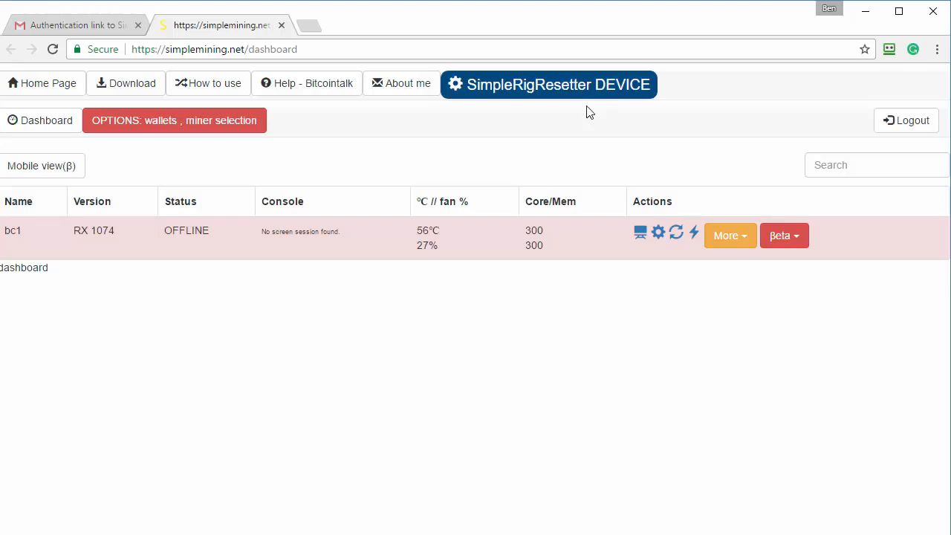
pyautogui.click(725, 235)
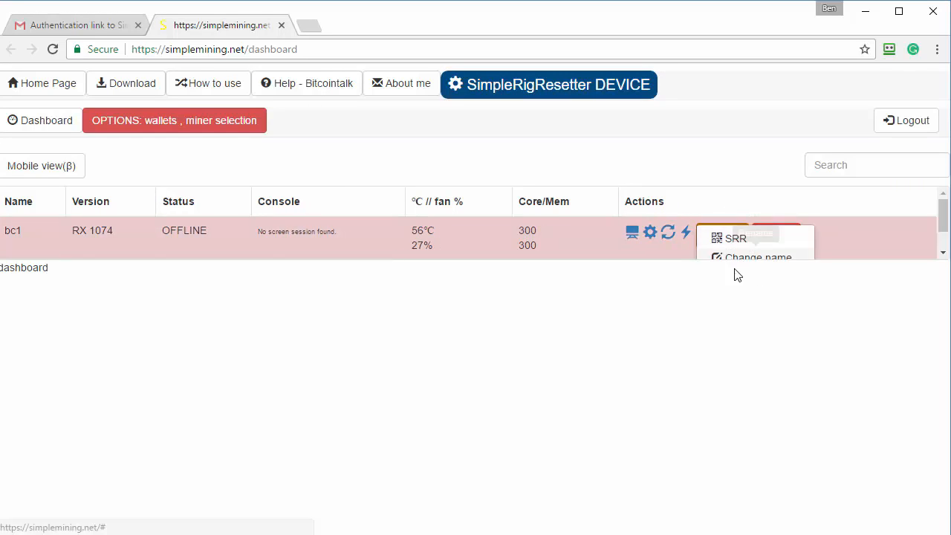
pyautogui.click(758, 257)
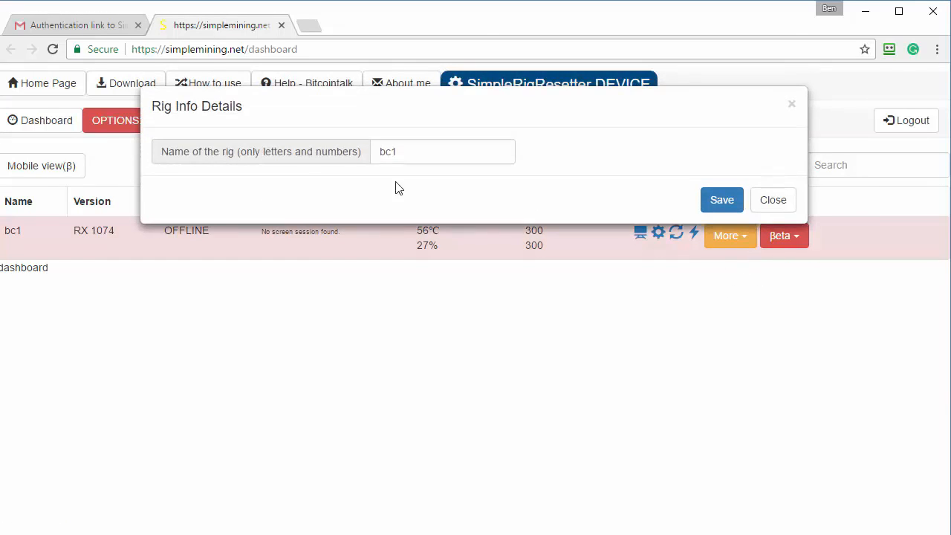
pyautogui.click(435, 152)
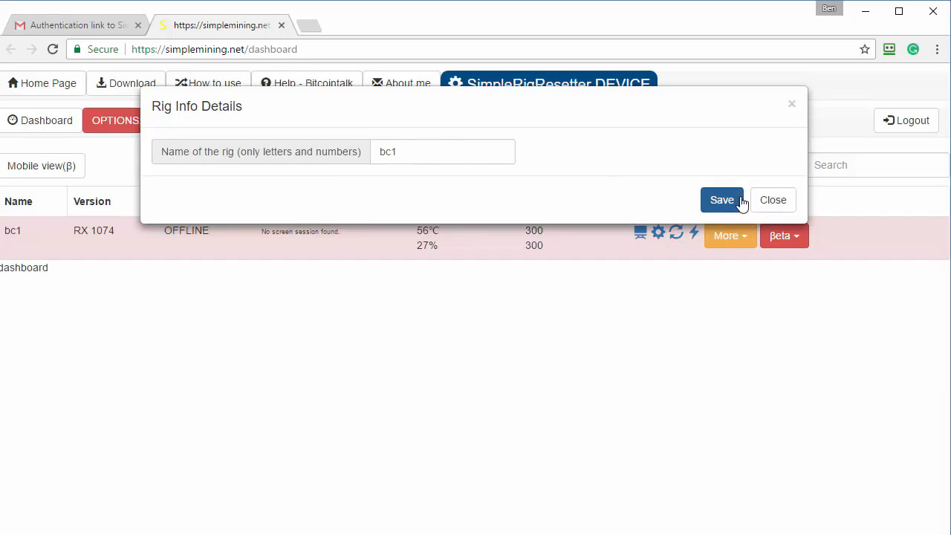
pyautogui.click(722, 199)
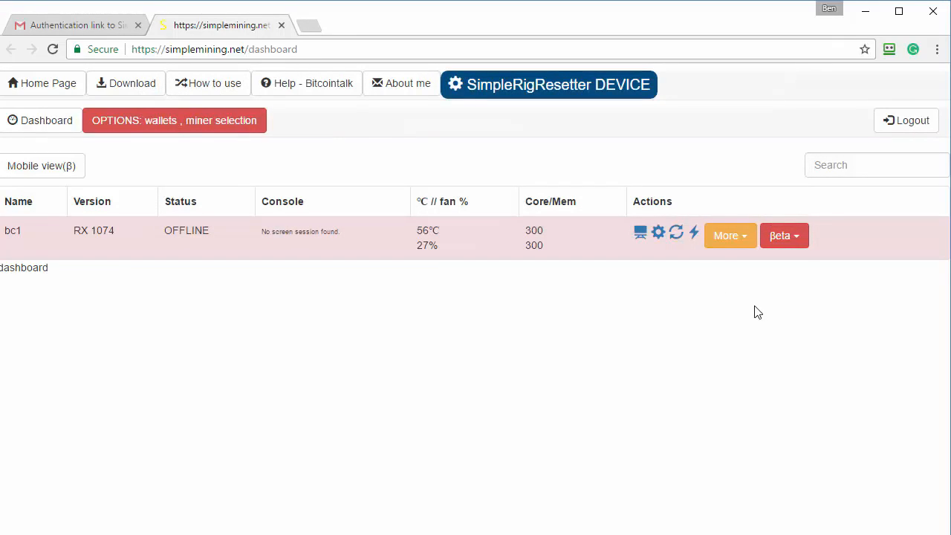
pyautogui.moveTo(372, 259)
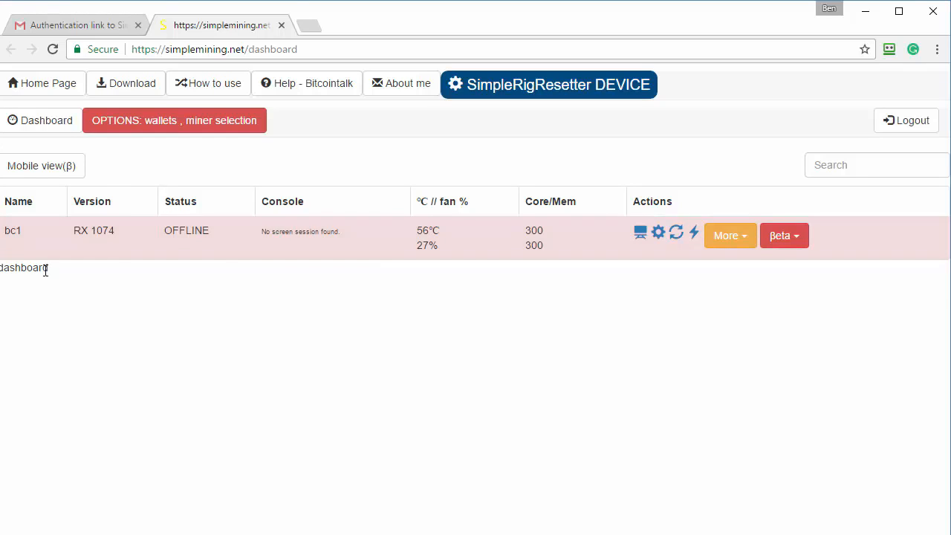
pyautogui.moveTo(267, 413)
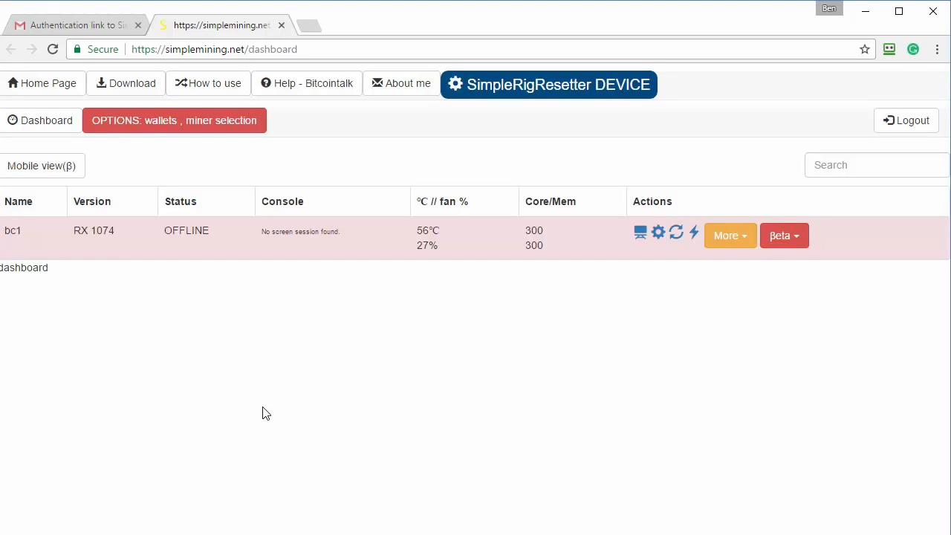
pyautogui.moveTo(211, 132)
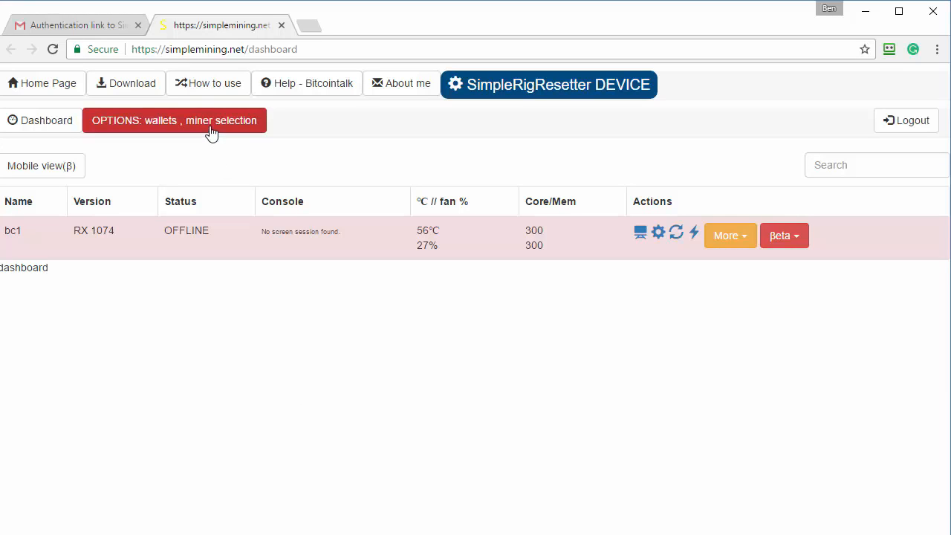
# Step: Compare Boolberry and claymore-zec v12.3 miners, settle on optiminer-zec v1.7 and review Global Options
pyautogui.click(174, 120)
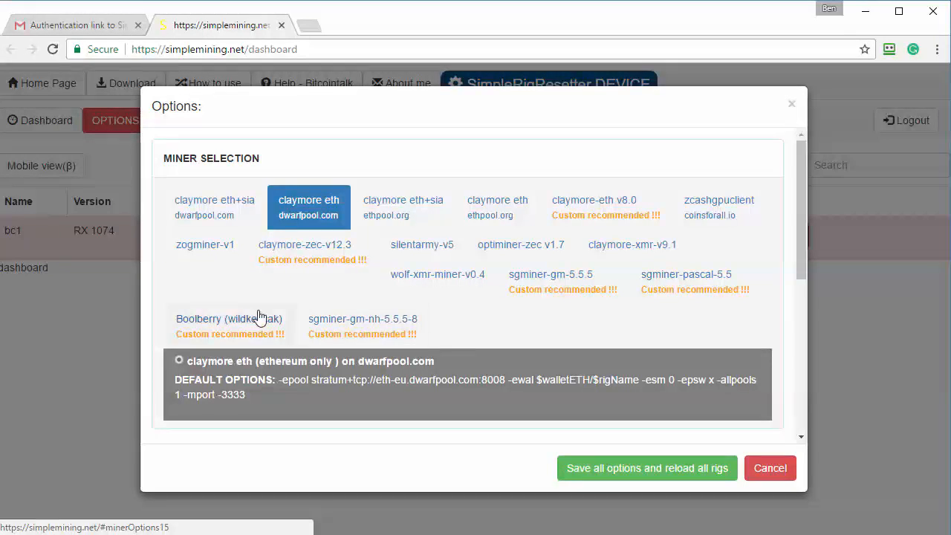
pyautogui.click(229, 324)
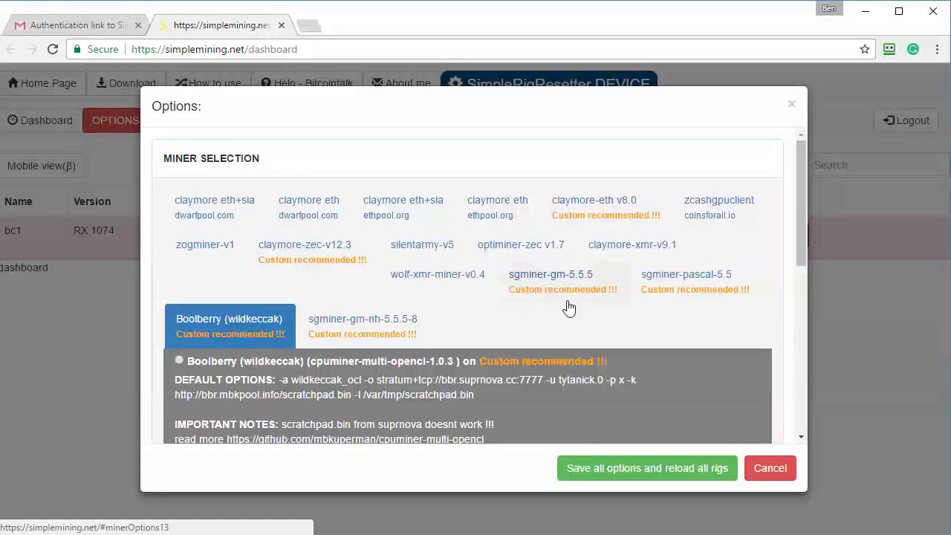
pyautogui.moveTo(489, 252)
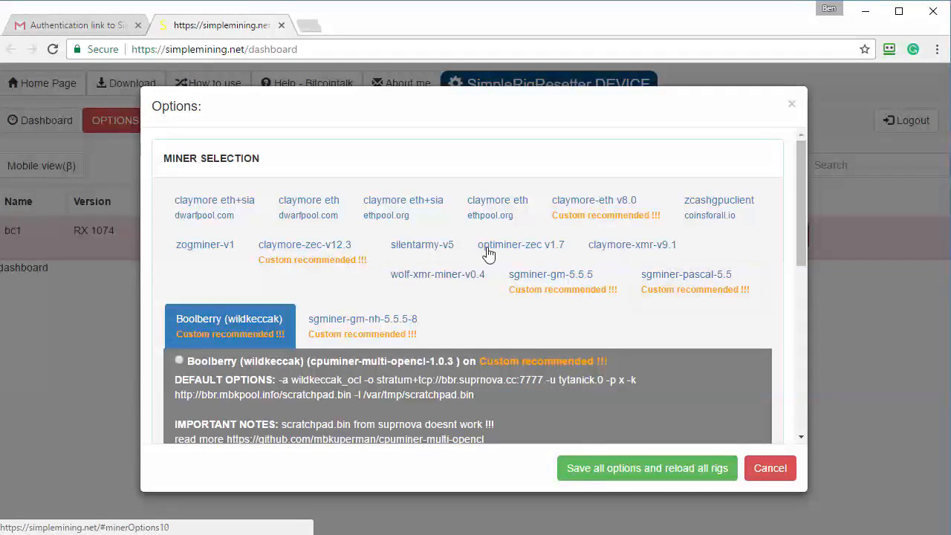
pyautogui.click(521, 244)
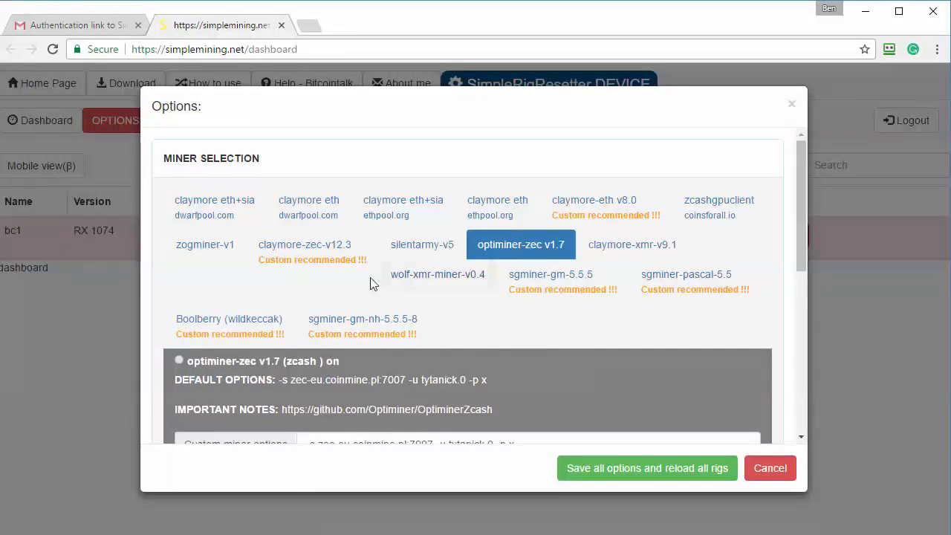
pyautogui.click(305, 244)
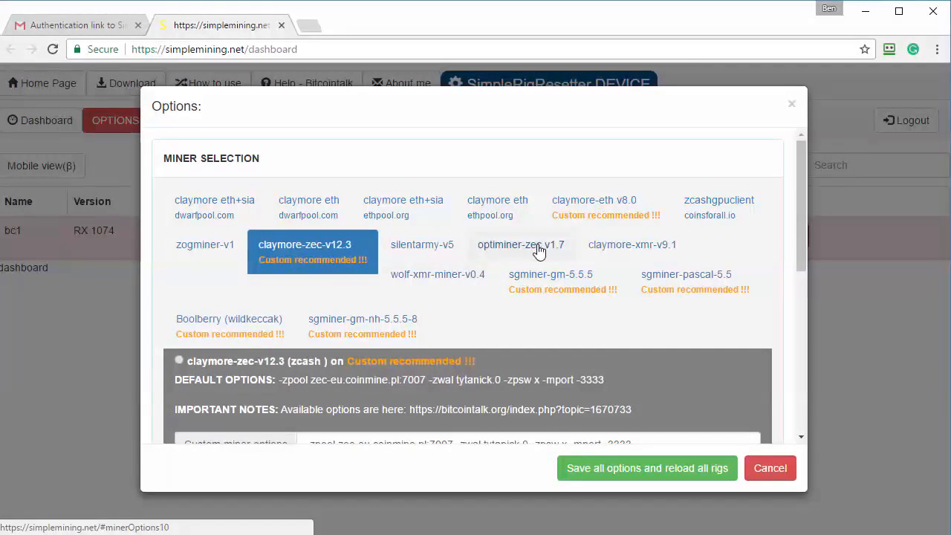
pyautogui.click(520, 243)
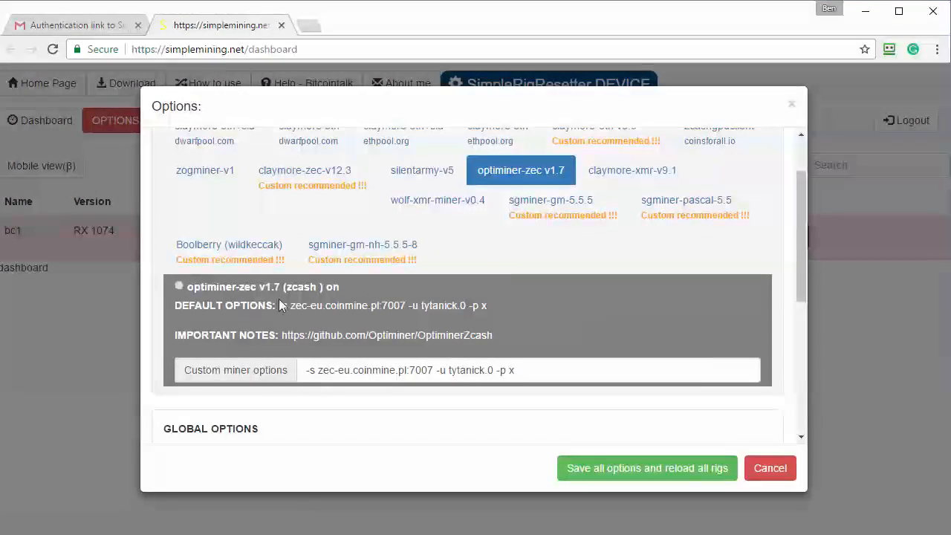
pyautogui.scroll(-3)
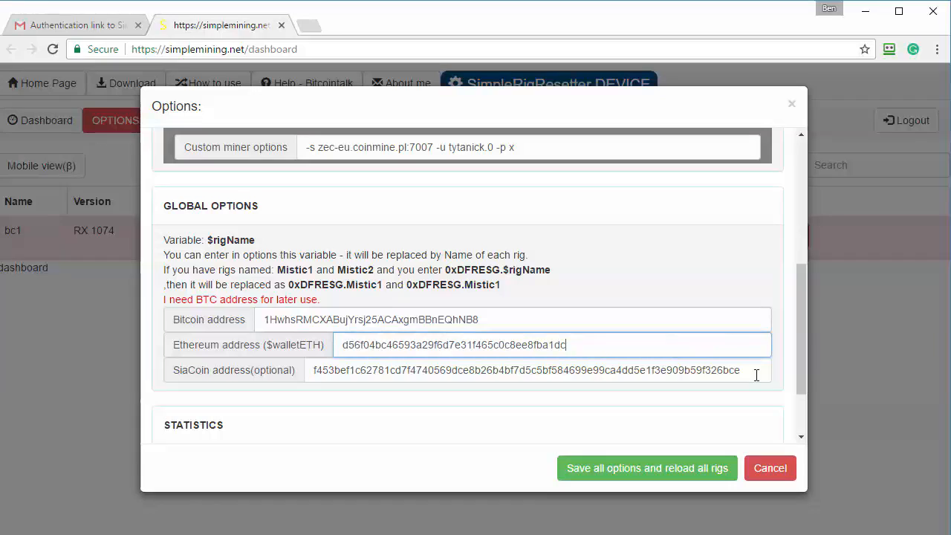
pyautogui.click(464, 370)
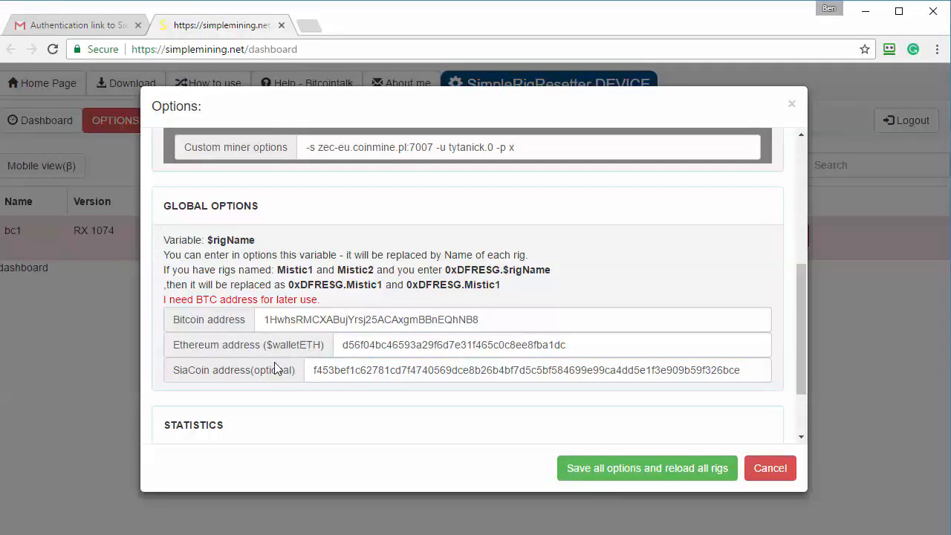
pyautogui.scroll(-3)
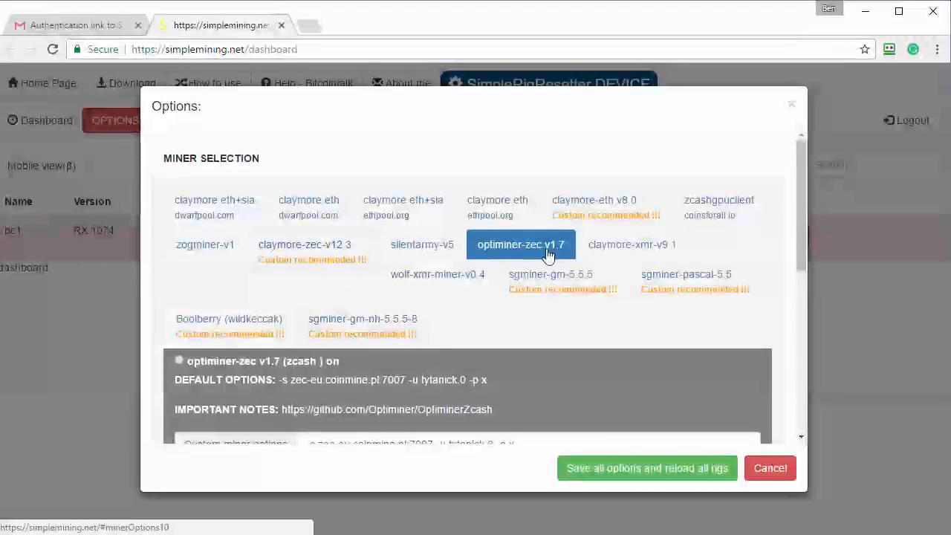
pyautogui.click(403, 206)
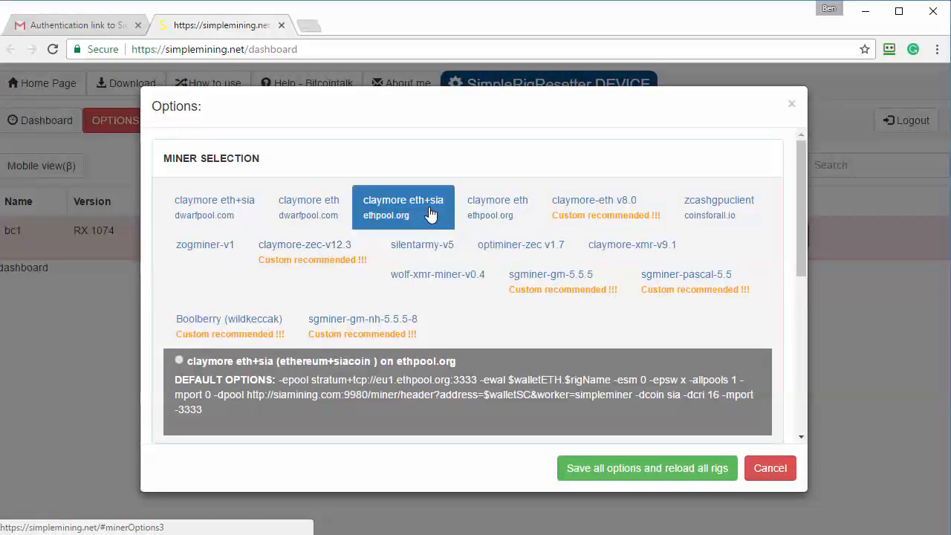
pyautogui.scroll(-3)
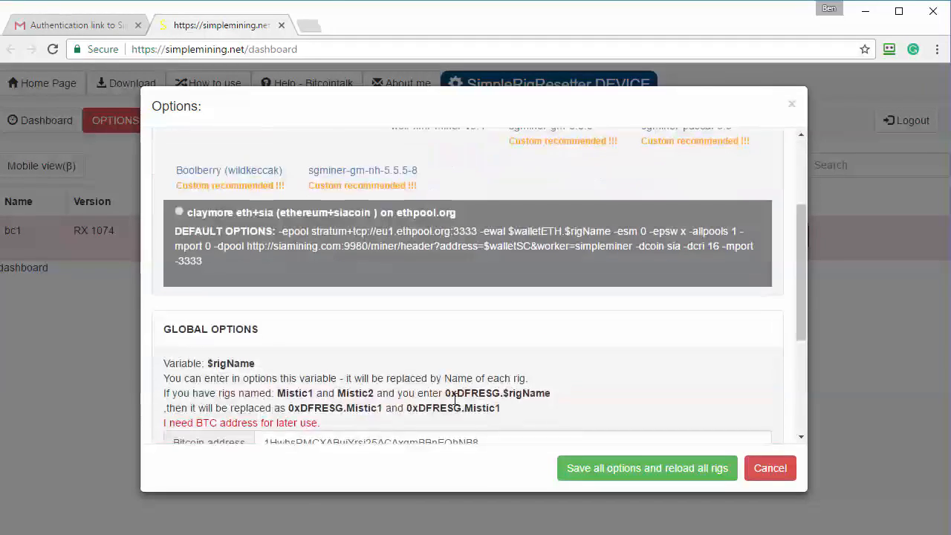
pyautogui.scroll(-3)
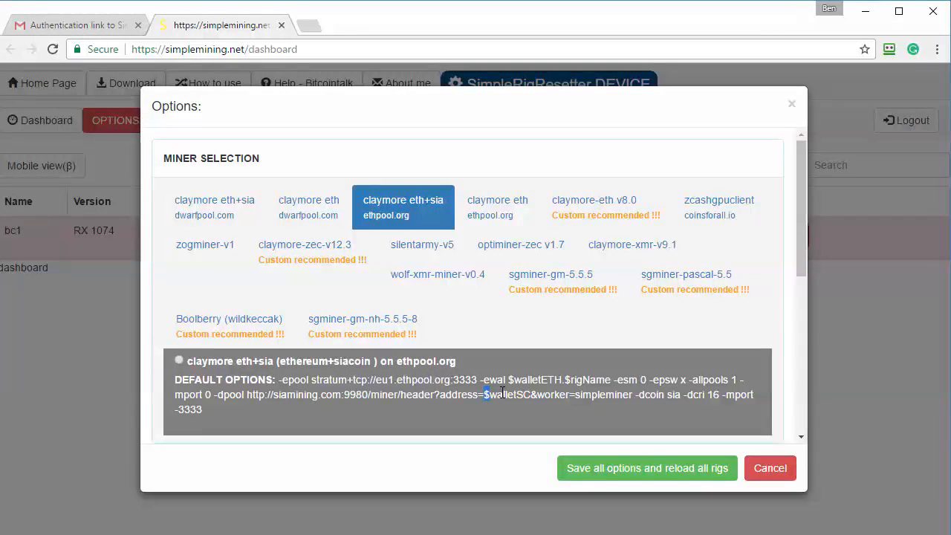
pyautogui.doubleClick(505, 396)
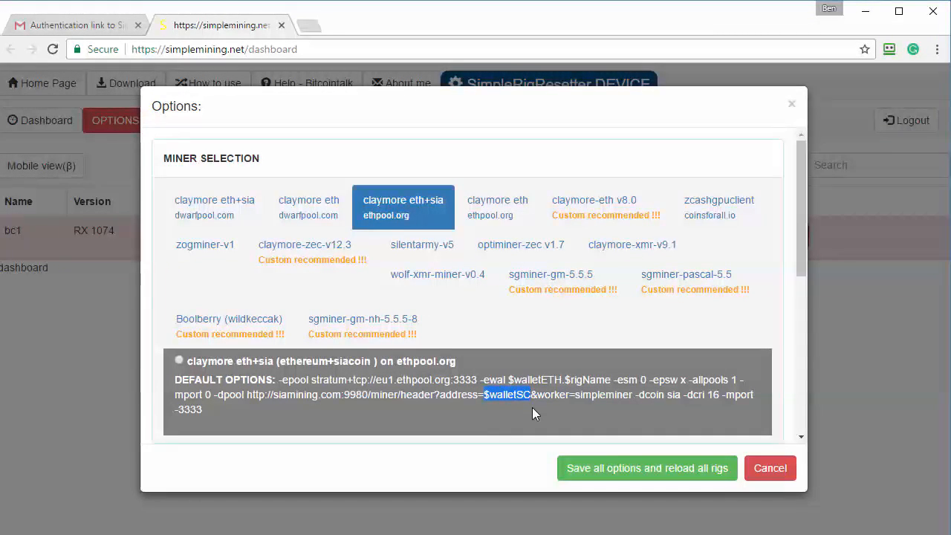
pyautogui.moveTo(398, 409)
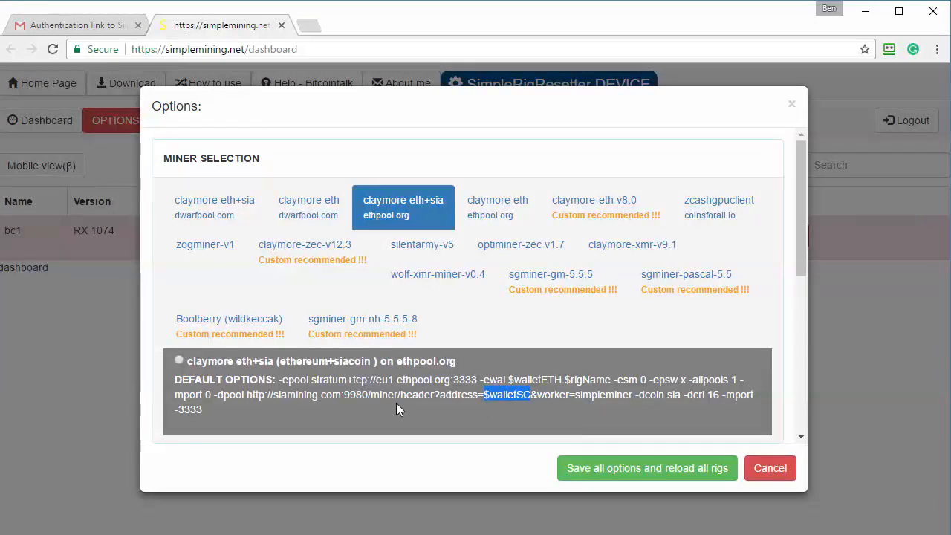
pyautogui.moveTo(380, 415)
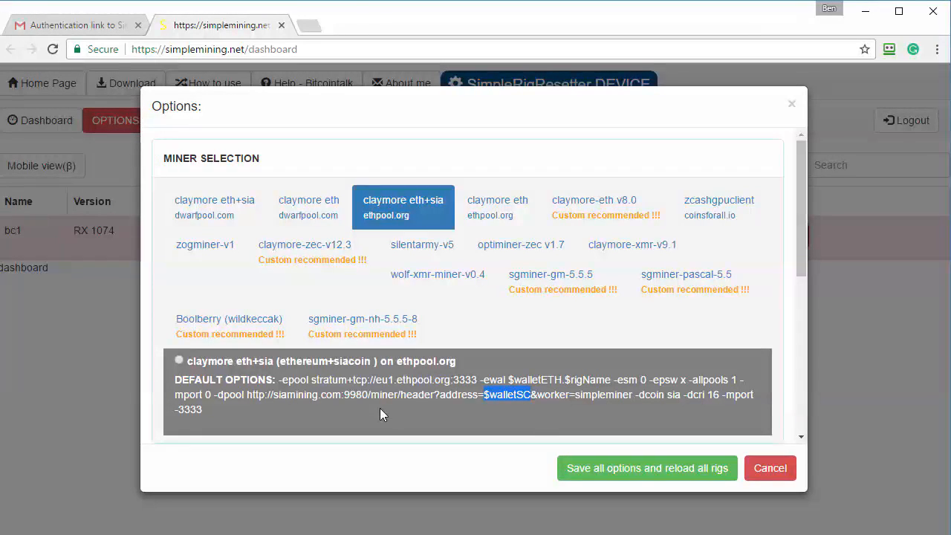
pyautogui.moveTo(271, 378)
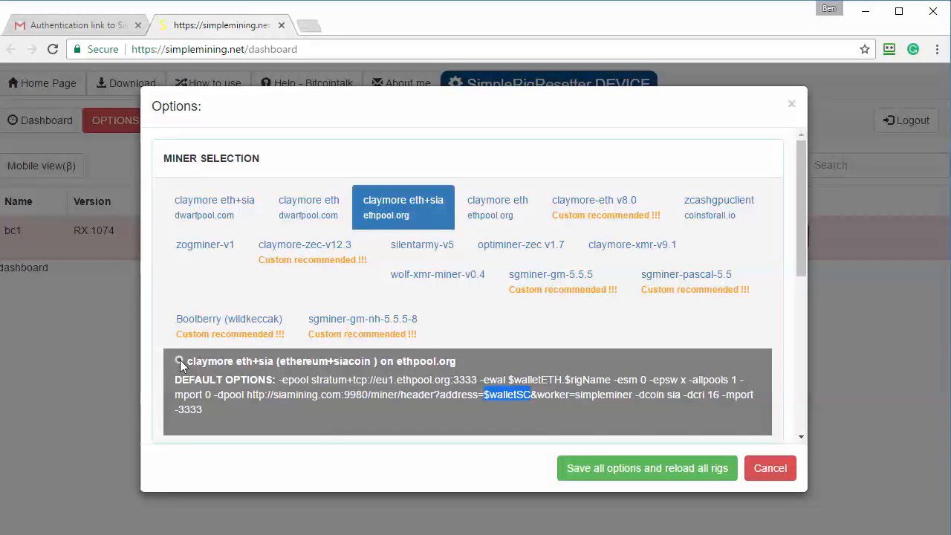
pyautogui.scroll(-3)
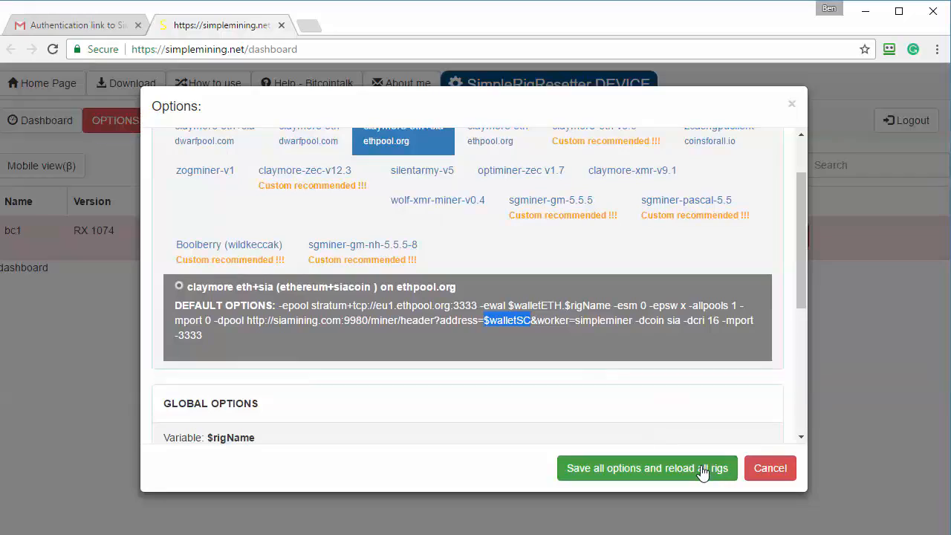
pyautogui.moveTo(677, 468)
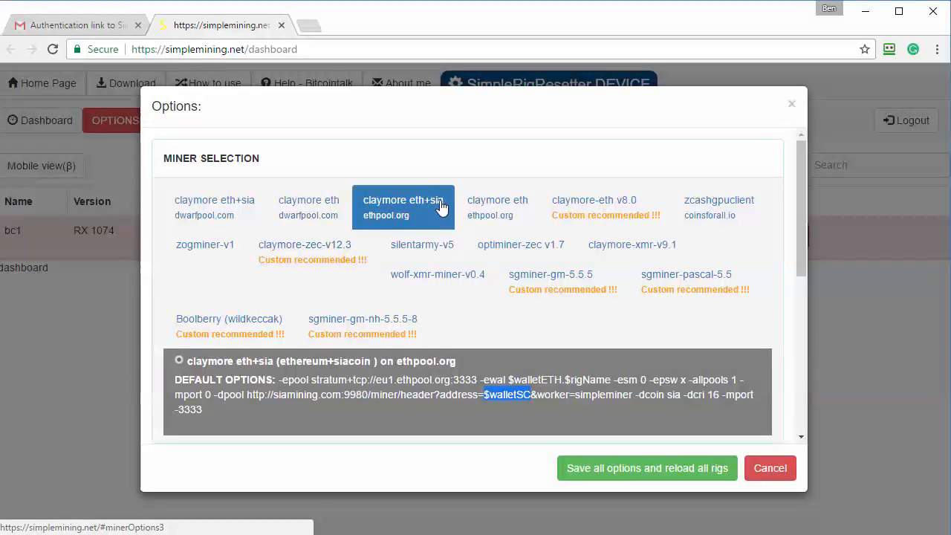
pyautogui.scroll(-3)
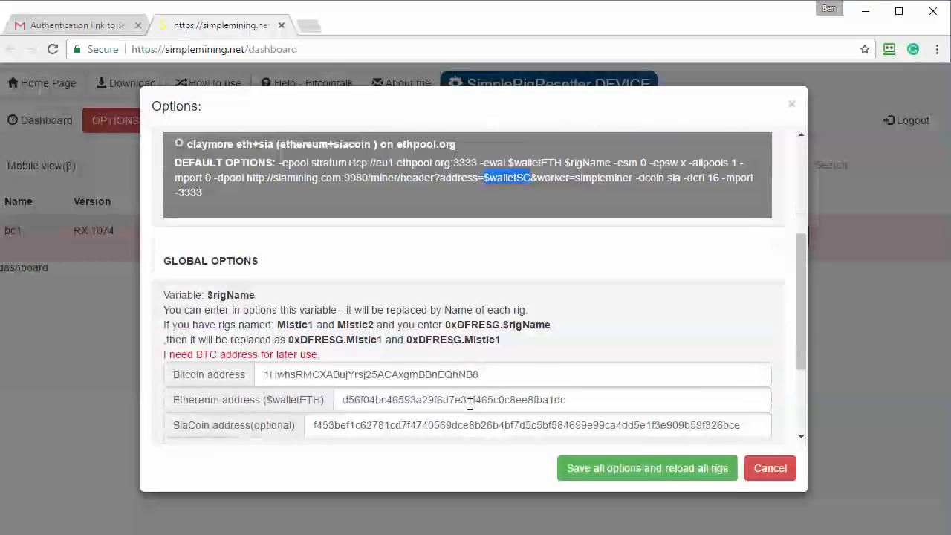
pyautogui.scroll(-3)
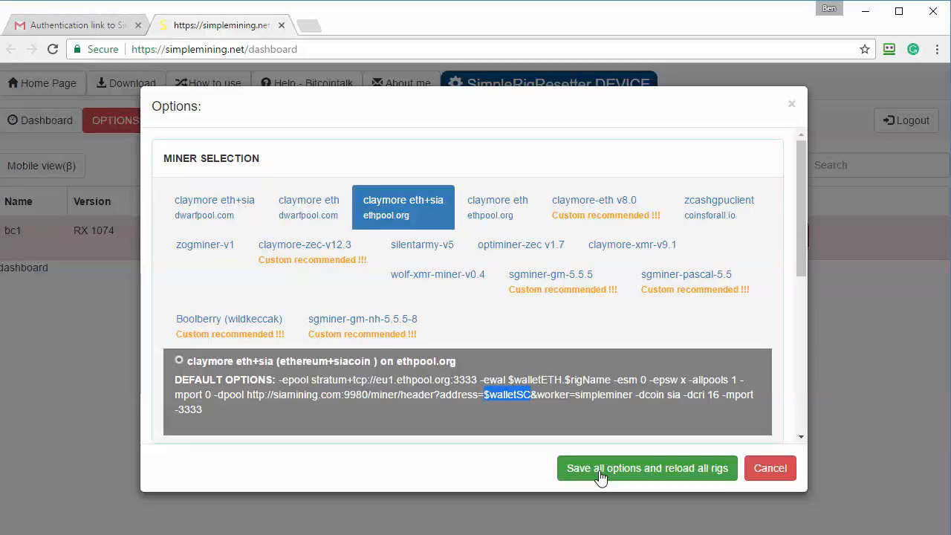
pyautogui.moveTo(377, 239)
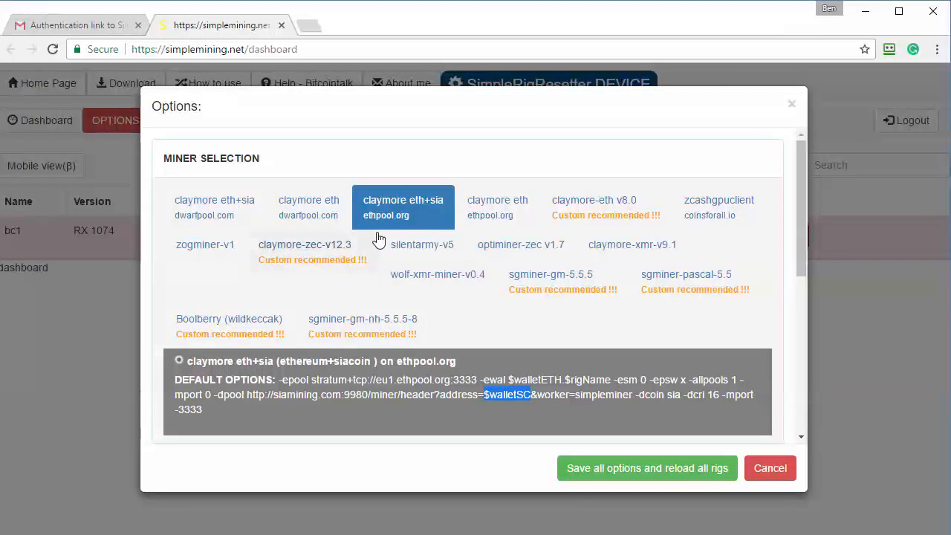
pyautogui.moveTo(586, 211)
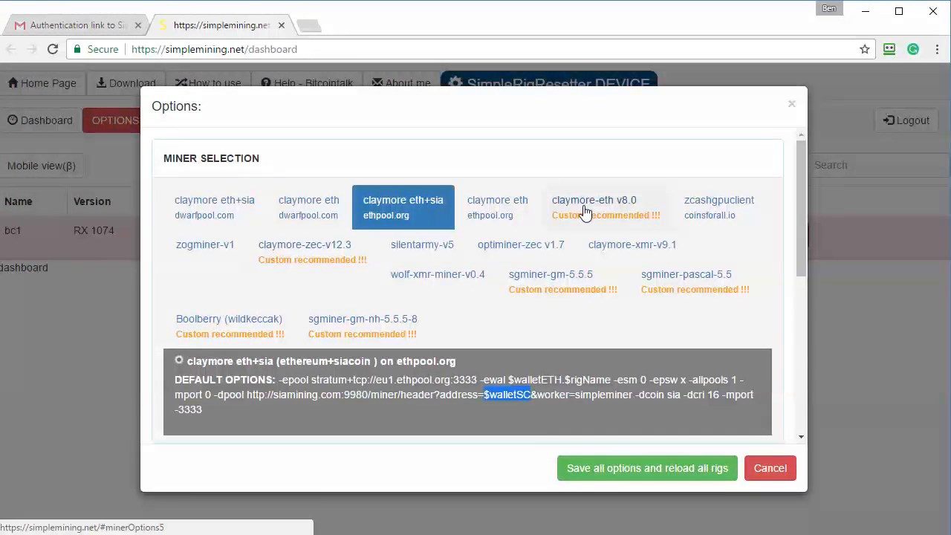
pyautogui.click(595, 207)
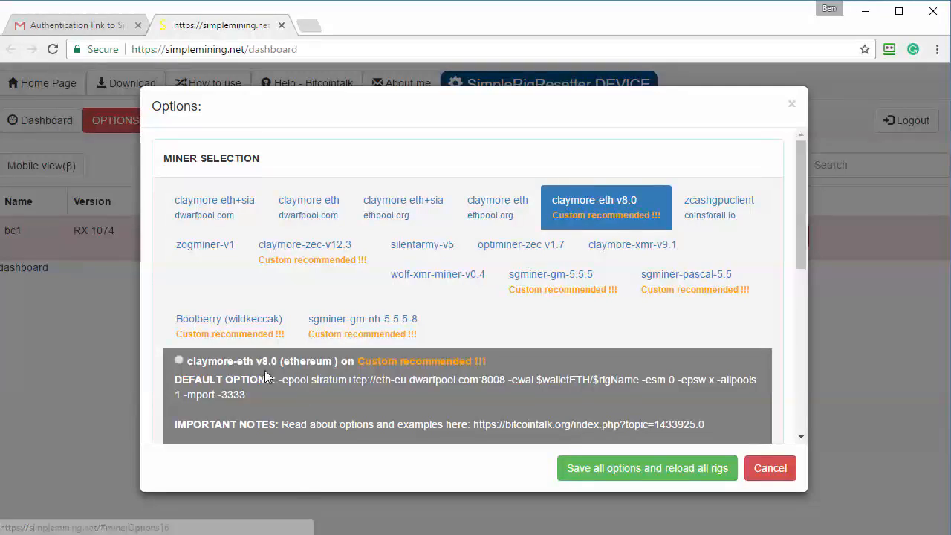
# Step: Review claymore-eth v8.0 default options, noting the dwarfpool address and $rigName, down to the custom options line
pyautogui.scroll(-3)
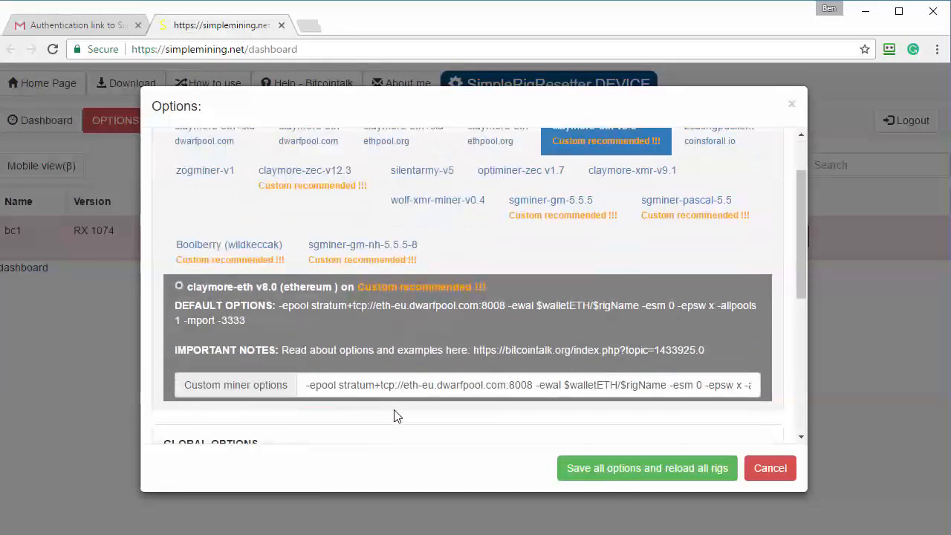
pyautogui.scroll(-3)
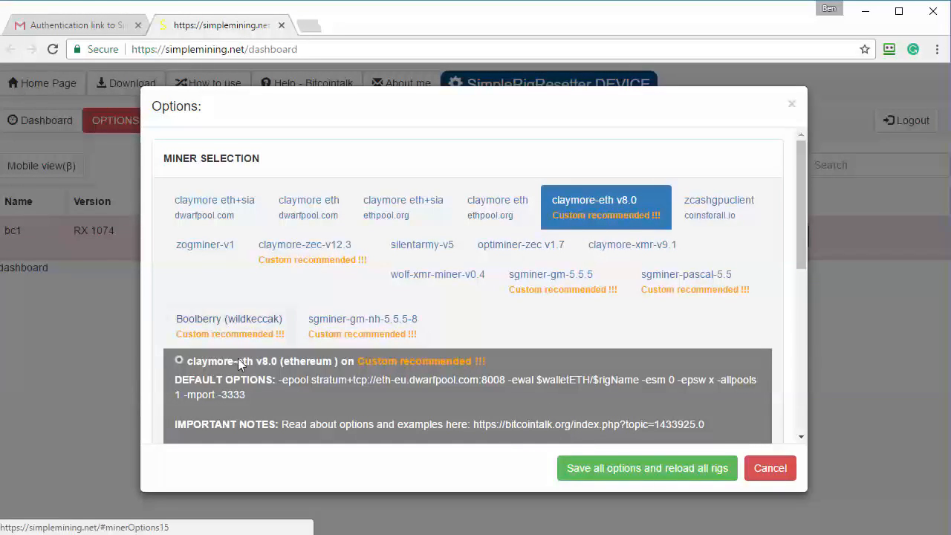
pyautogui.moveTo(390, 223)
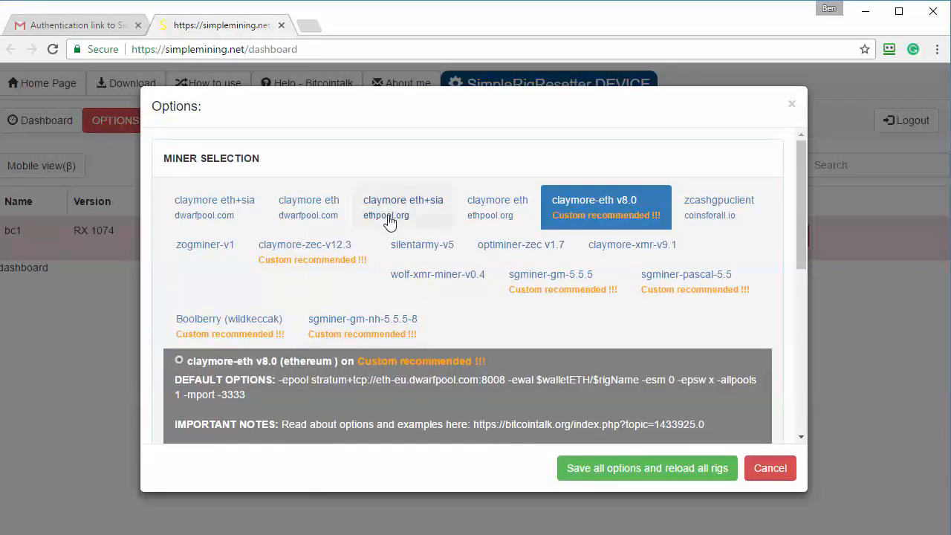
pyautogui.scroll(-3)
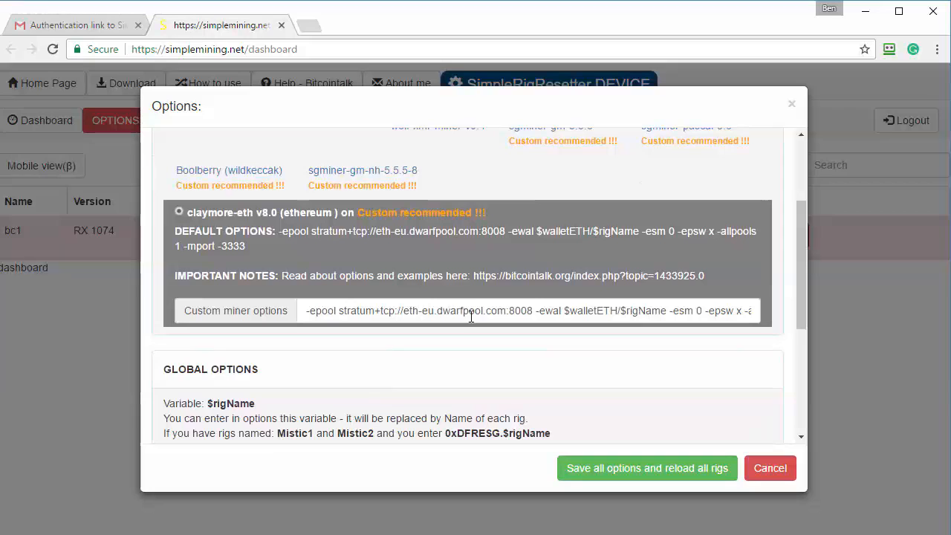
pyautogui.moveTo(382, 245)
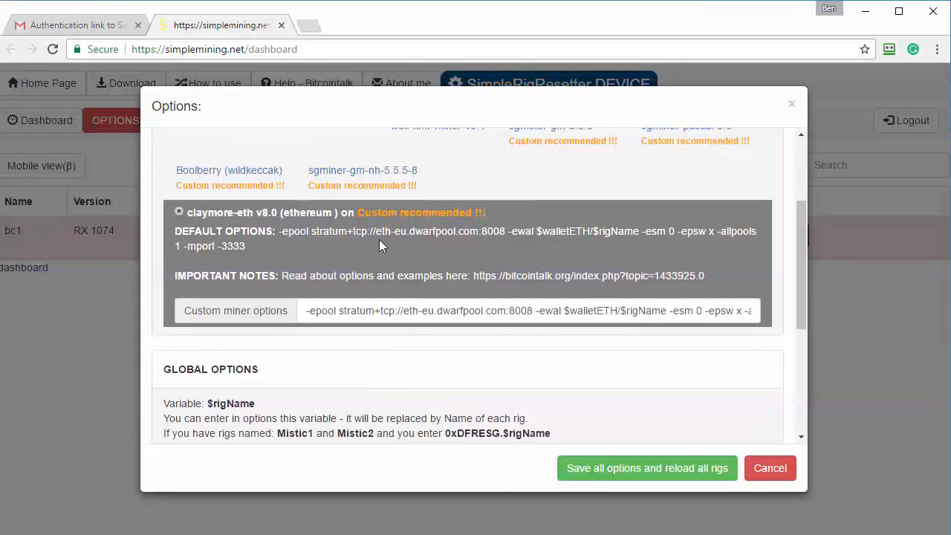
pyautogui.moveTo(311, 232); pyautogui.dragTo(484, 232)
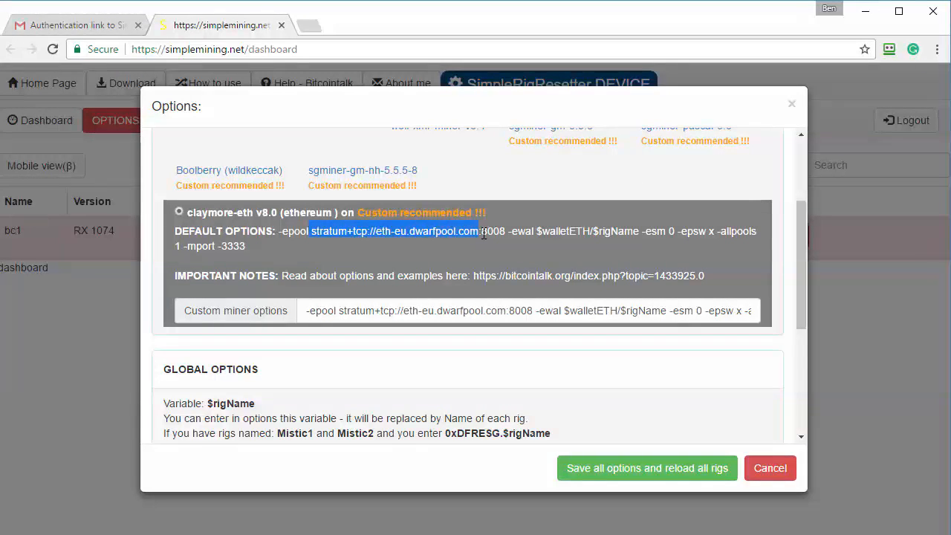
pyautogui.click(410, 233)
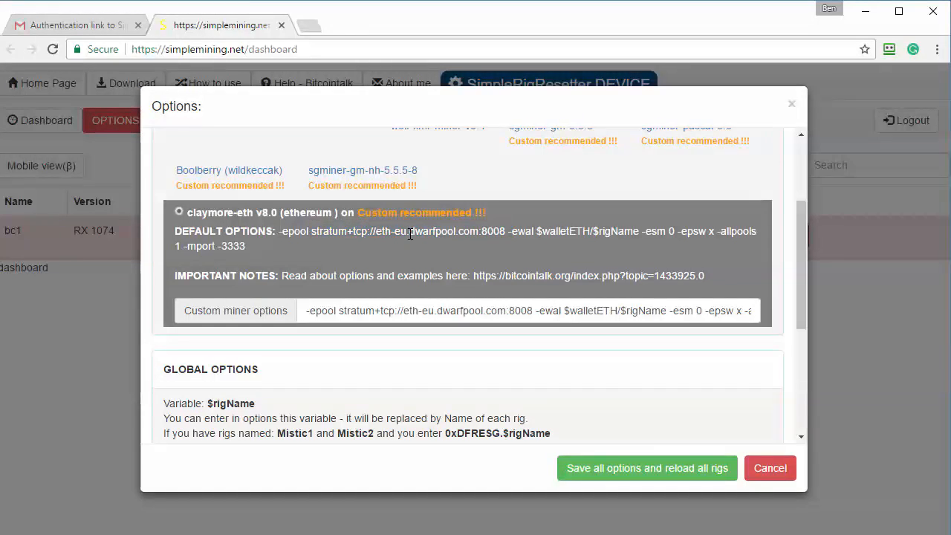
pyautogui.doubleClick(550, 232)
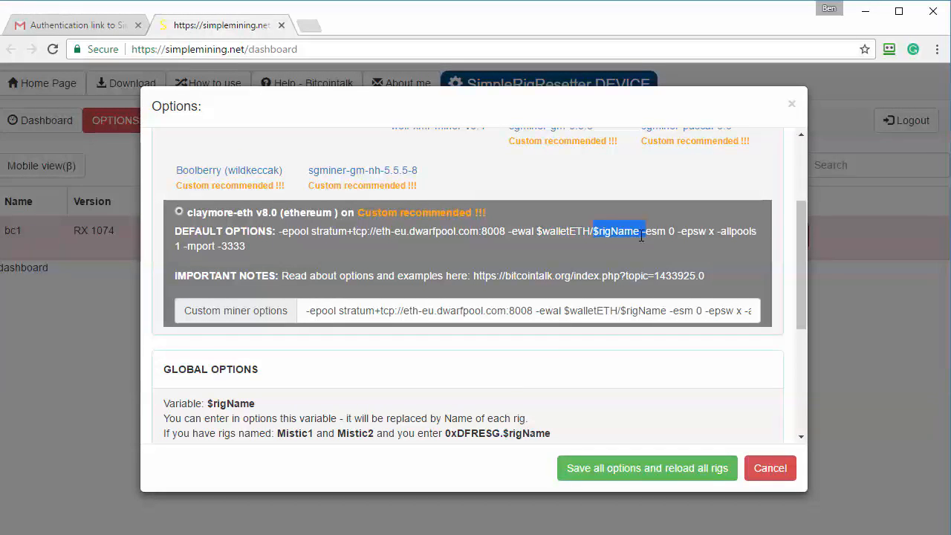
pyautogui.scroll(-3)
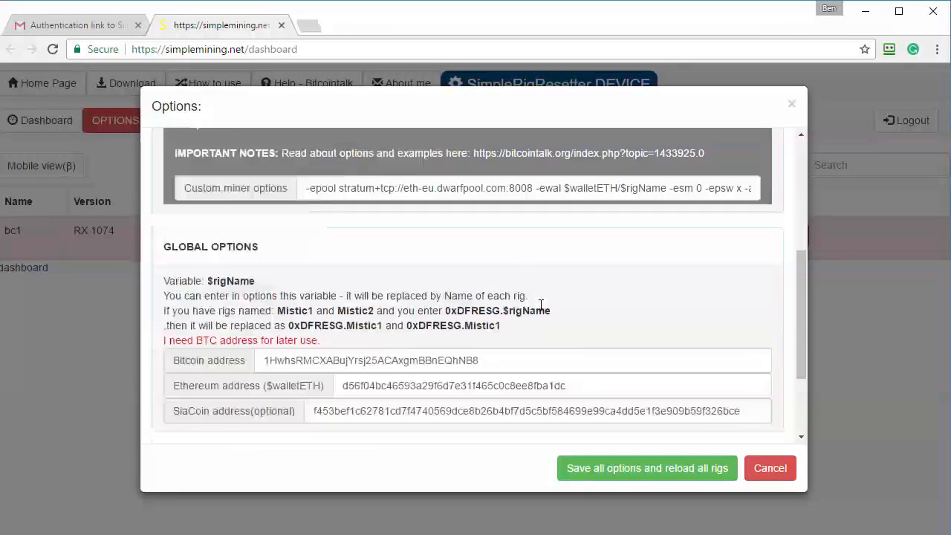
pyautogui.scroll(-3)
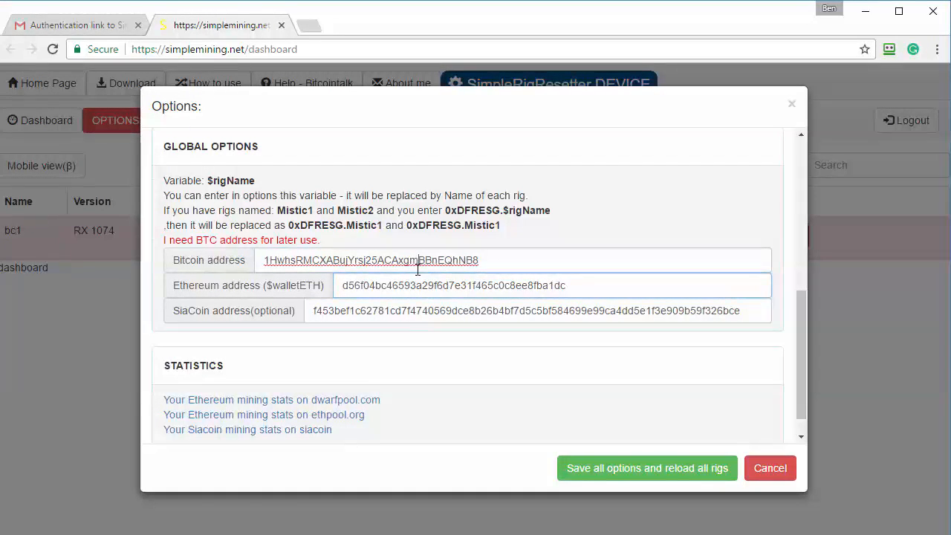
pyautogui.click(533, 311)
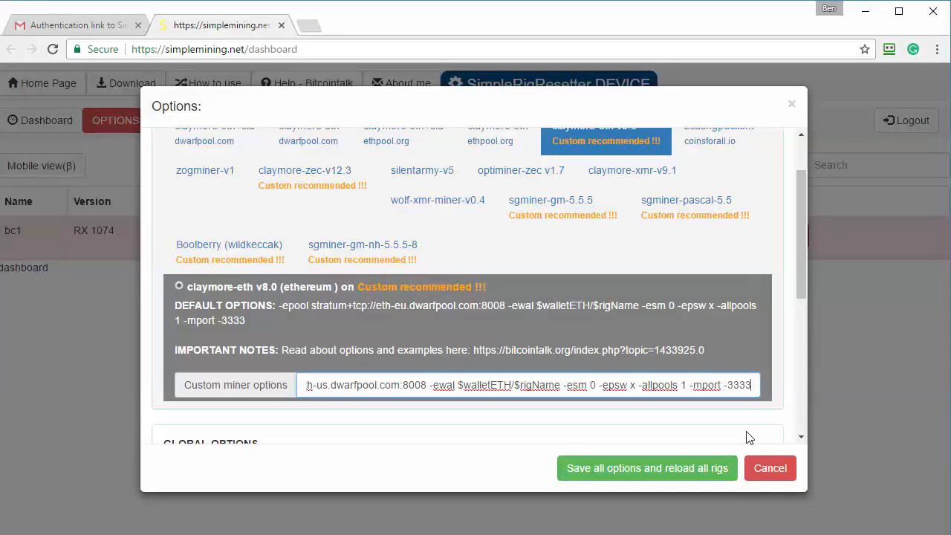
# Step: Append -dpool dcr.suprnova.cc to the claymore-eth v8.0 custom miner options
pyautogui.write('-d')
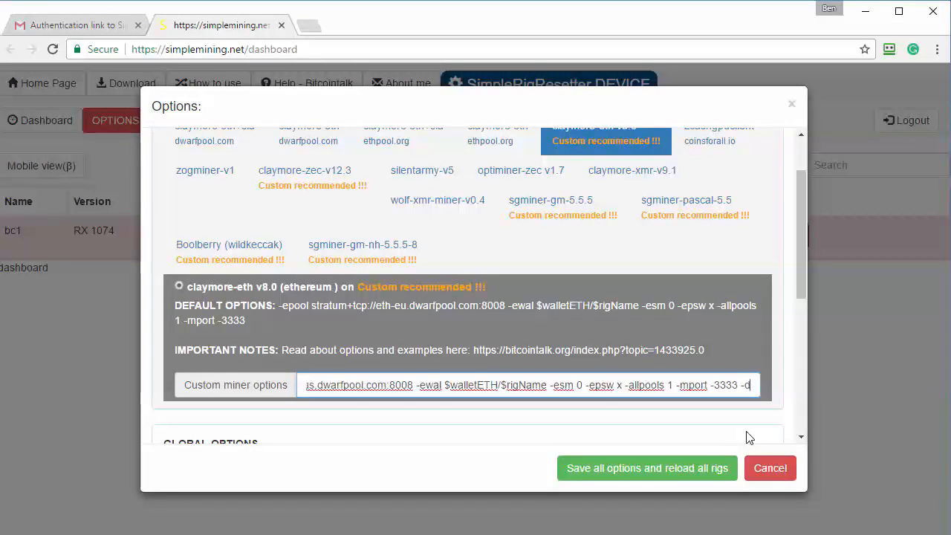
pyautogui.write('pool -dwal')
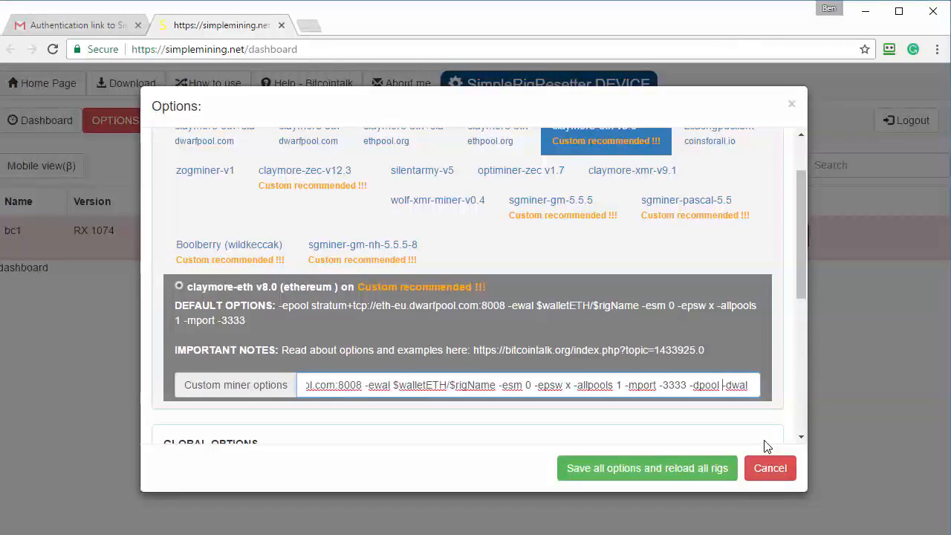
pyautogui.write('dcr.suprnova.cc')
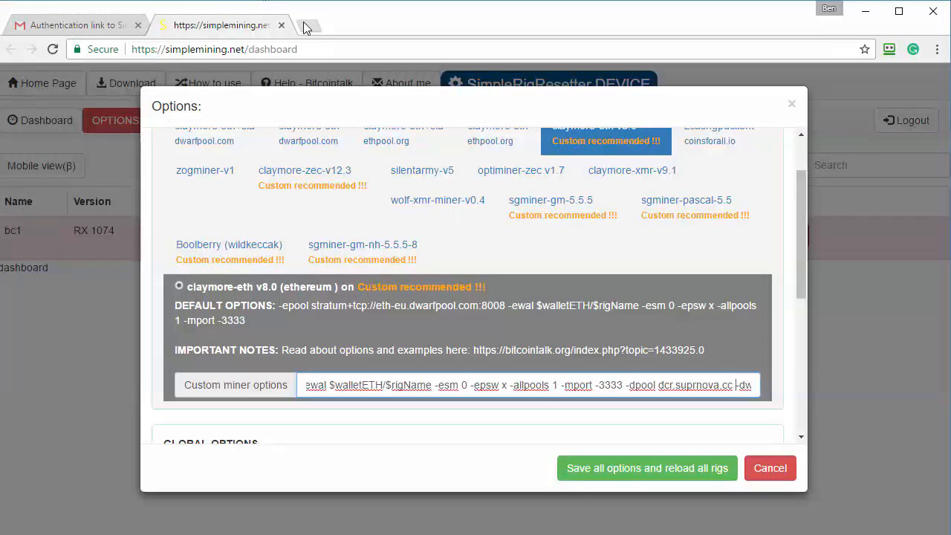
pyautogui.moveTo(306, 27)
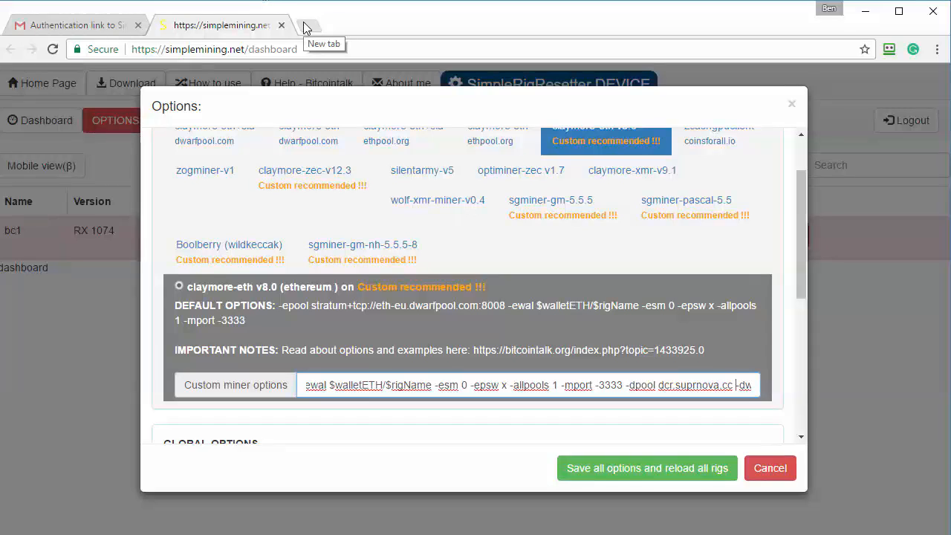
# Step: Study Suprnova's merged ETC+DCR Claymore command, noting the etc-eu.suprnova.cc:3333 and Decred pool parts
pyautogui.click(308, 25)
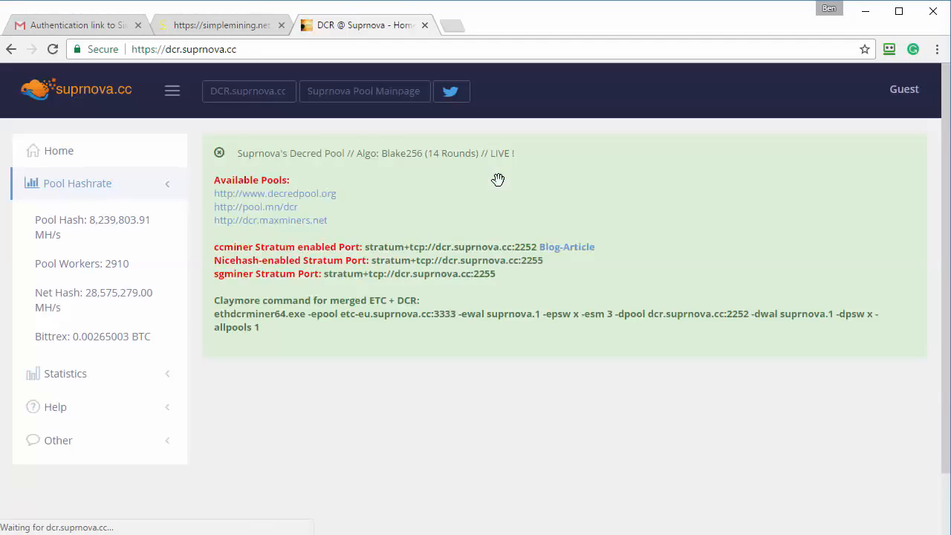
pyautogui.moveTo(374, 247); pyautogui.dragTo(535, 247)
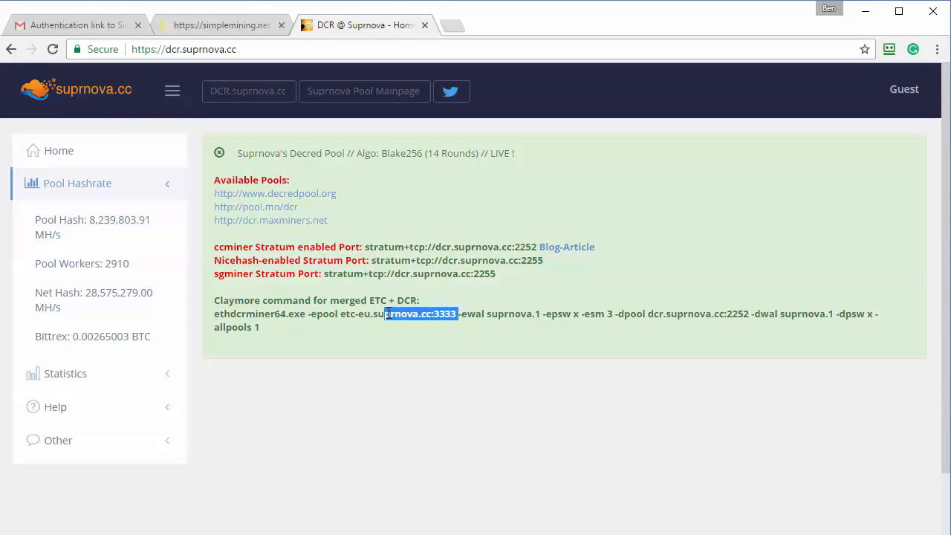
pyautogui.moveTo(458, 312); pyautogui.dragTo(341, 312)
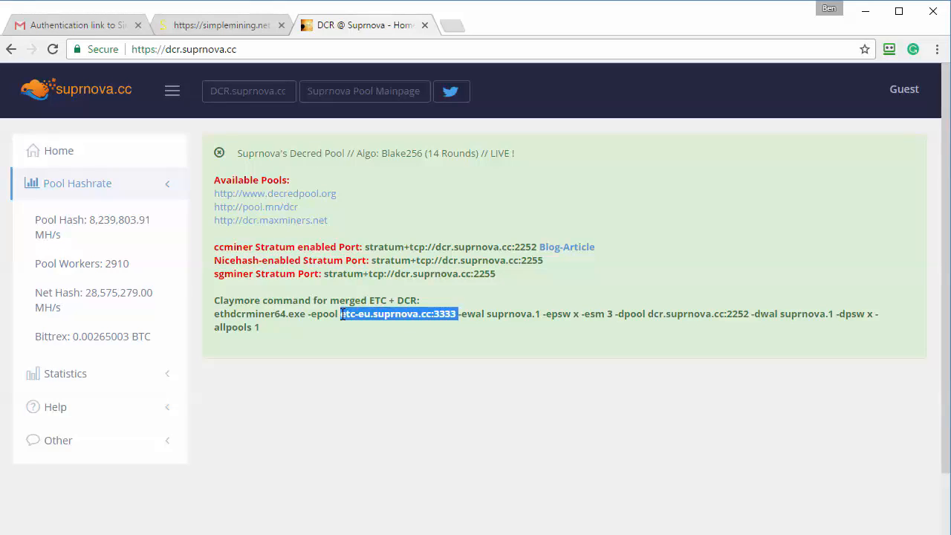
pyautogui.click(725, 313)
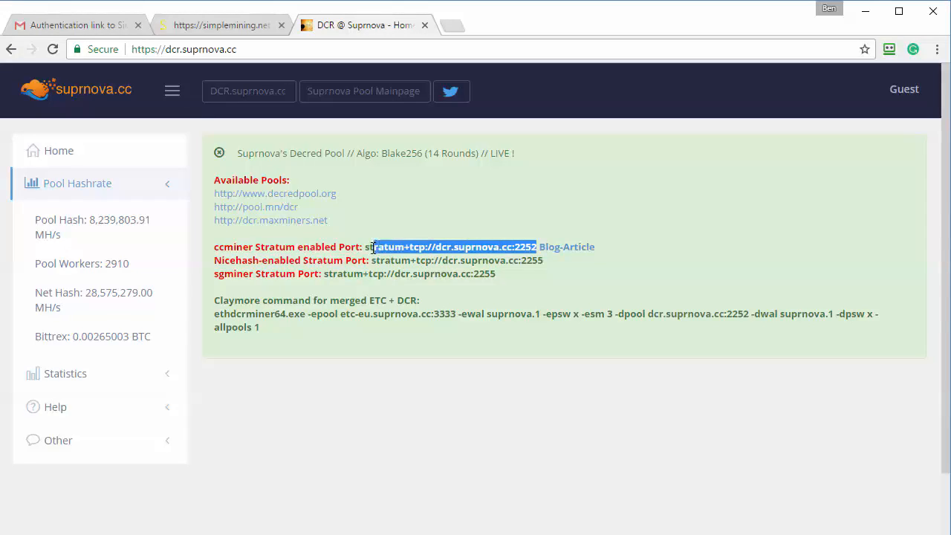
pyautogui.click(753, 314)
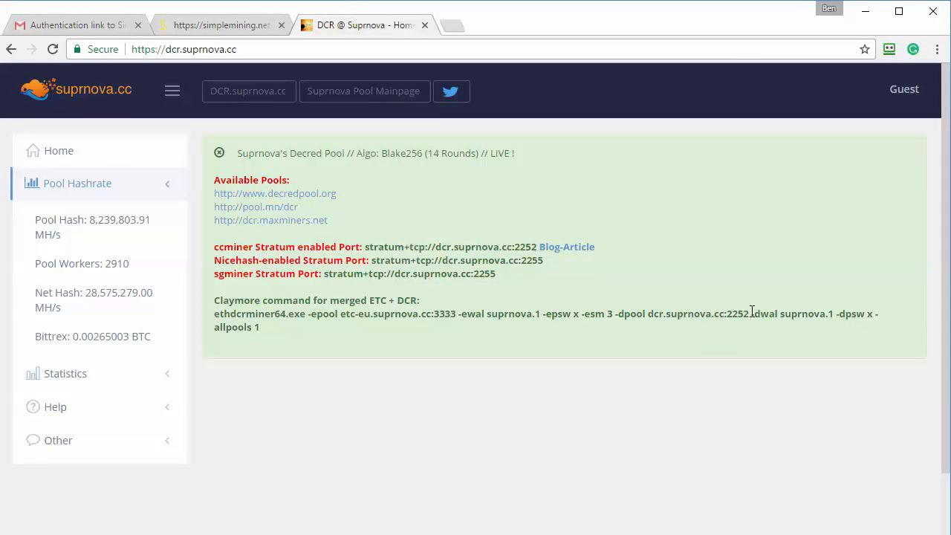
pyautogui.moveTo(588, 313); pyautogui.dragTo(752, 312)
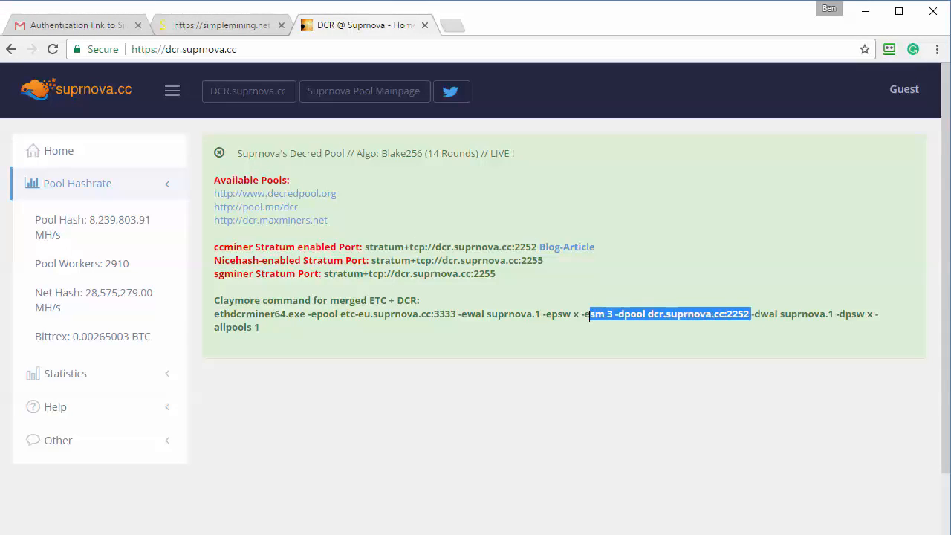
pyautogui.click(308, 345)
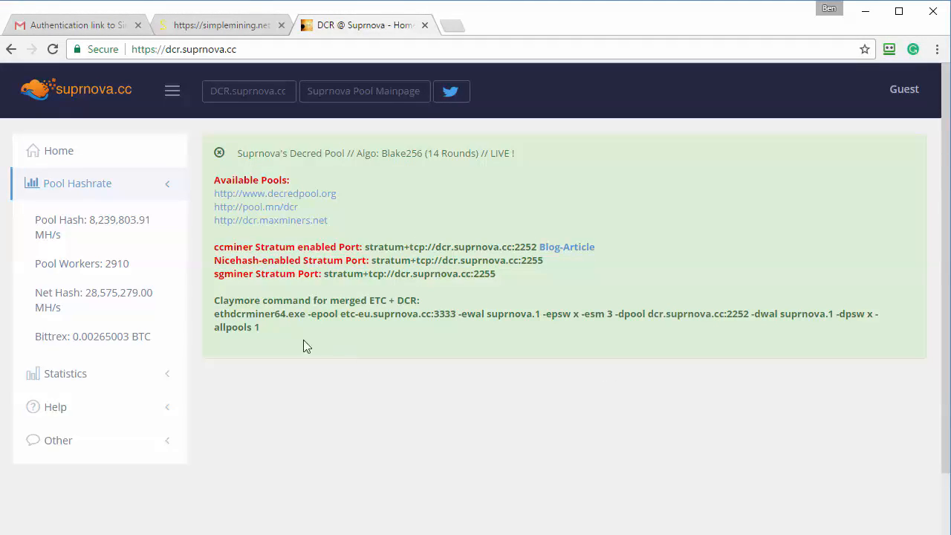
pyautogui.moveTo(214, 314); pyautogui.dragTo(261, 327)
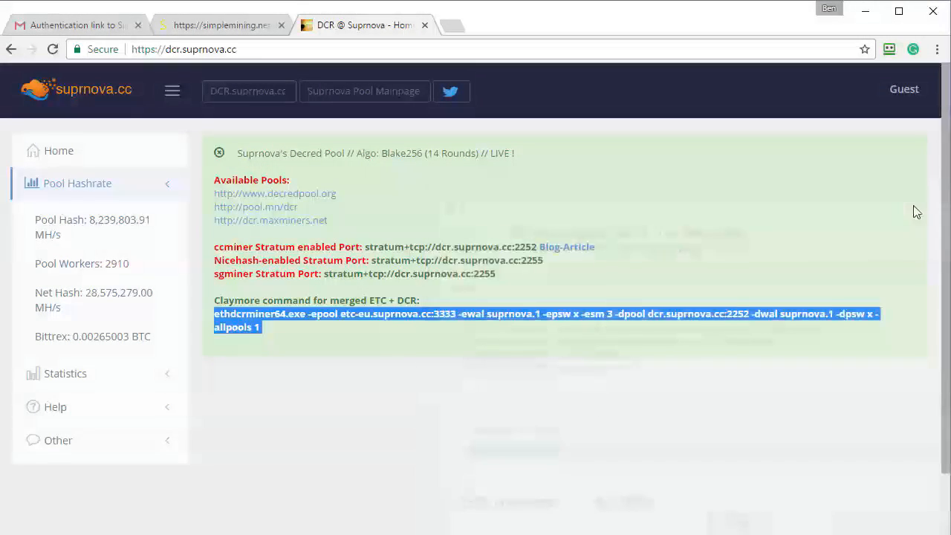
# Step: Compare against SimpleMining's custom options, note the DCR wallet username, and return to the dashboard
pyautogui.click(223, 23)
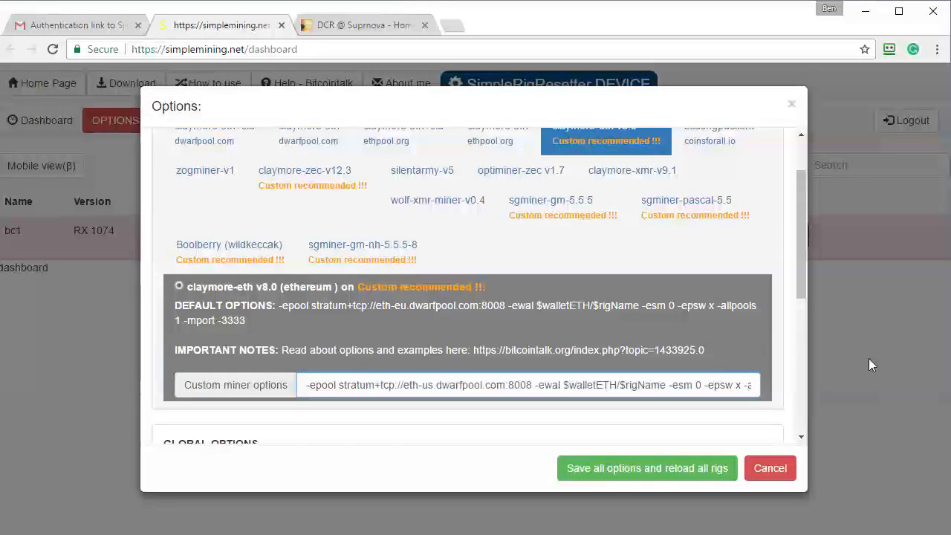
pyautogui.click(360, 23)
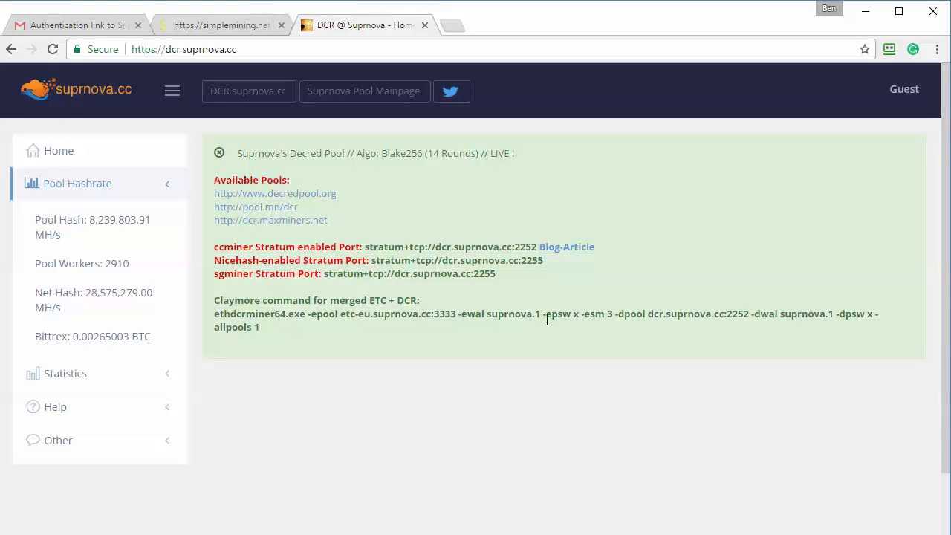
pyautogui.moveTo(490, 315)
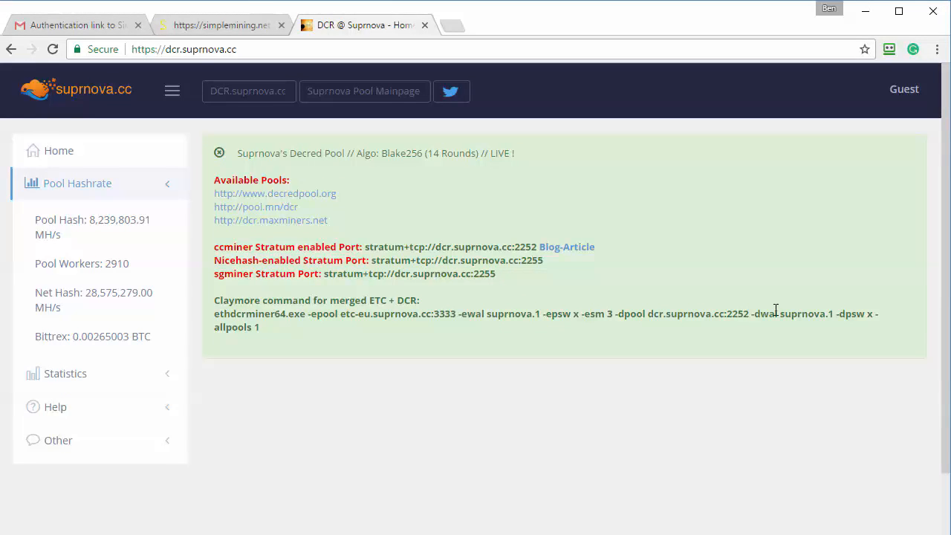
pyautogui.doubleClick(806, 314)
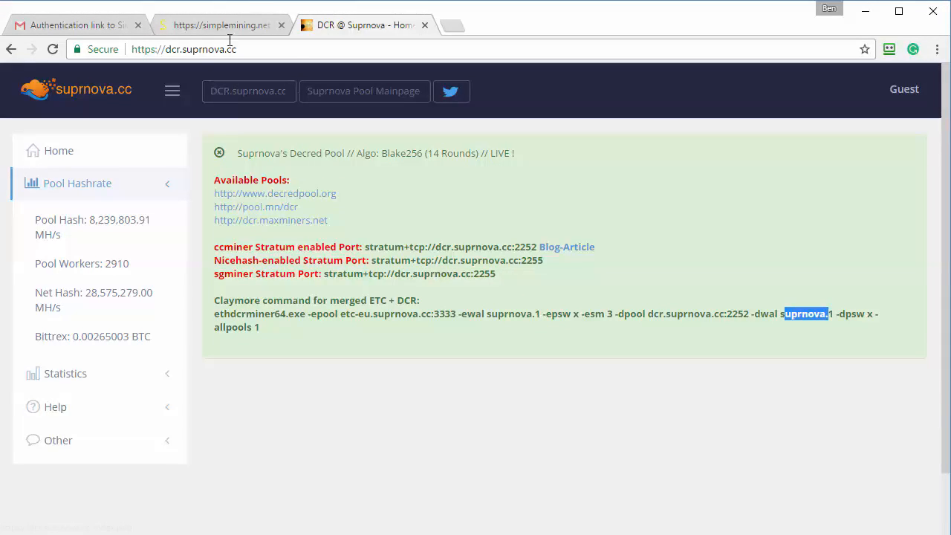
pyautogui.click(215, 23)
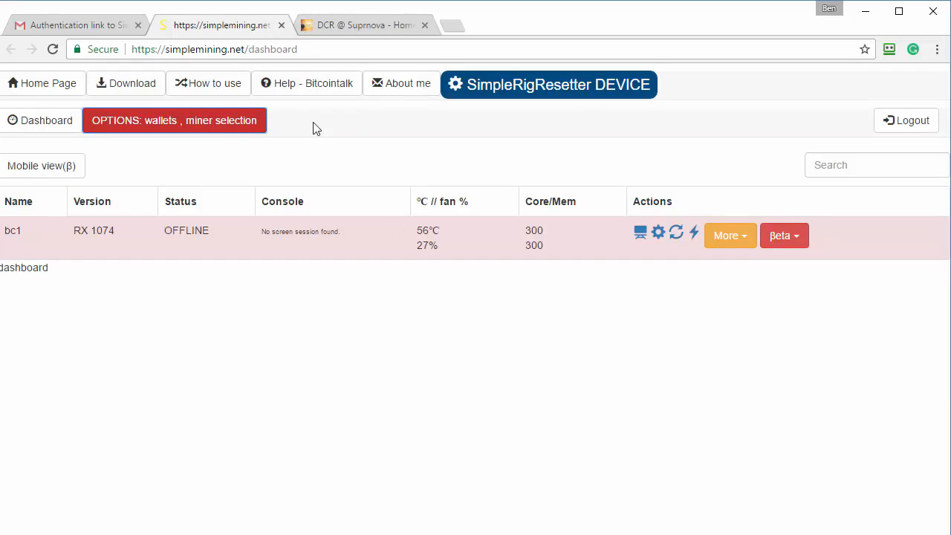
# Step: Reopen the miner options on claymore-eth v8.0 and launch its bitcointalk.org notes thread in a new tab
pyautogui.click(174, 119)
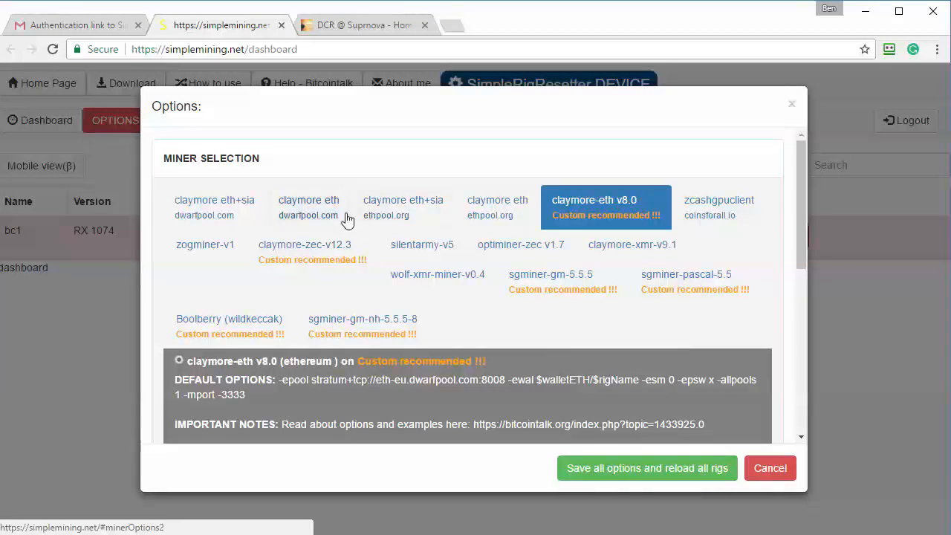
pyautogui.moveTo(526, 336)
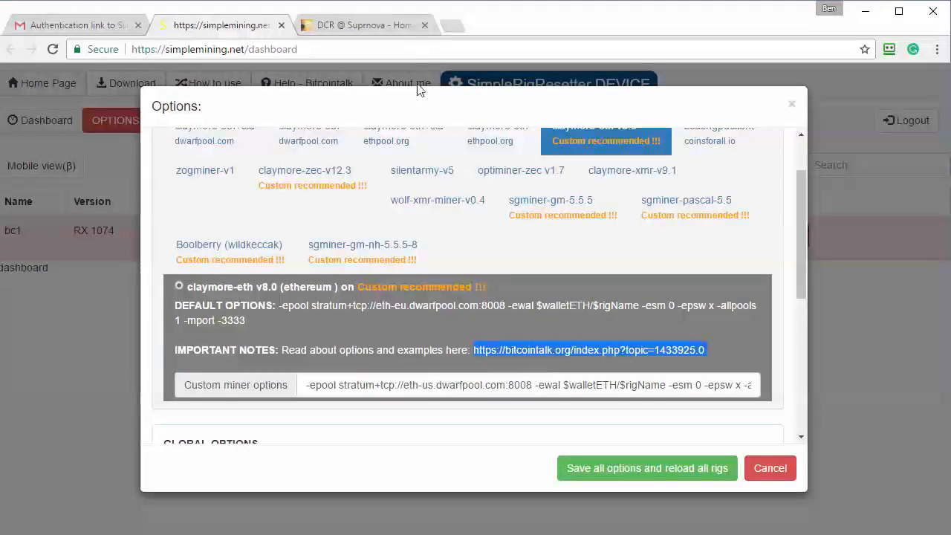
pyautogui.click(589, 351)
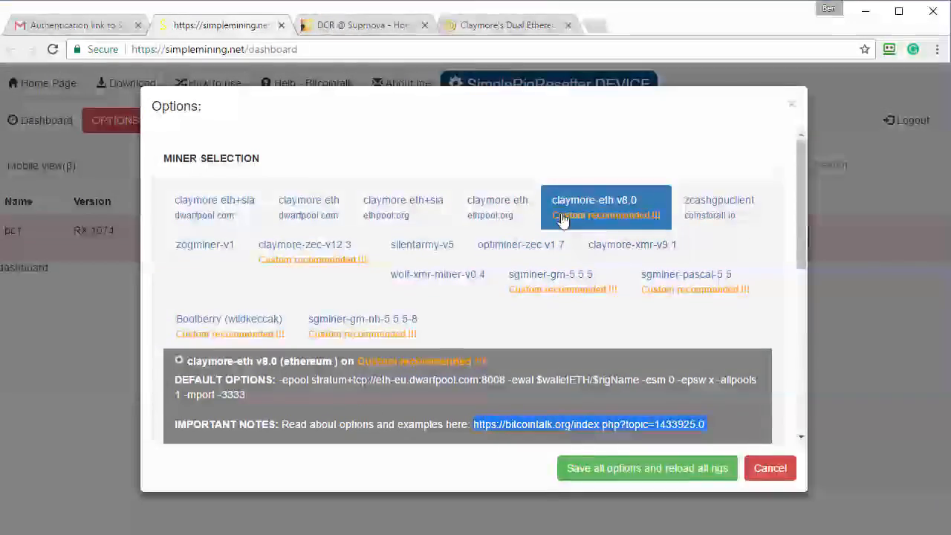
pyautogui.moveTo(484, 29)
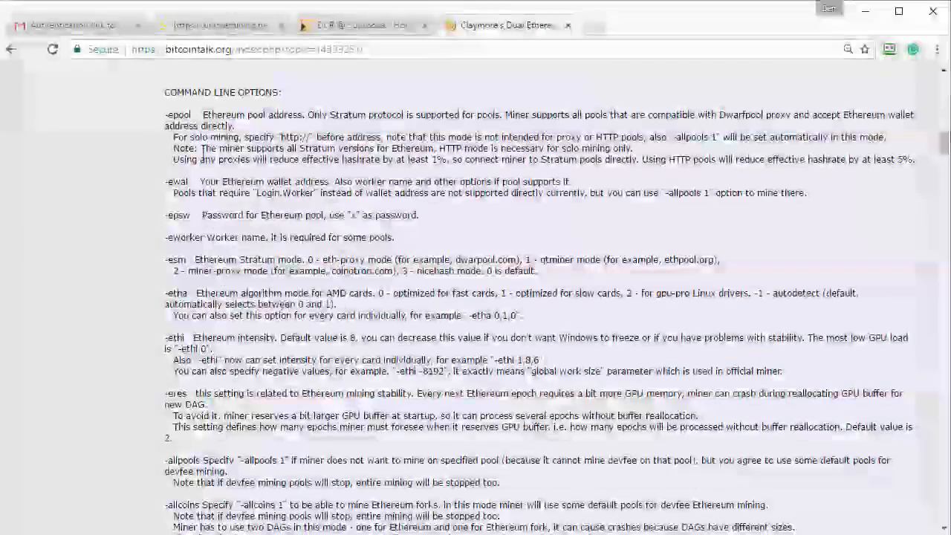
# Step: Read Claymore's COMMAND LINE OPTIONS on Bitcointalk, then return to the SimpleMining options dialog
pyautogui.doubleClick(178, 116)
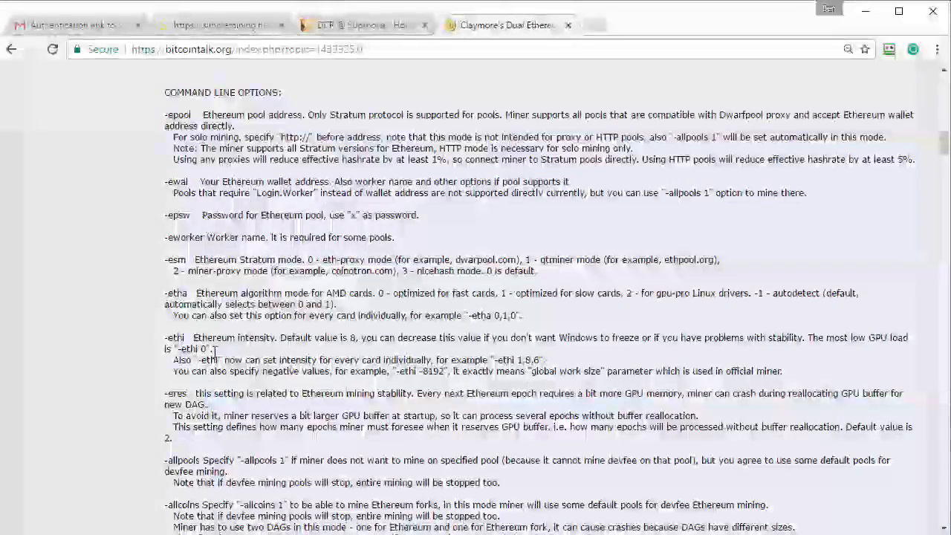
pyautogui.scroll(-3)
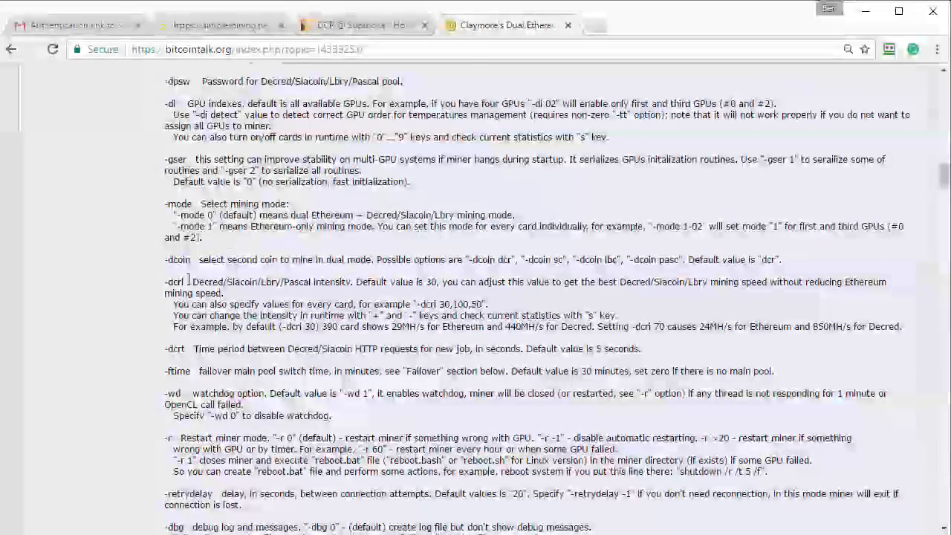
pyautogui.scroll(-3)
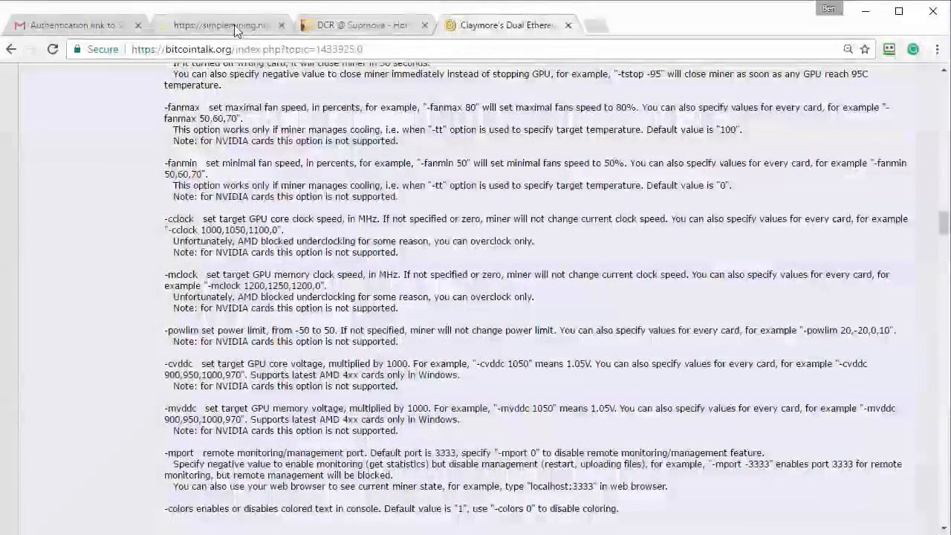
pyautogui.click(223, 24)
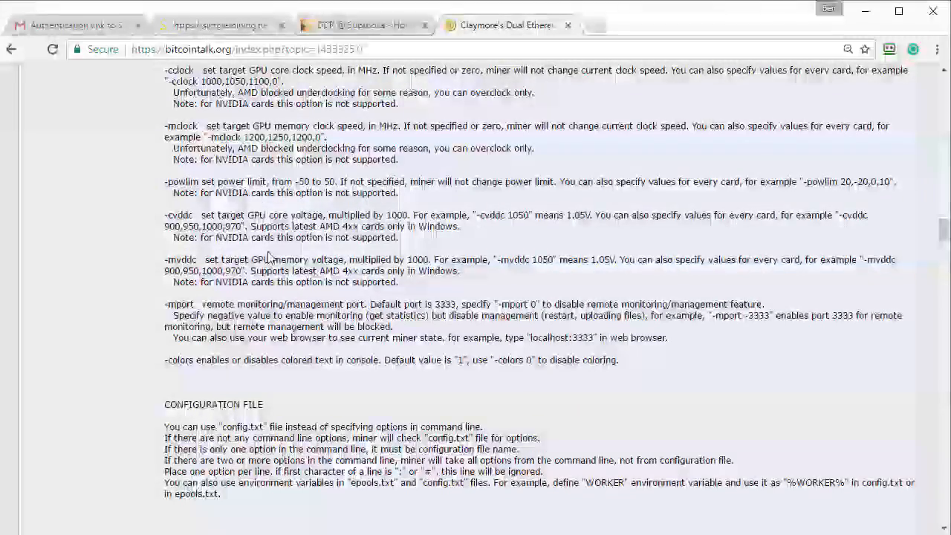
pyautogui.scroll(3)
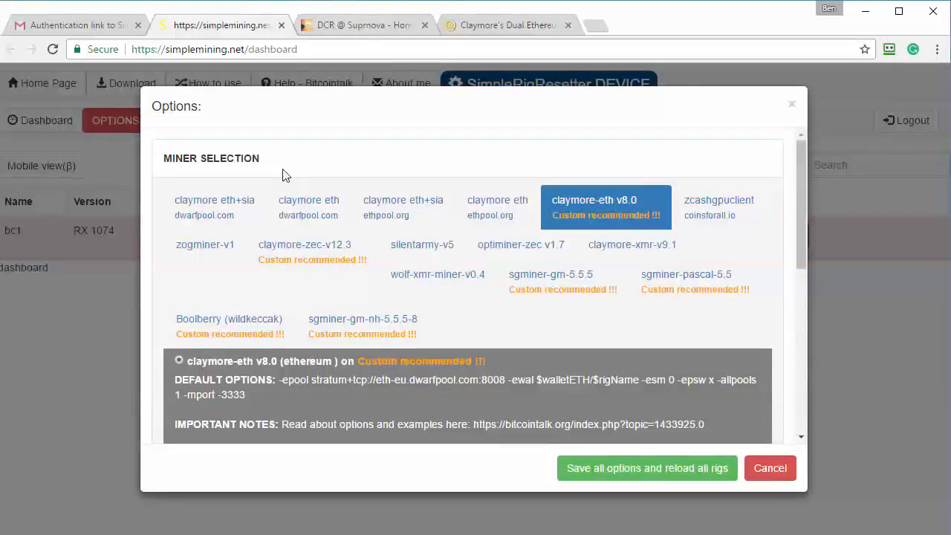
# Step: Submit the claymore-eth v8.0 eth-eu dwarfpool custom options via 'Save all options and reload all rigs'
pyautogui.scroll(-3)
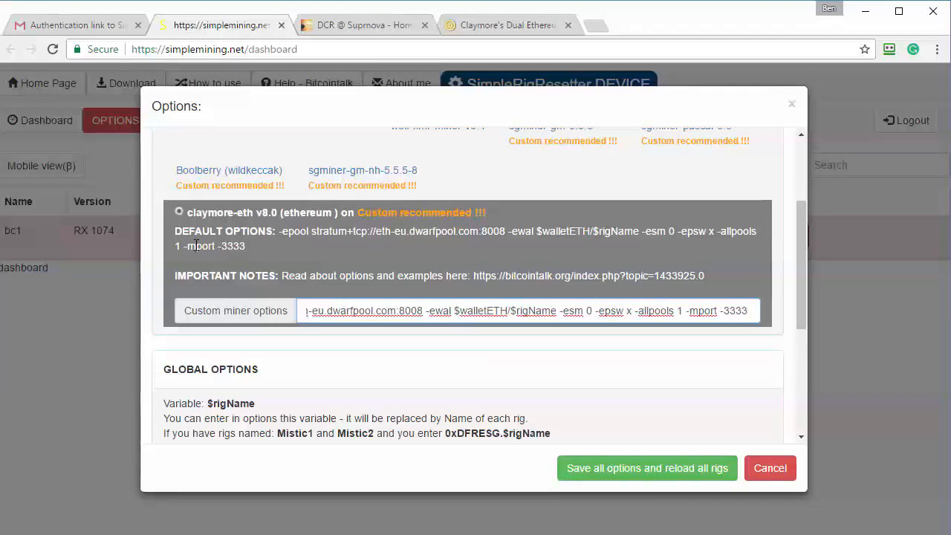
pyautogui.moveTo(589, 449)
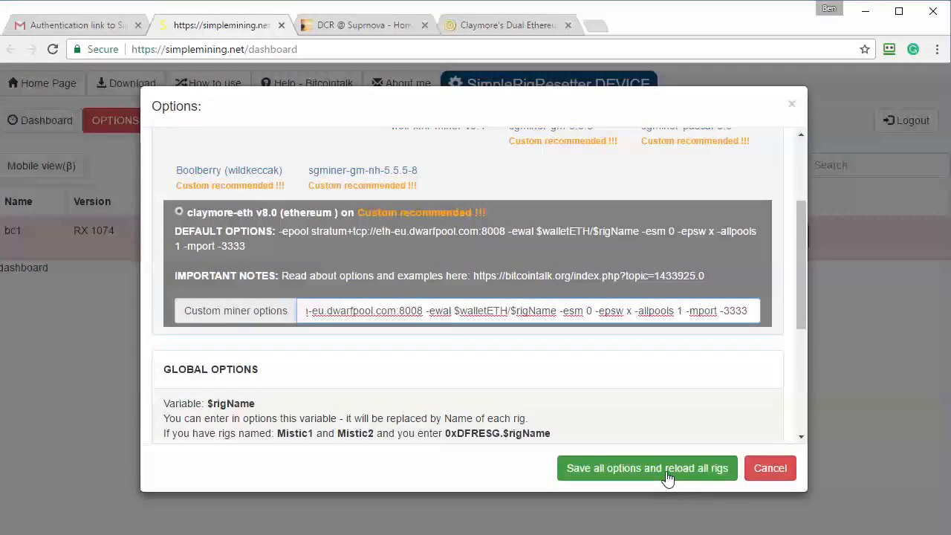
pyautogui.click(648, 468)
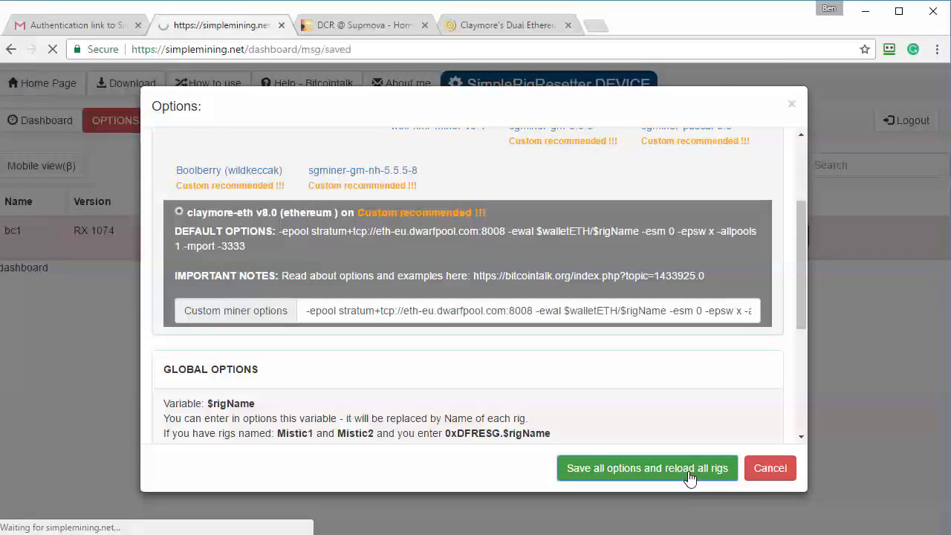
pyautogui.click(642, 469)
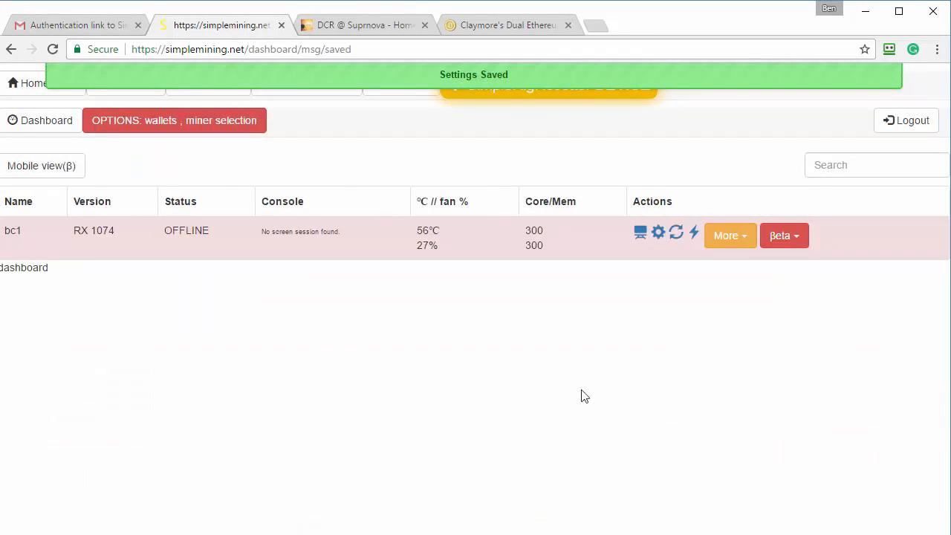
pyautogui.moveTo(211, 247)
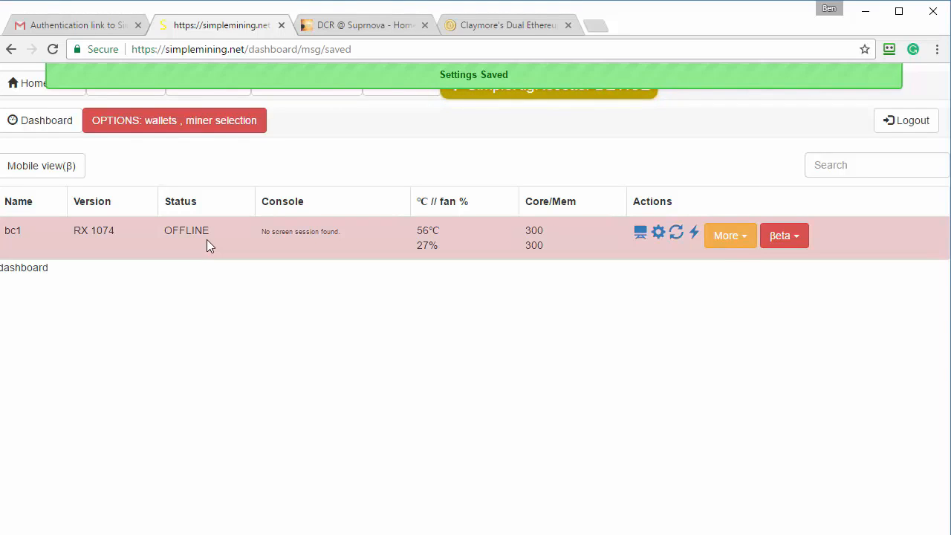
pyautogui.moveTo(244, 250)
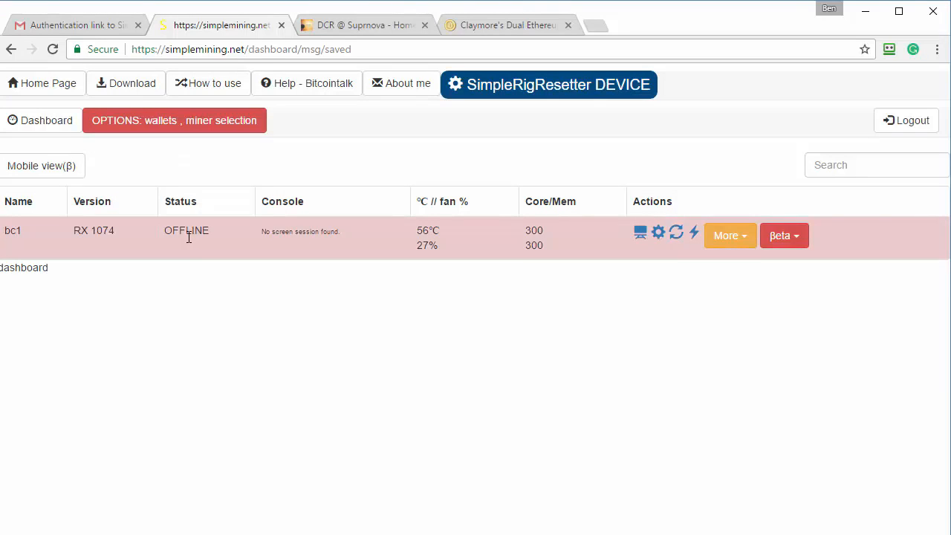
pyautogui.moveTo(186, 230)
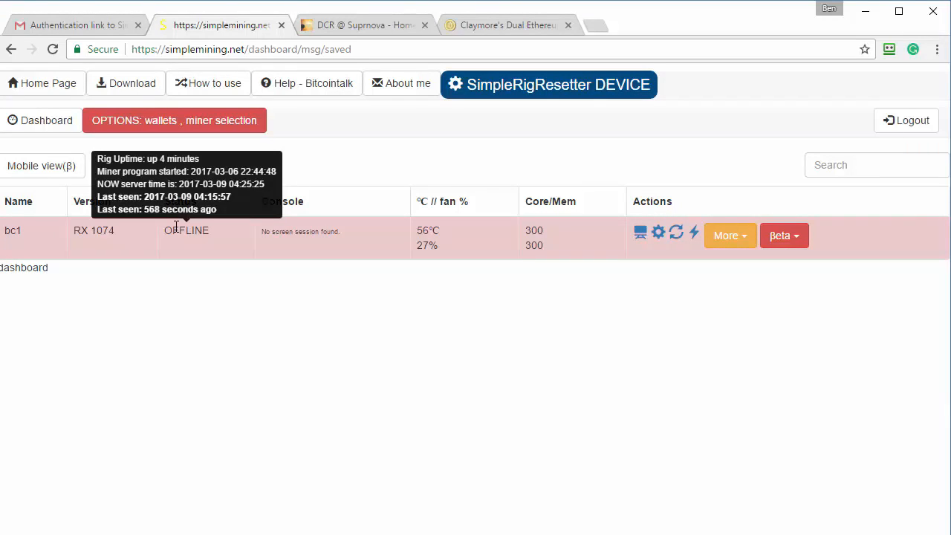
pyautogui.moveTo(247, 235)
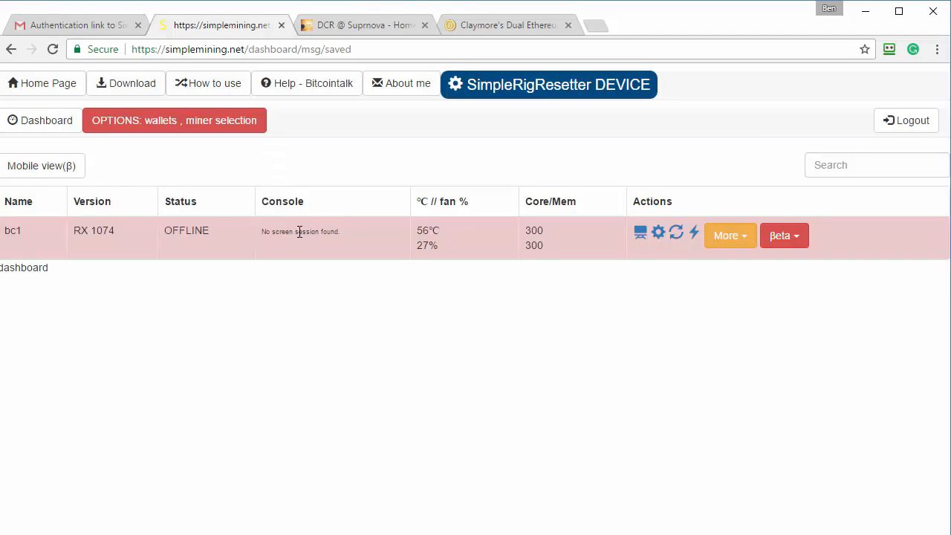
pyautogui.moveTo(394, 269)
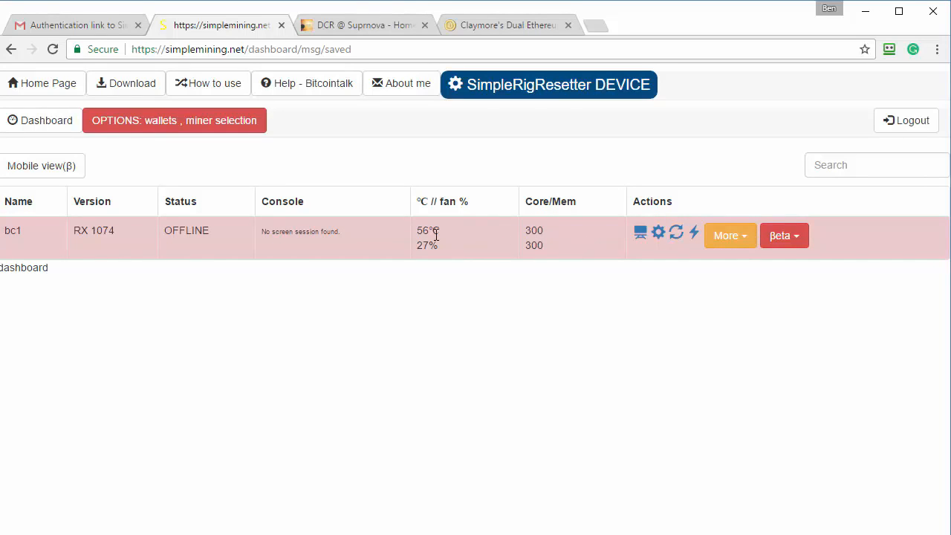
pyautogui.moveTo(658, 232)
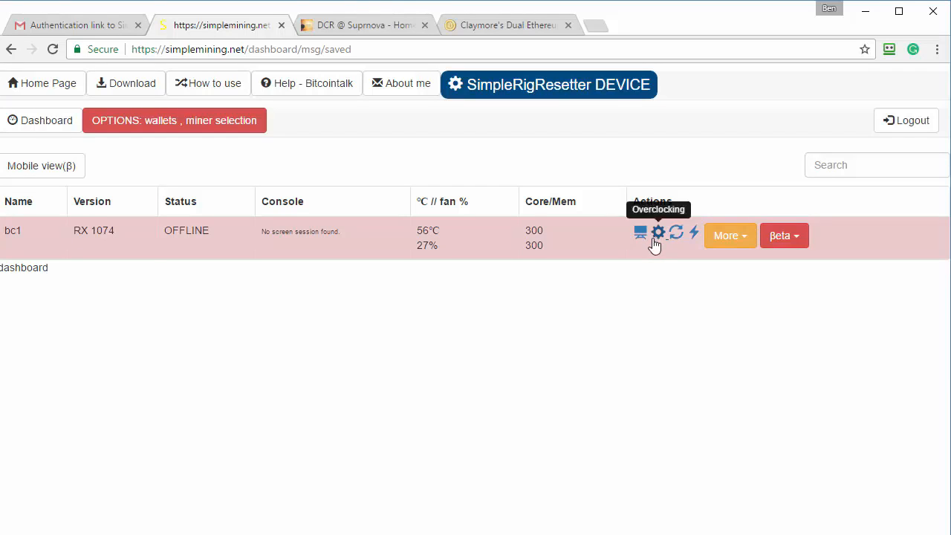
pyautogui.click(641, 232)
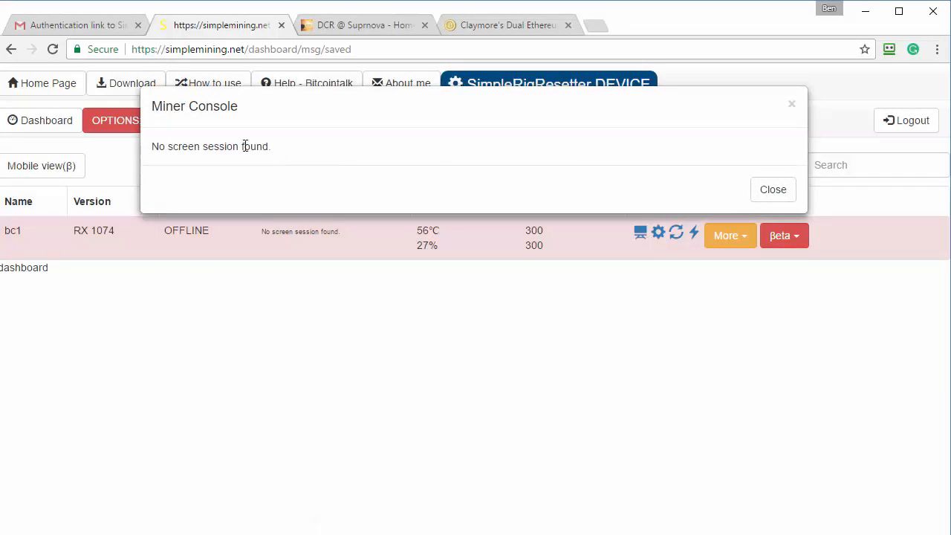
pyautogui.moveTo(676, 167)
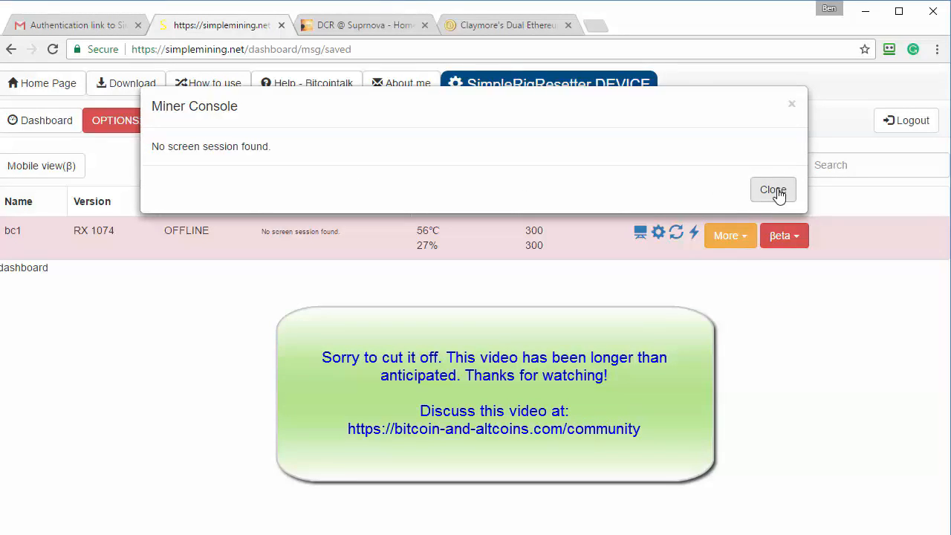
pyautogui.click(773, 190)
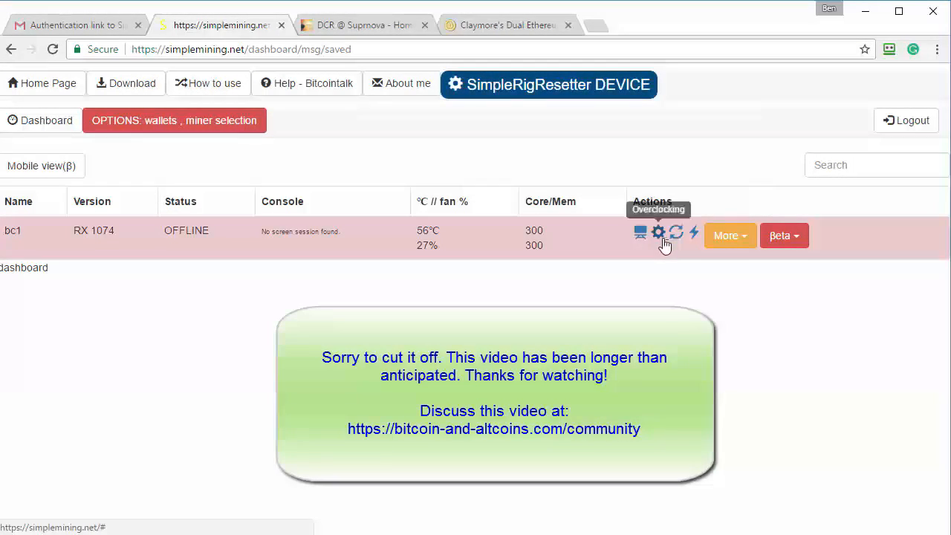